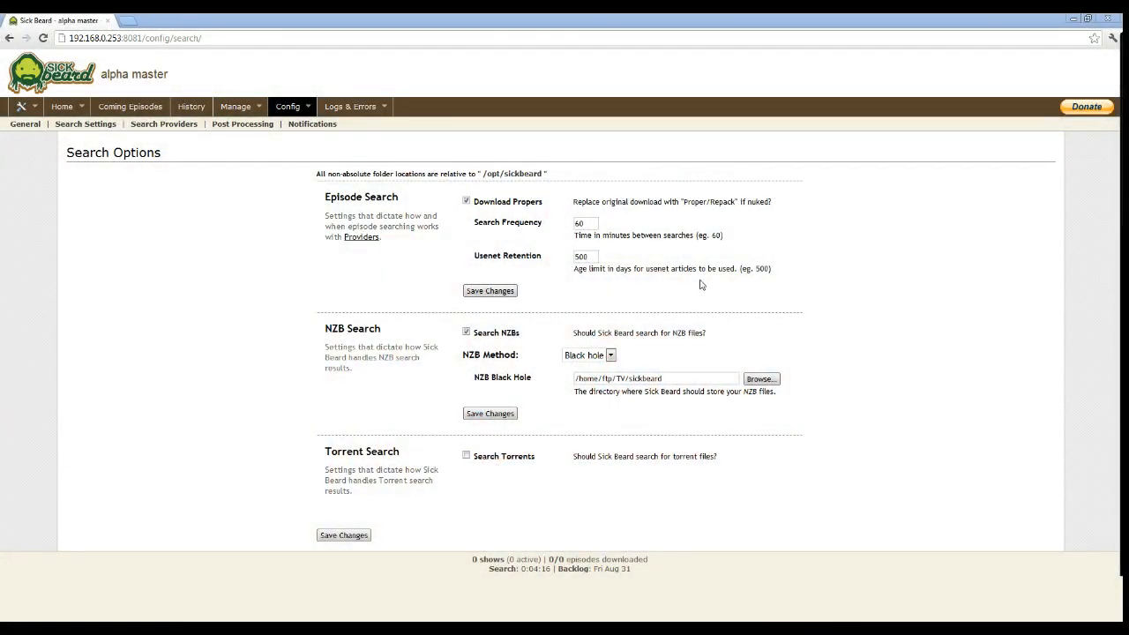
mouse_move(557, 496)
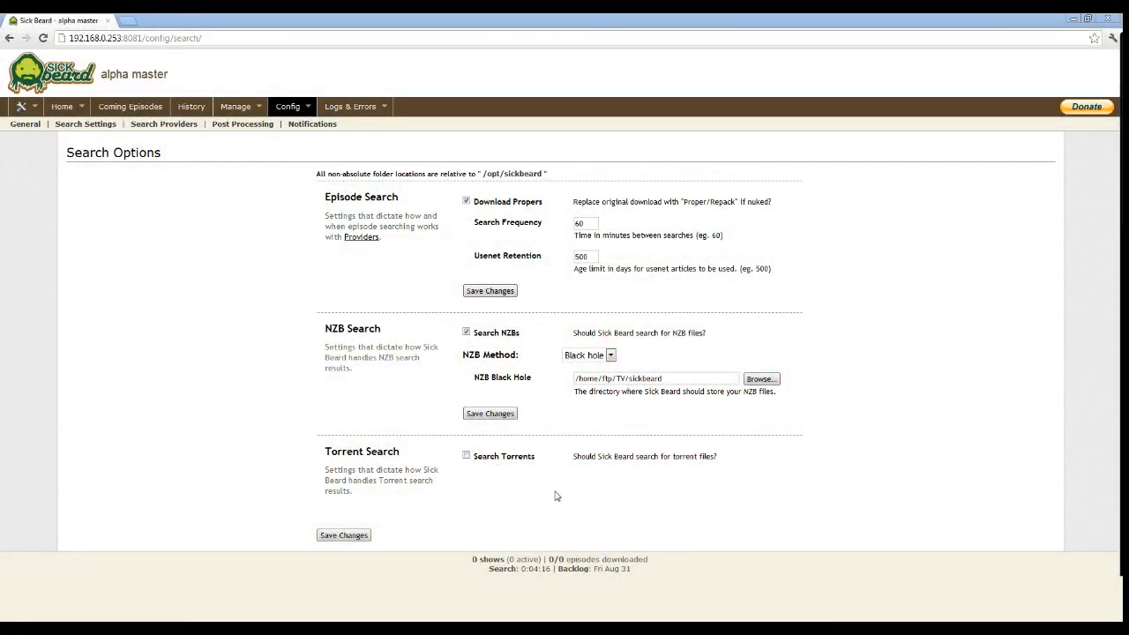
Step: Save the search settings with NZB black hole folder and open the Config menu
left_click(342, 534)
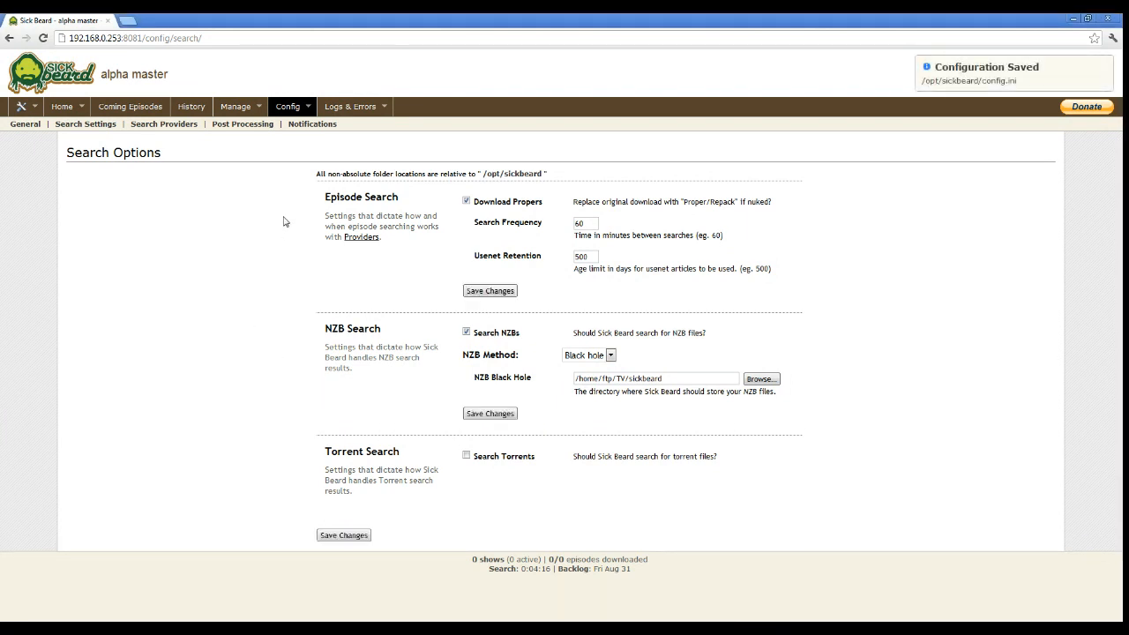
left_click(291, 106)
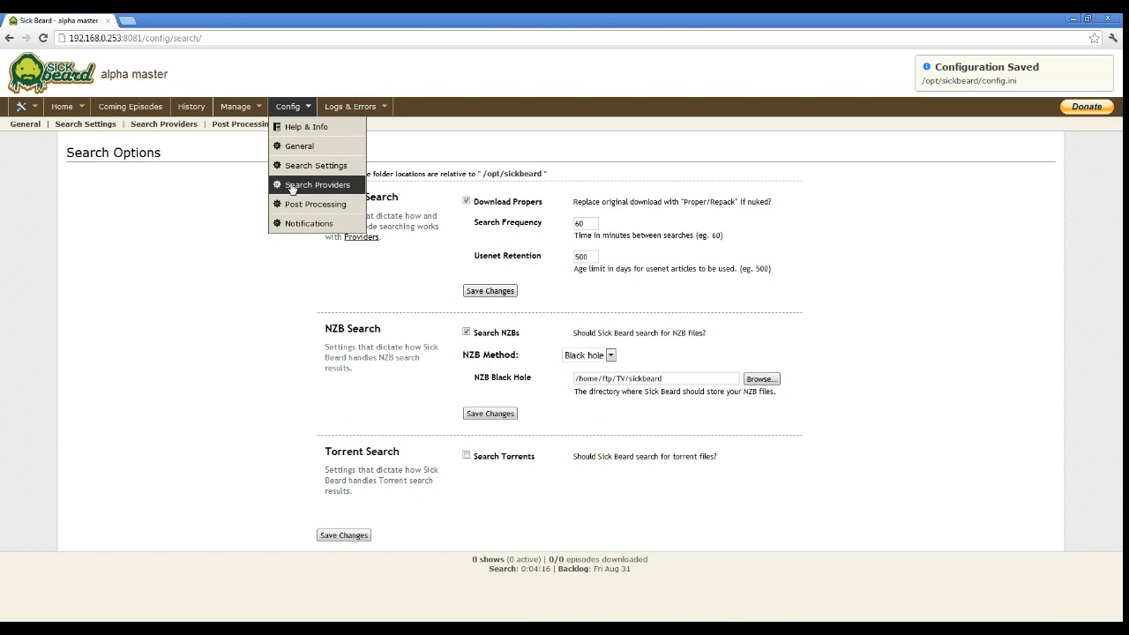
Step: On Search Providers, enable Sick Beard Index and NZBMatrix, ranking Sick Beard Index first and Womble's Index second
left_click(317, 185)
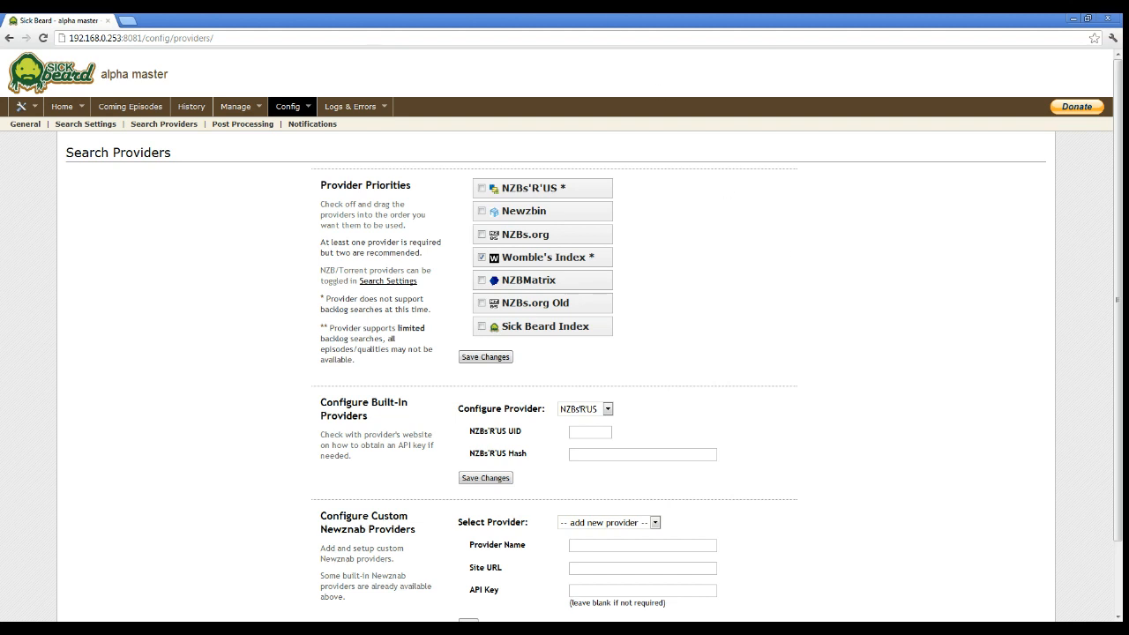
mouse_move(272, 269)
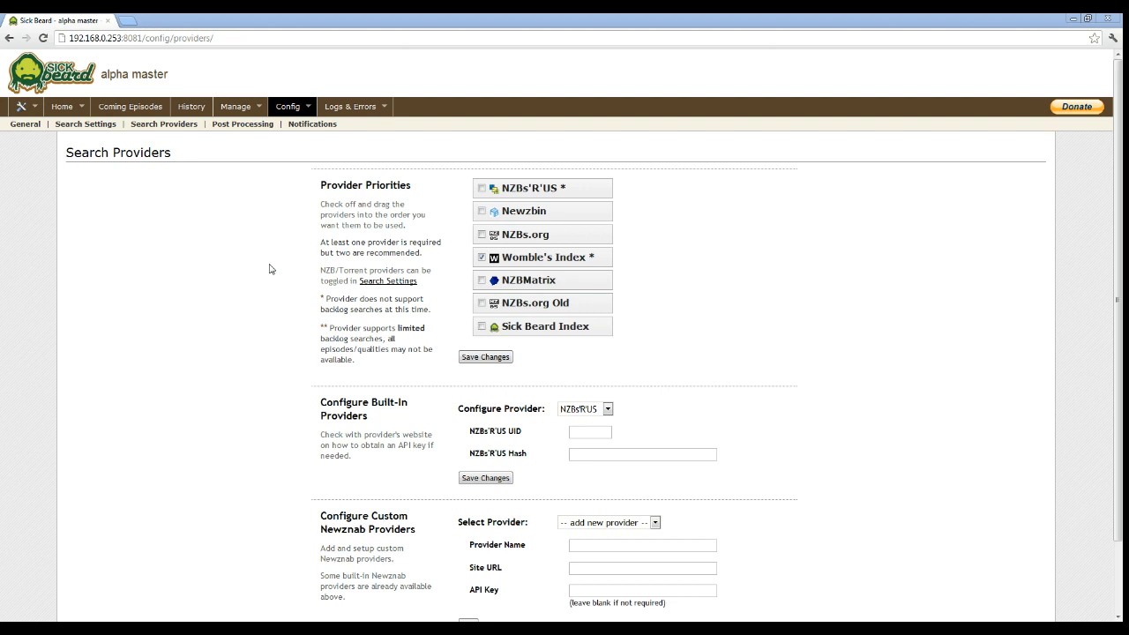
left_click(481, 326)
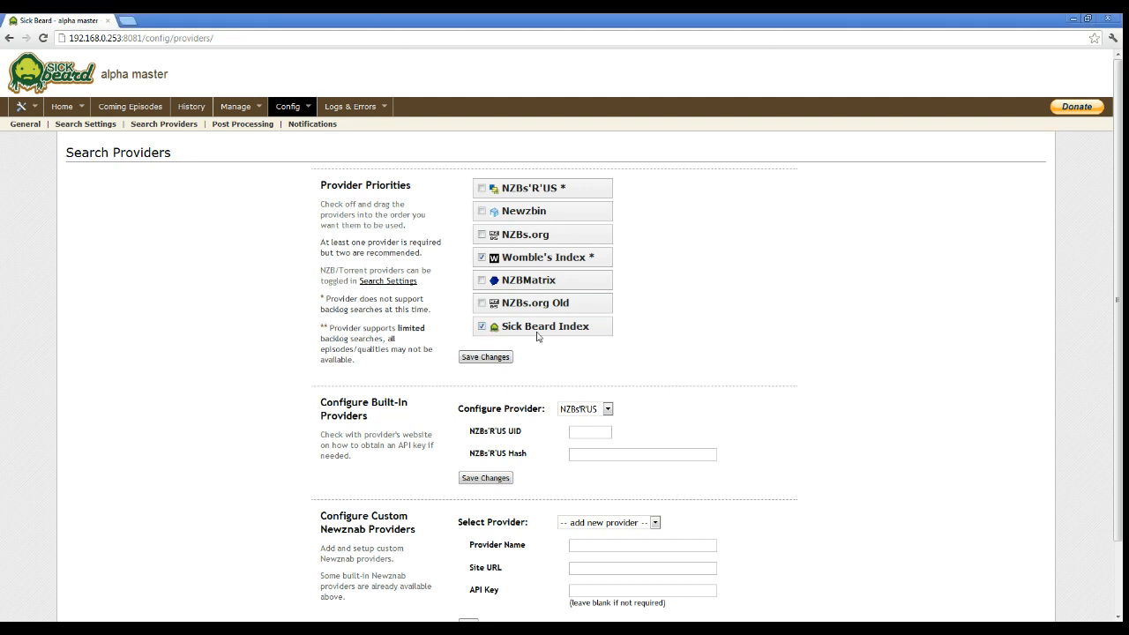
left_click_drag(544, 325, 529, 180)
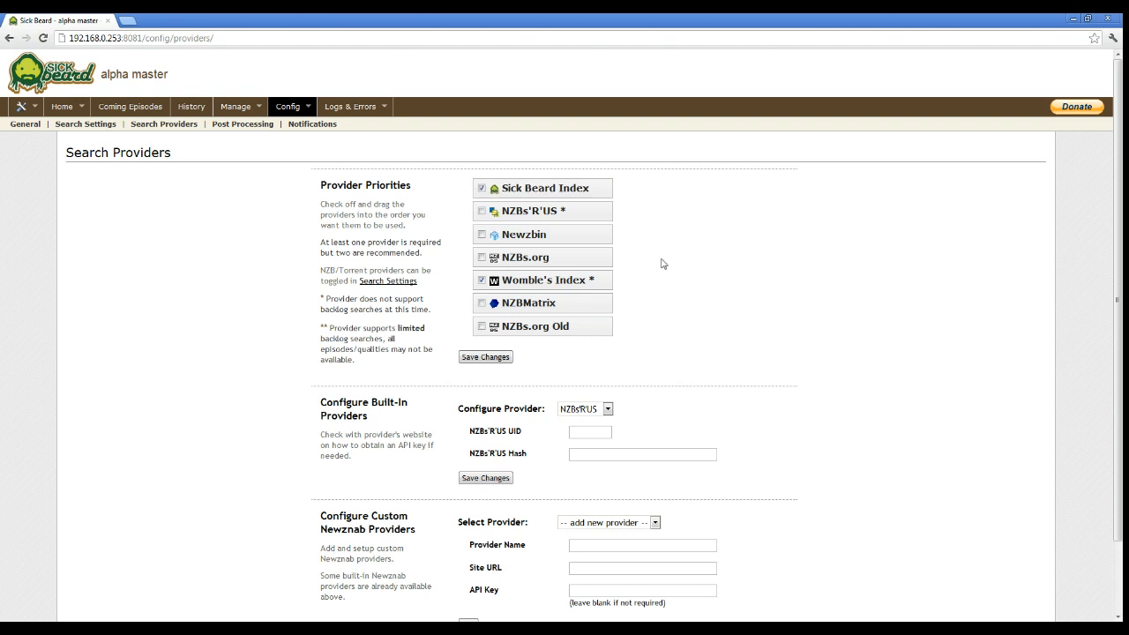
mouse_move(592, 246)
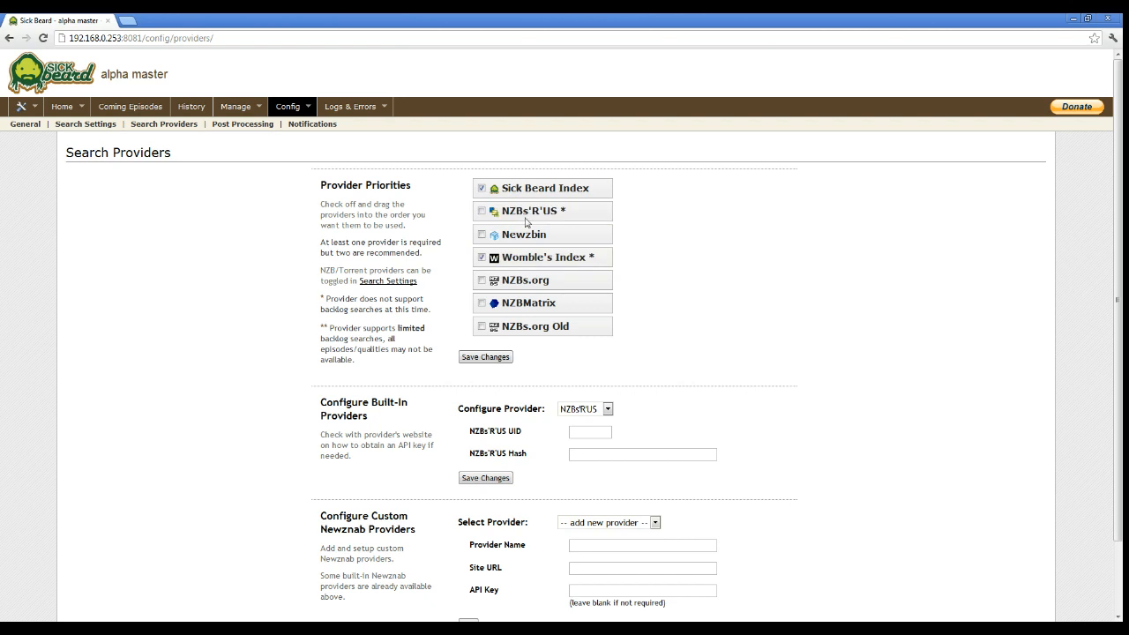
left_click_drag(542, 258, 541, 210)
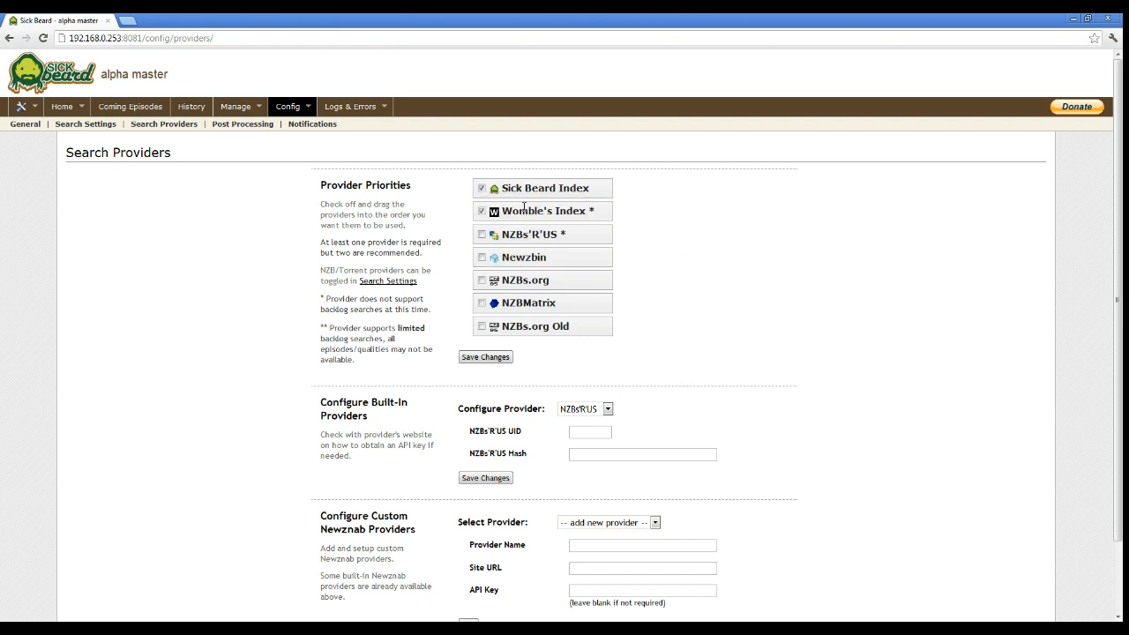
mouse_move(526, 219)
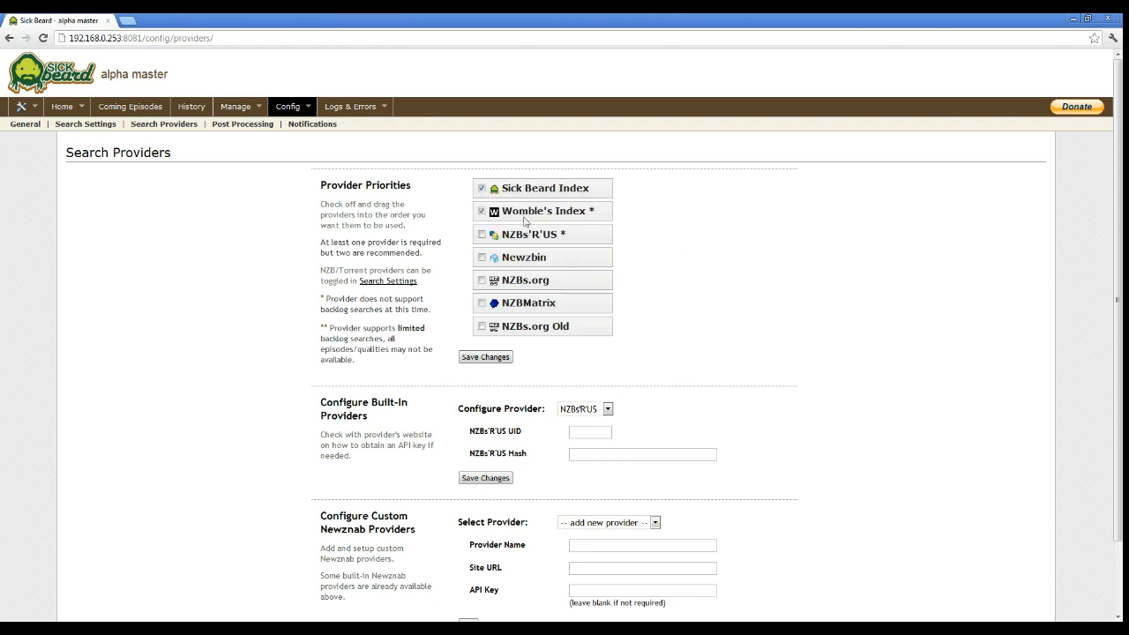
mouse_move(525, 215)
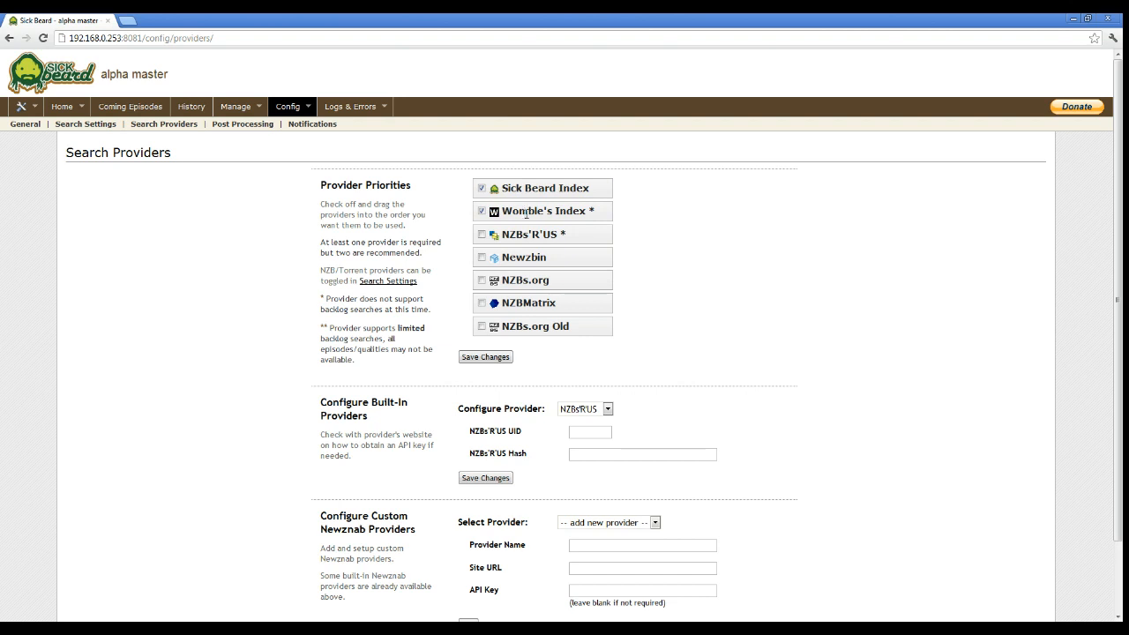
mouse_move(504, 257)
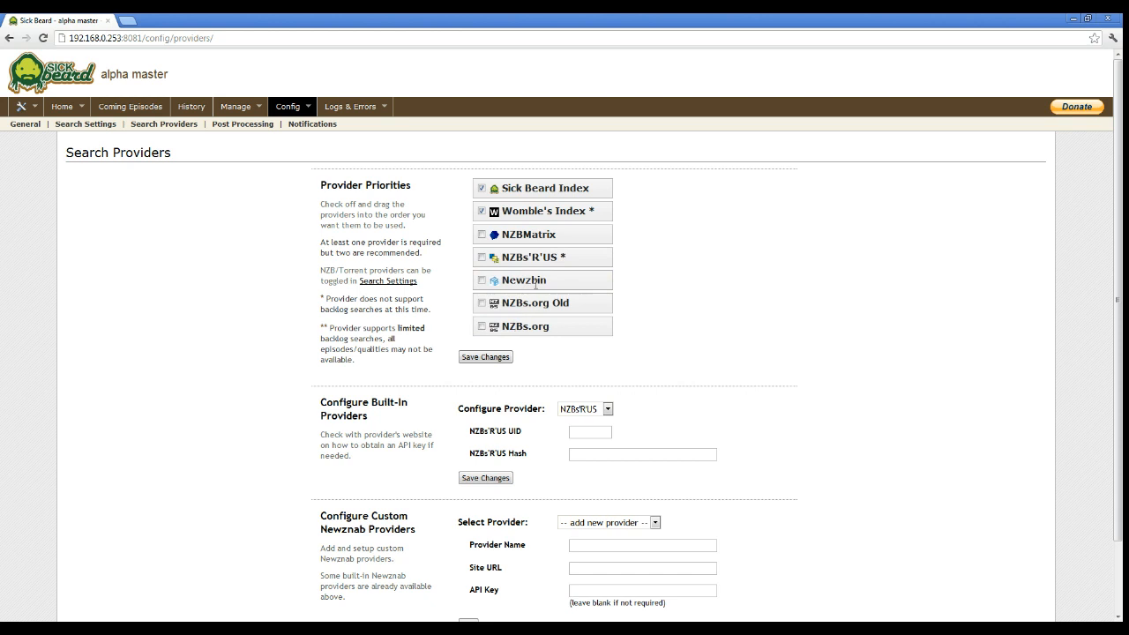
left_click(480, 233)
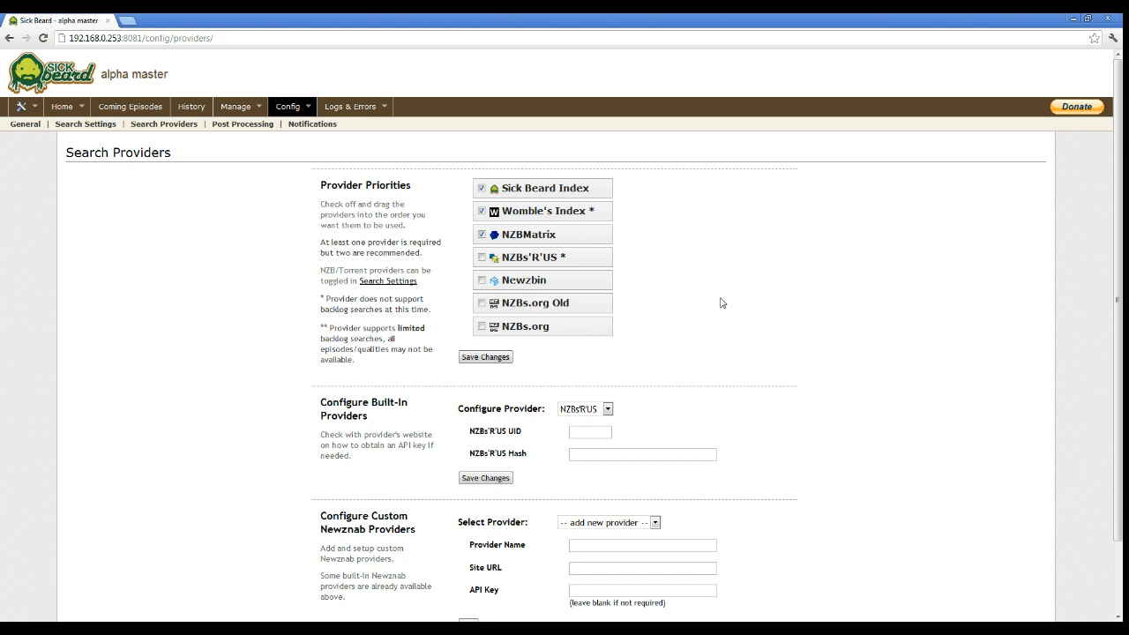
scroll("down", 3)
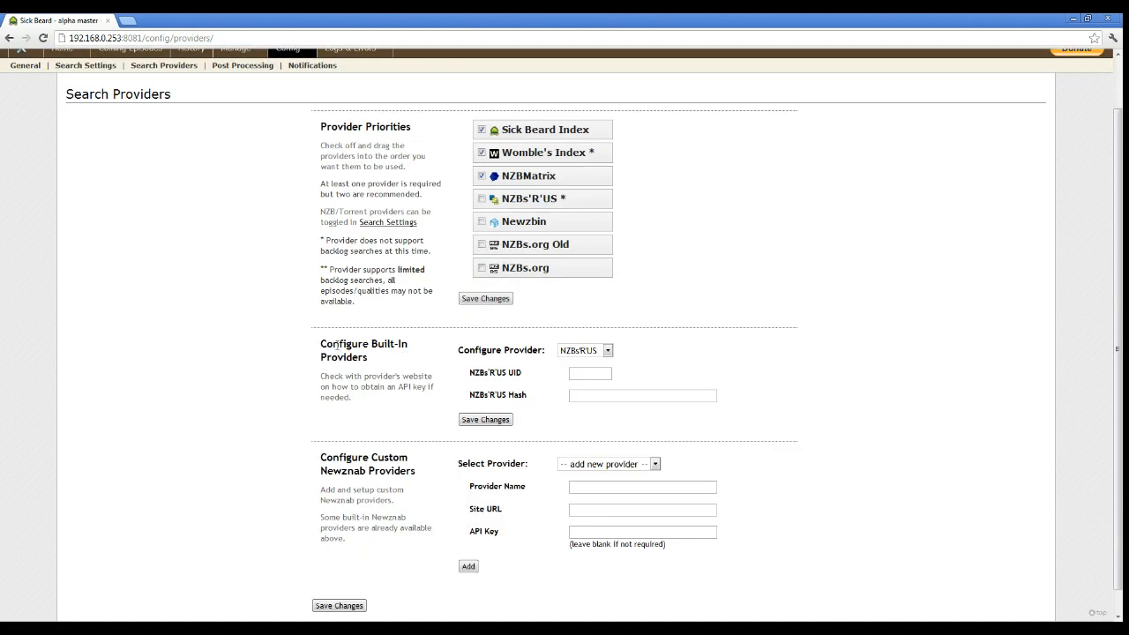
left_click(607, 350)
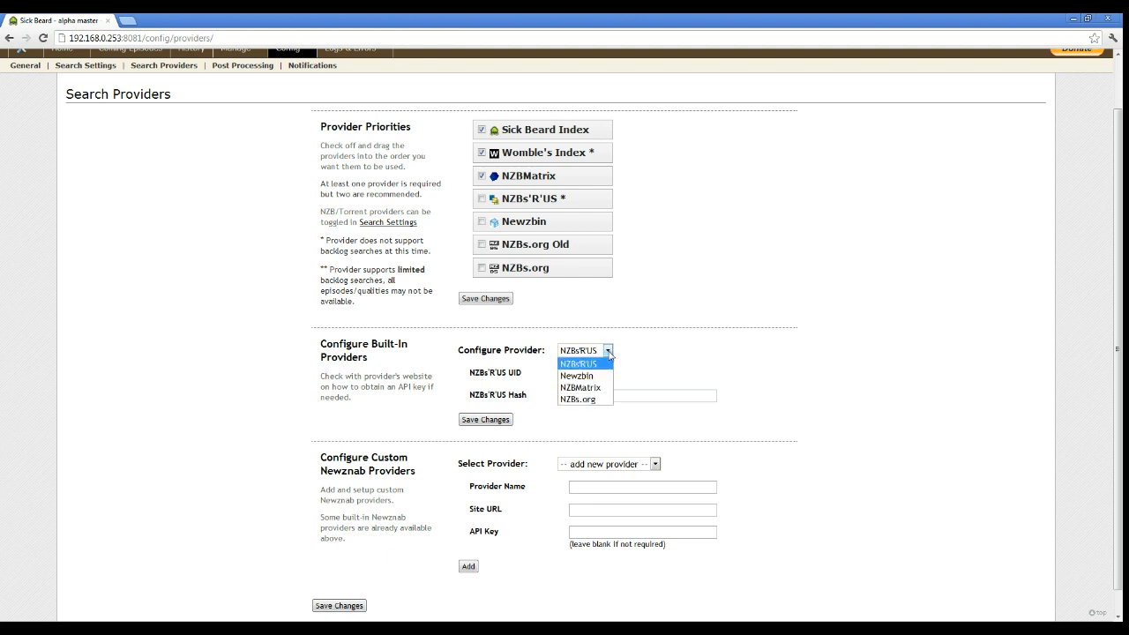
mouse_move(584, 387)
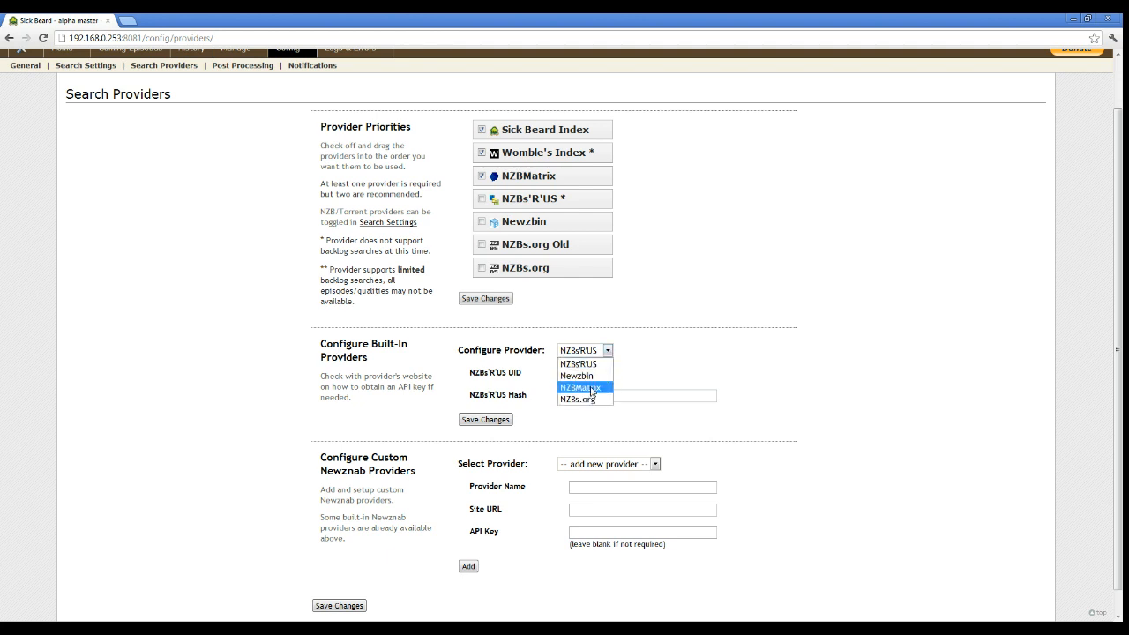
left_click(582, 387)
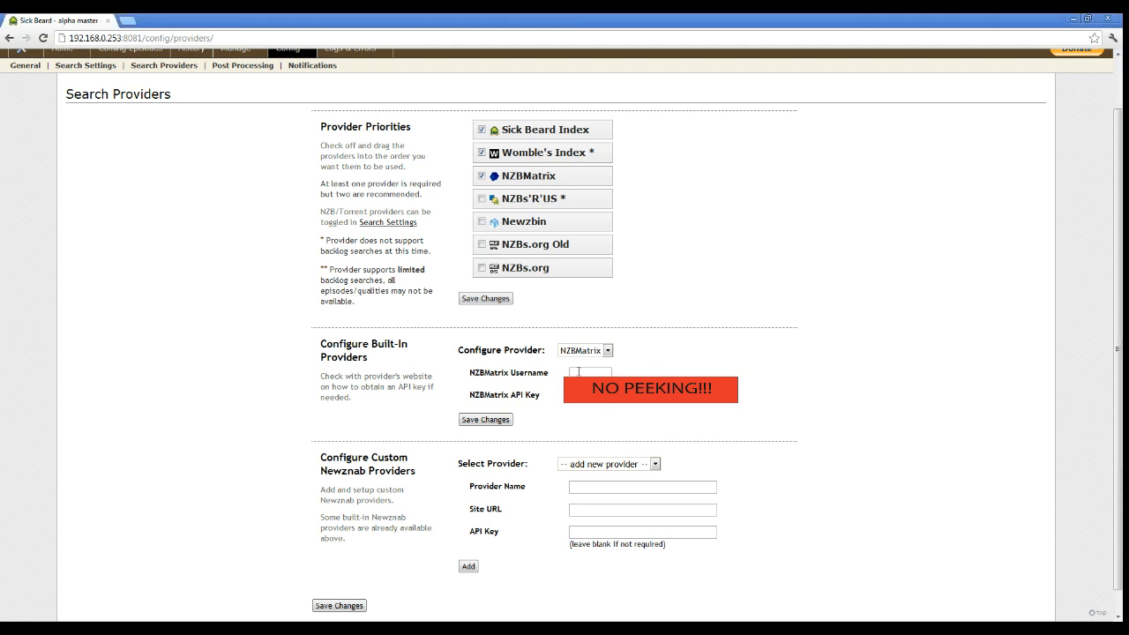
type("crazy")
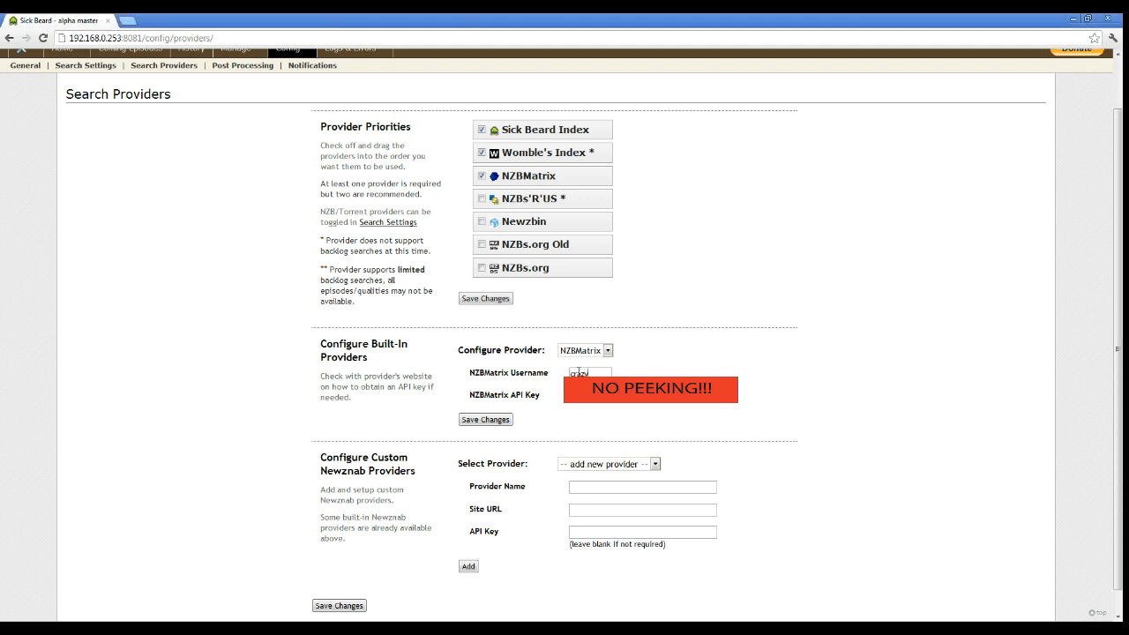
type("knight")
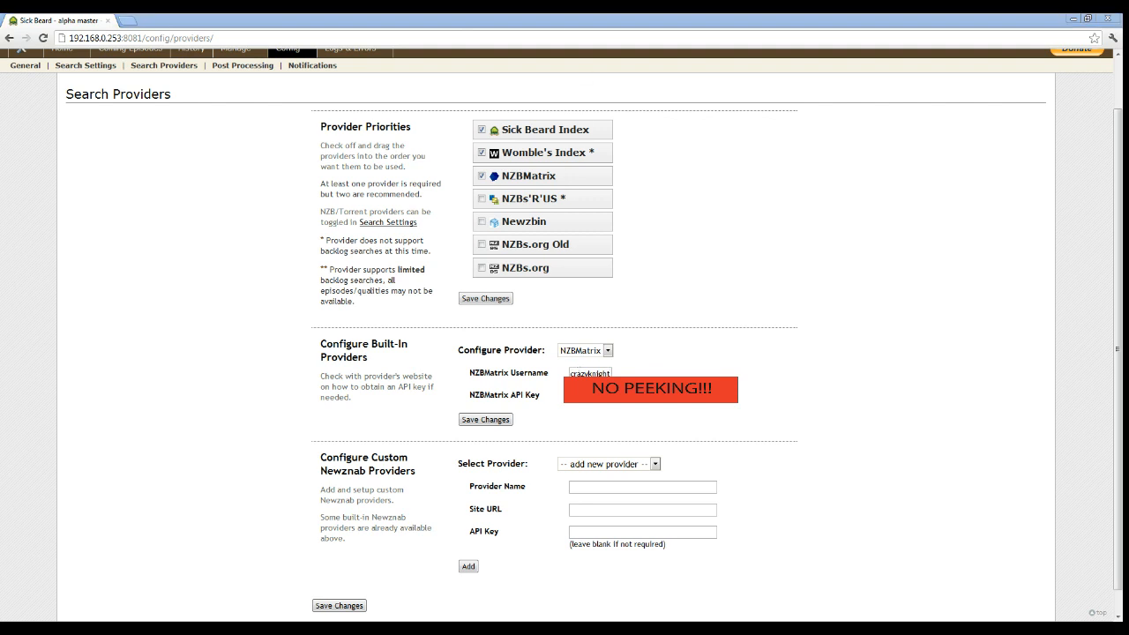
mouse_move(607, 412)
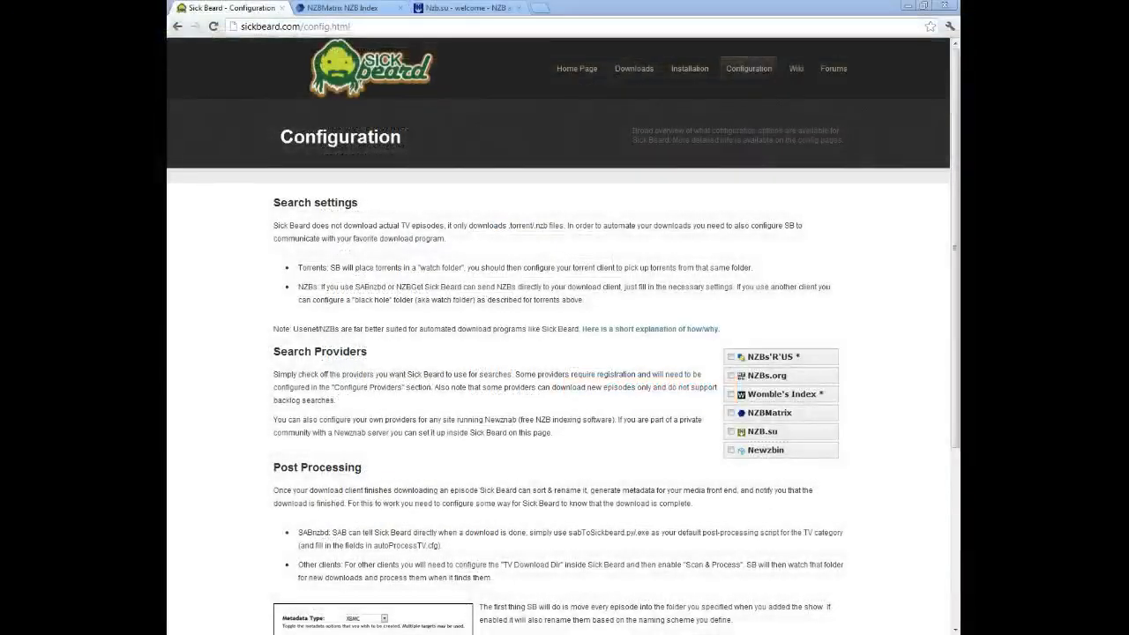
Step: Switch Chrome to the NZBMatrix site tab showing the logged-in main page
left_click(351, 9)
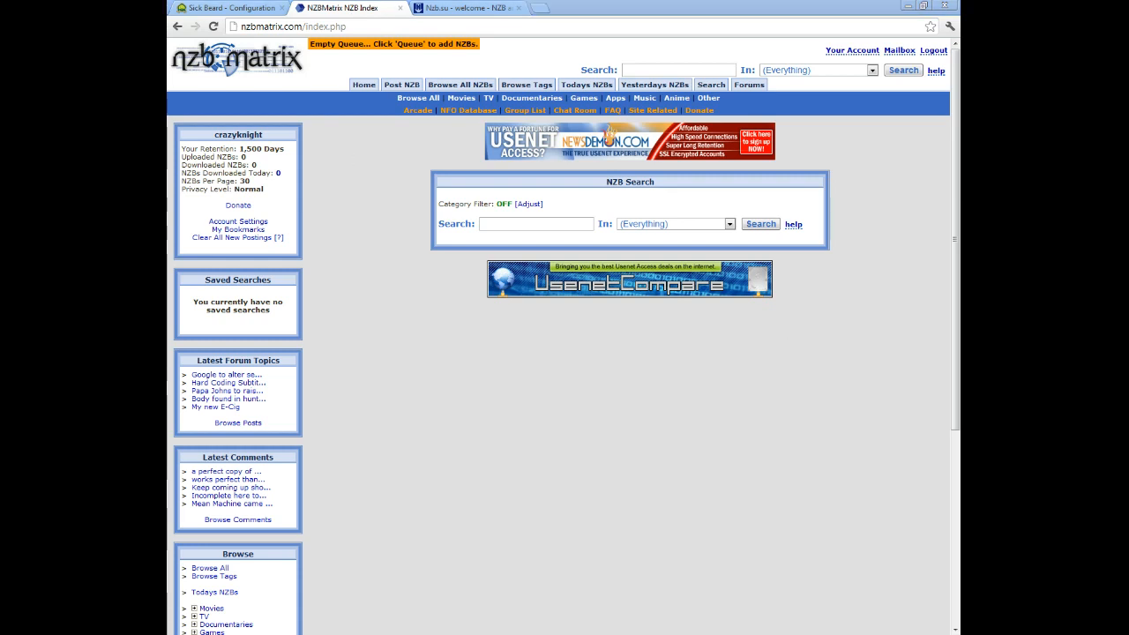
mouse_move(477, 441)
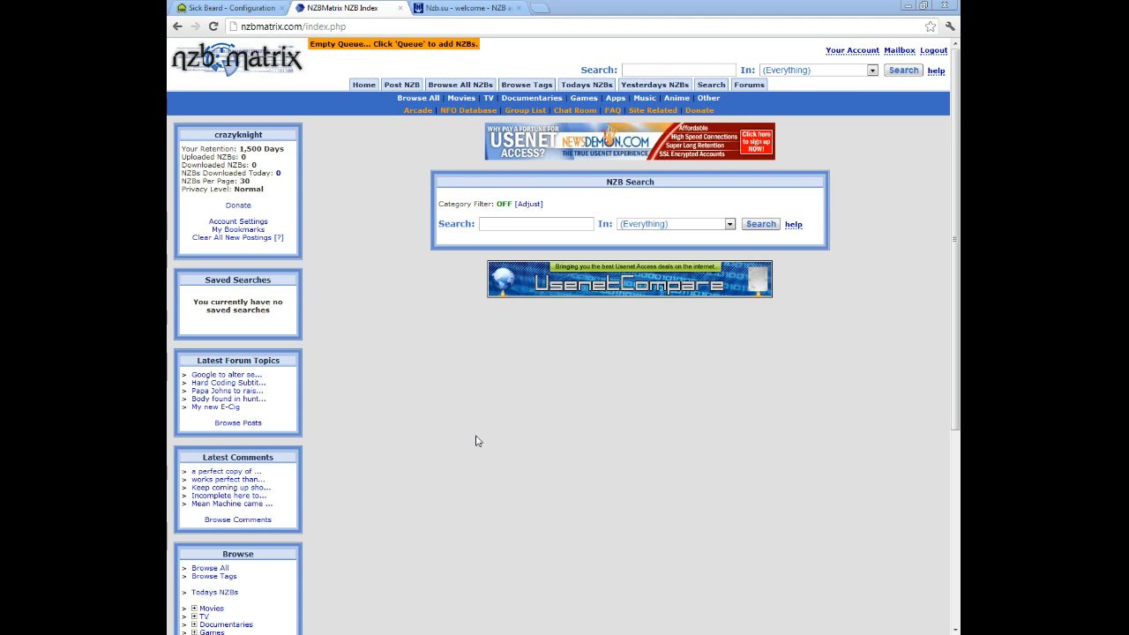
mouse_move(481, 441)
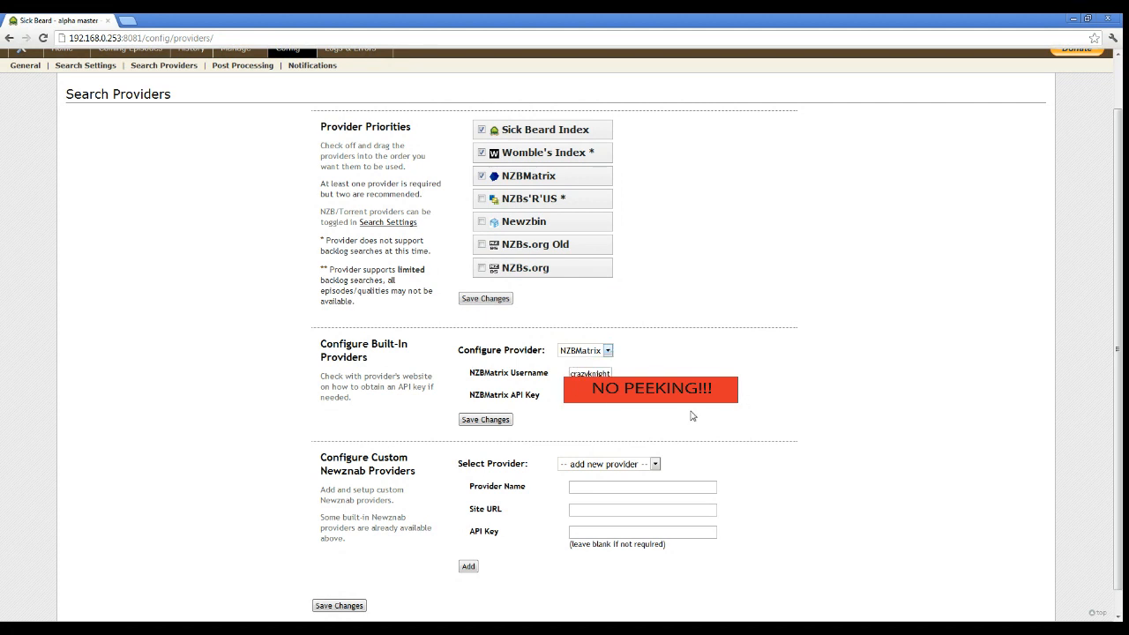
mouse_move(624, 480)
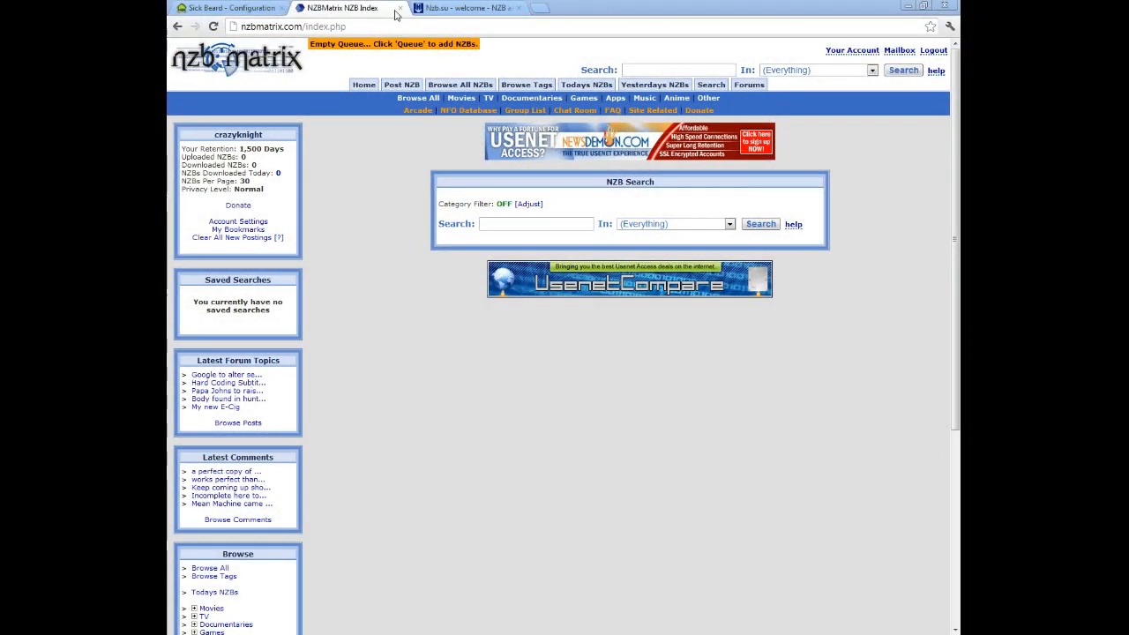
Step: Switch Chrome to the NZB.su welcome page tab
left_click(473, 9)
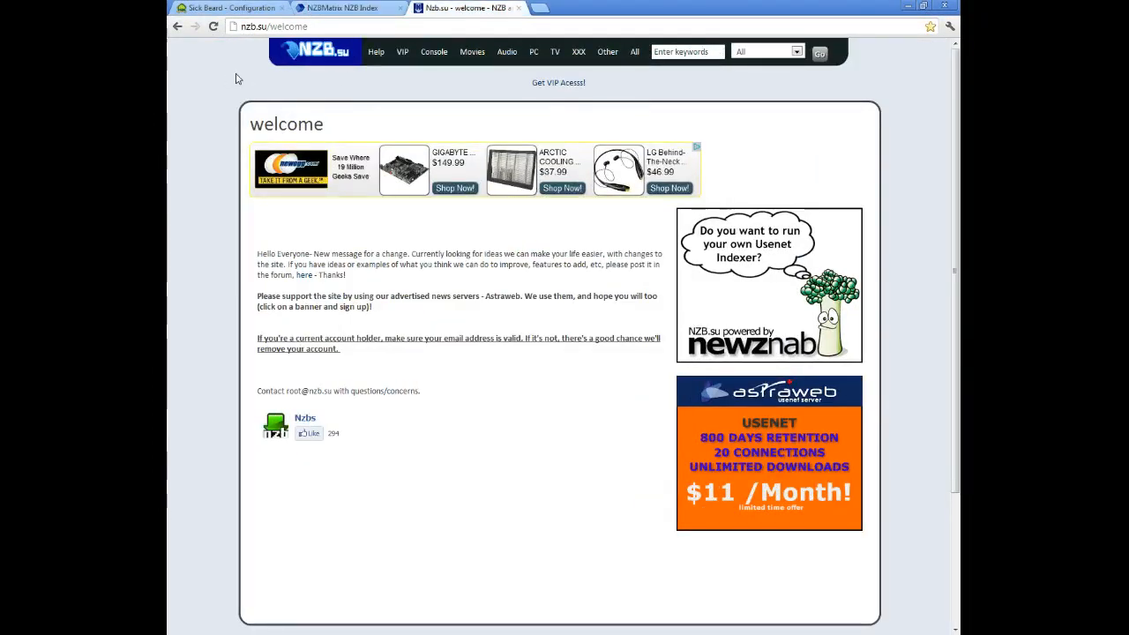
mouse_move(275, 85)
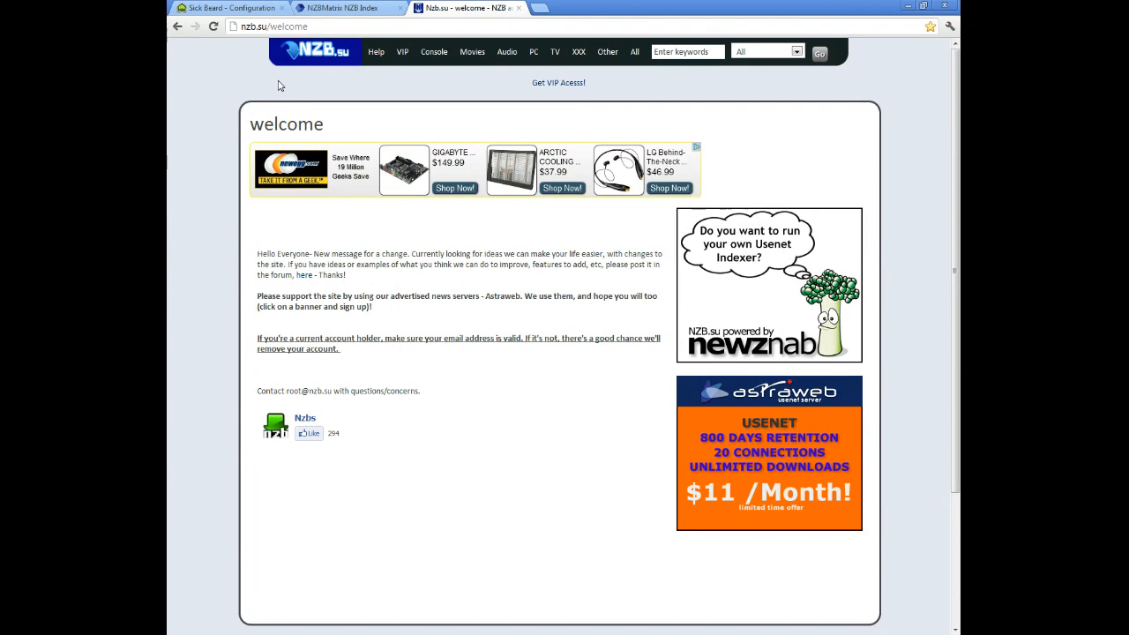
mouse_move(508, 268)
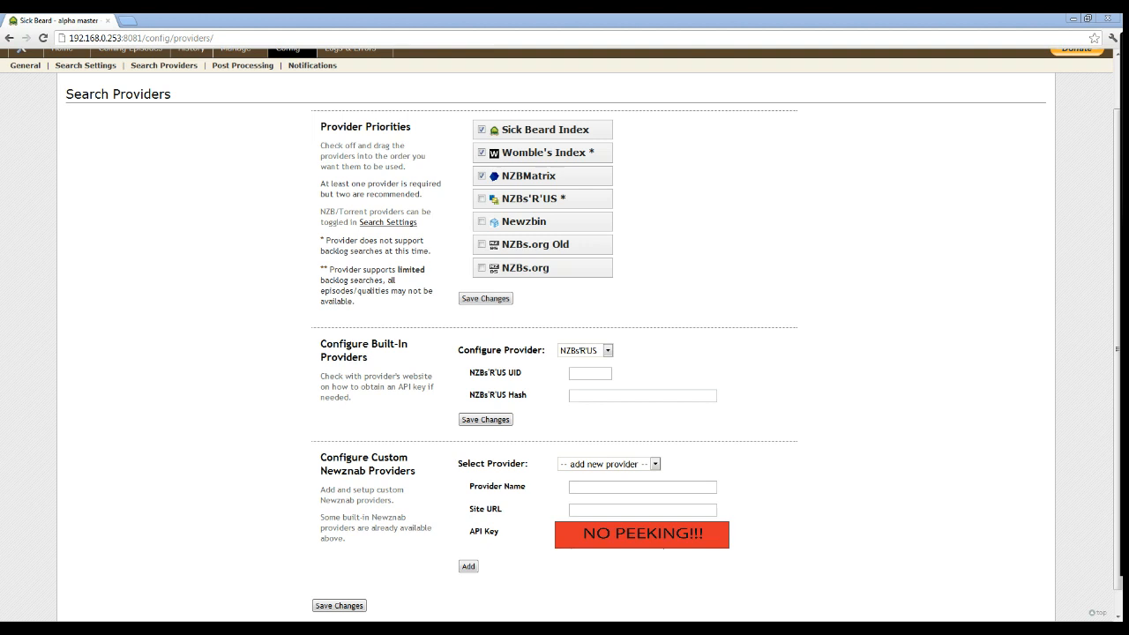
mouse_move(678, 472)
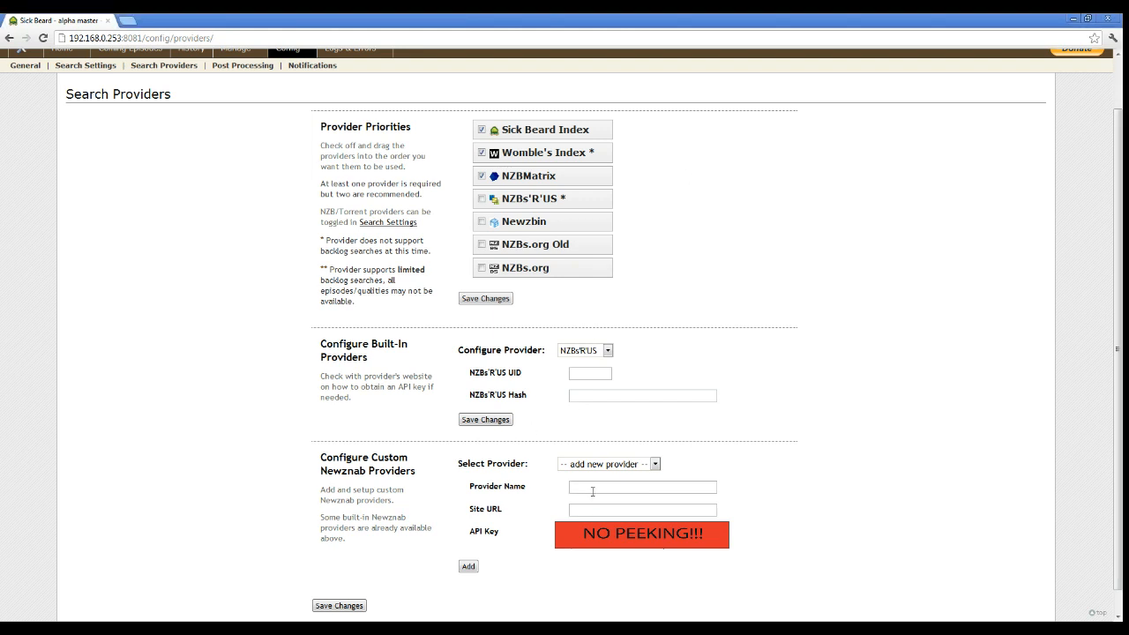
Step: Add a custom Newznab provider named NZB with its site URL, then view the custom provider list
type("N")
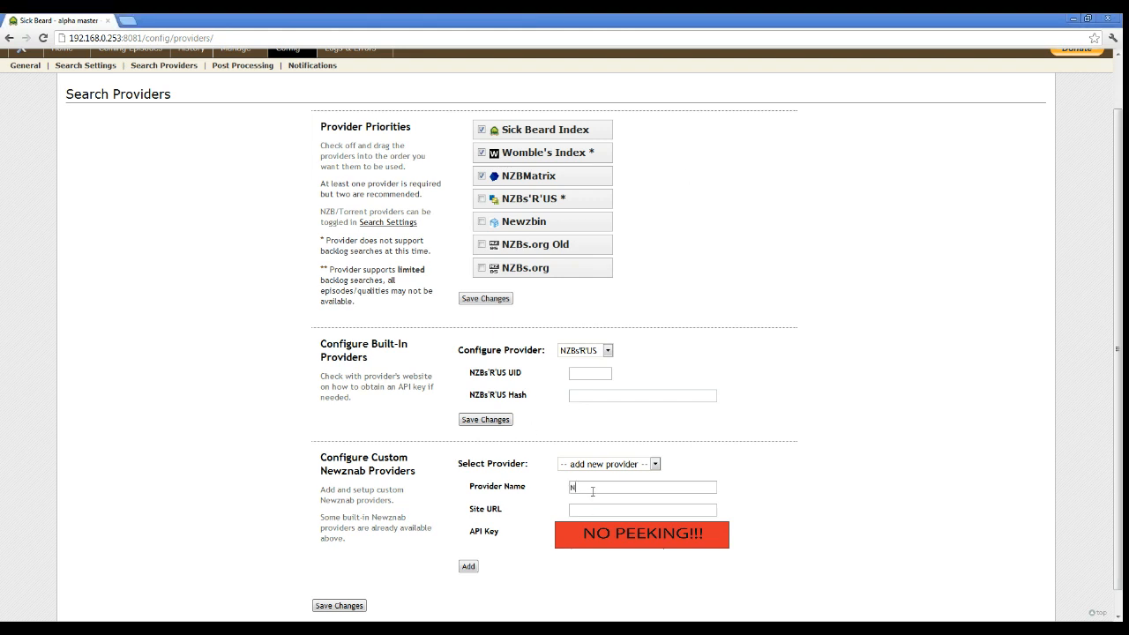
type("ZB")
left_click(642, 510)
type("NZB.su")
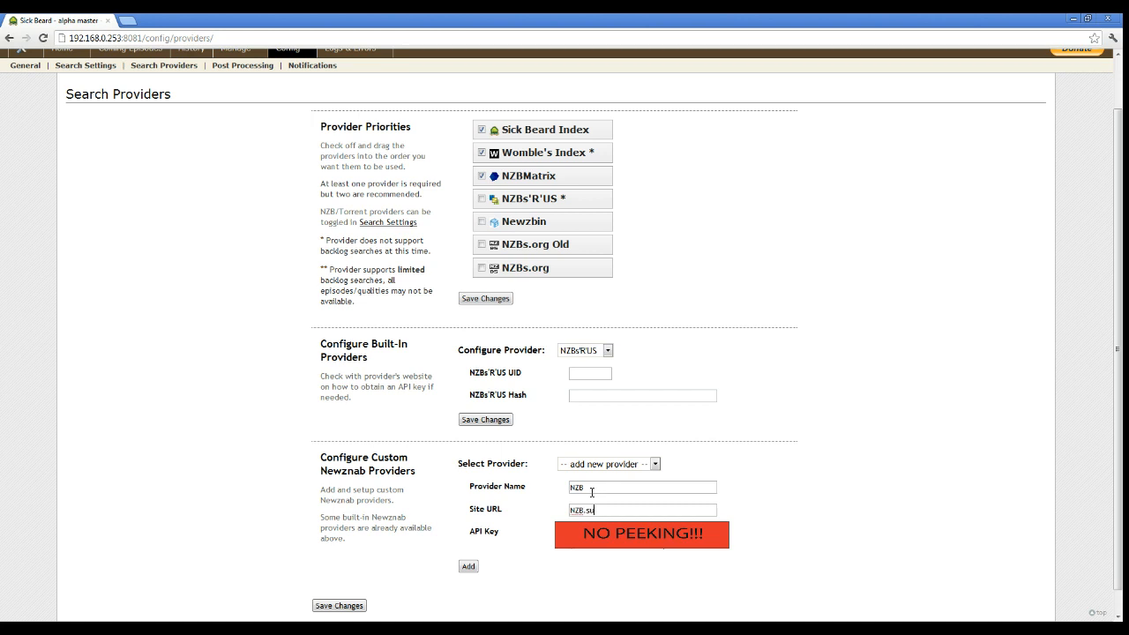
type("/")
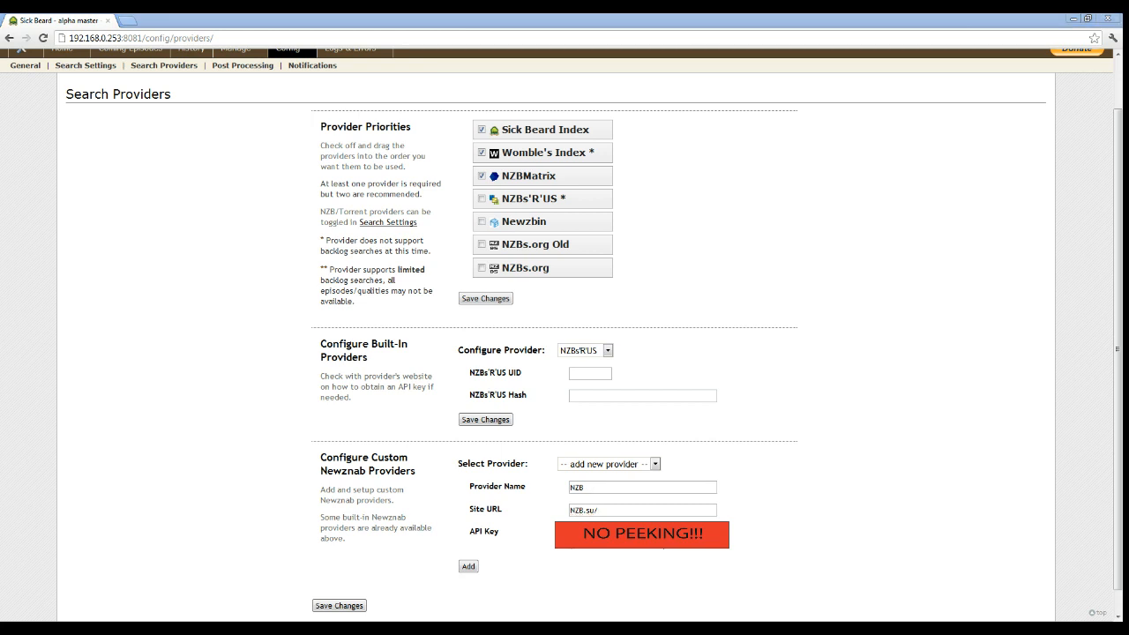
mouse_move(542, 438)
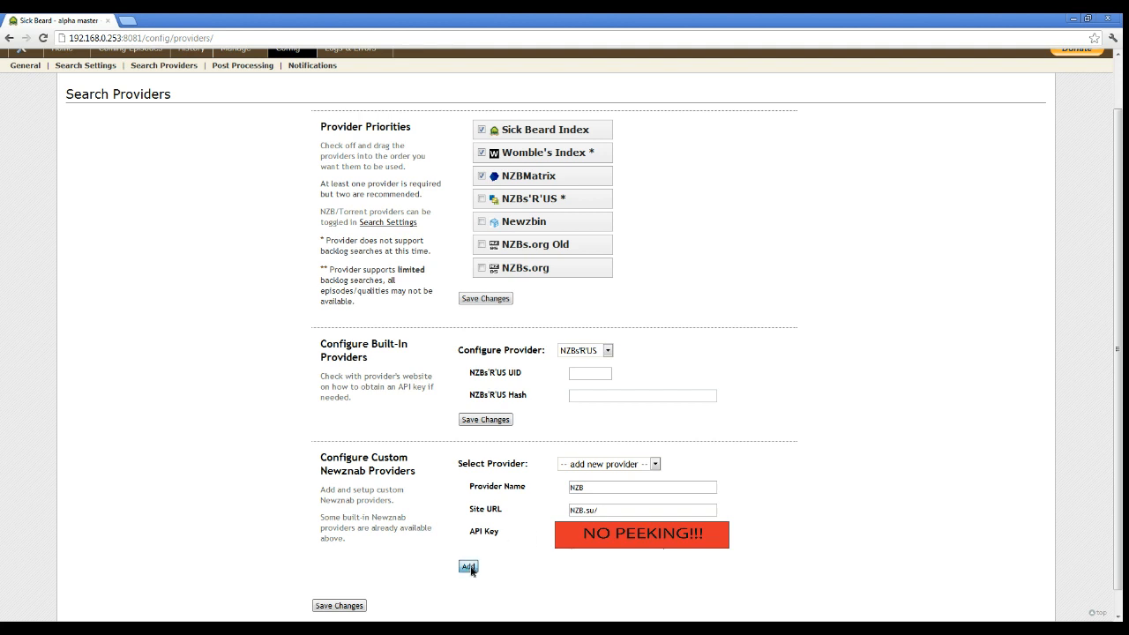
left_click(466, 567)
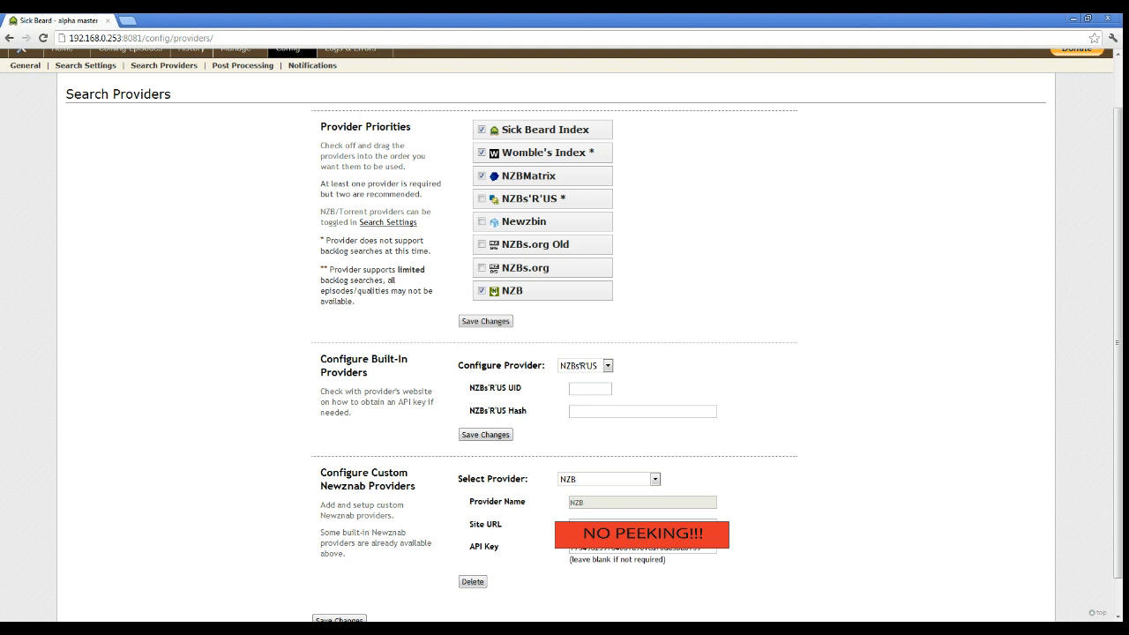
mouse_move(652, 468)
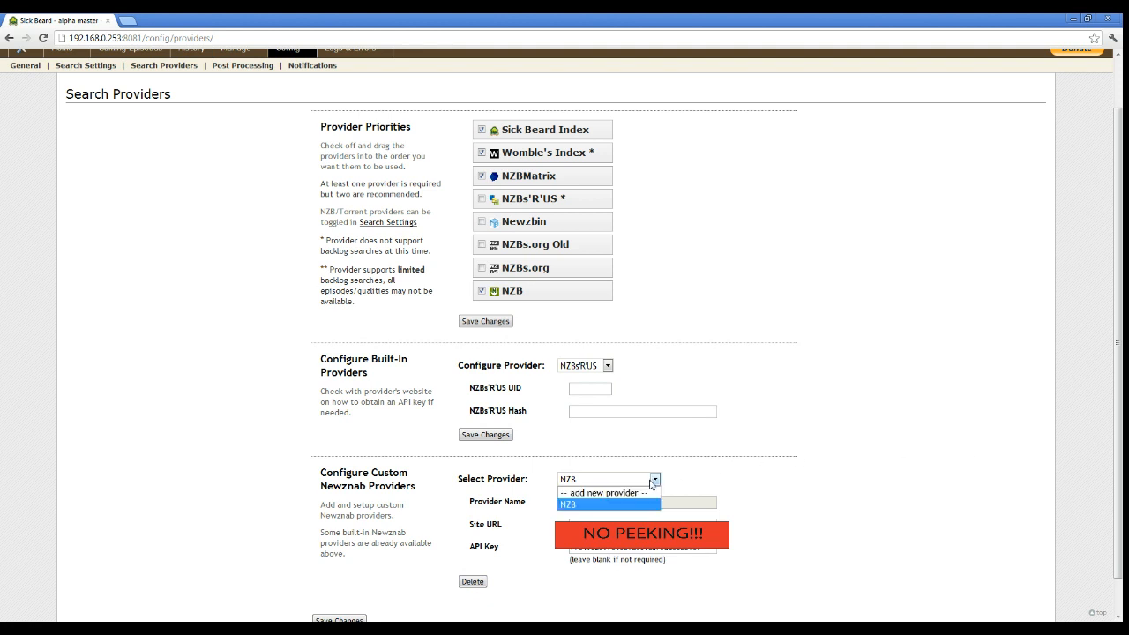
left_click(605, 492)
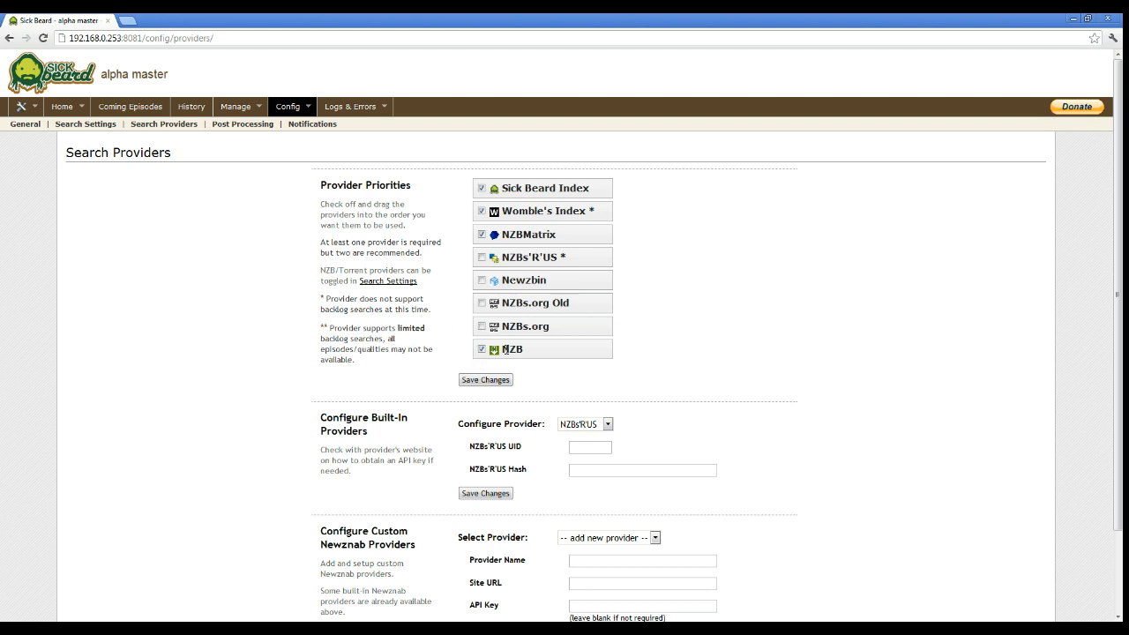
mouse_move(519, 350)
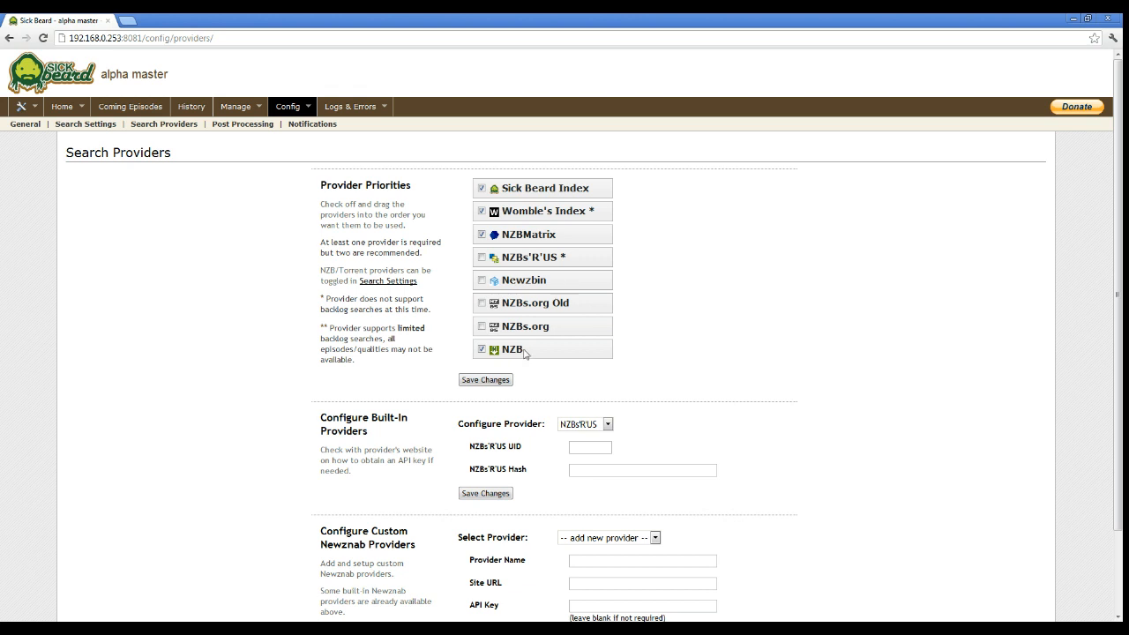
Step: Drag NZB up to second priority below Sick Beard Index and go to Post Processing config
left_click_drag(512, 349, 525, 198)
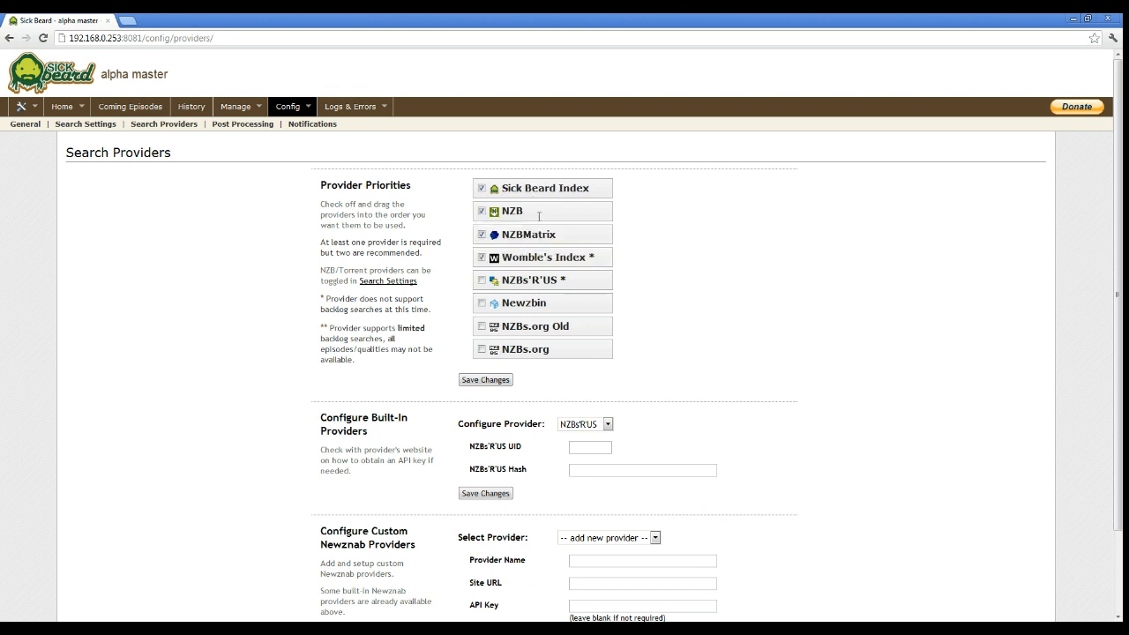
mouse_move(504, 257)
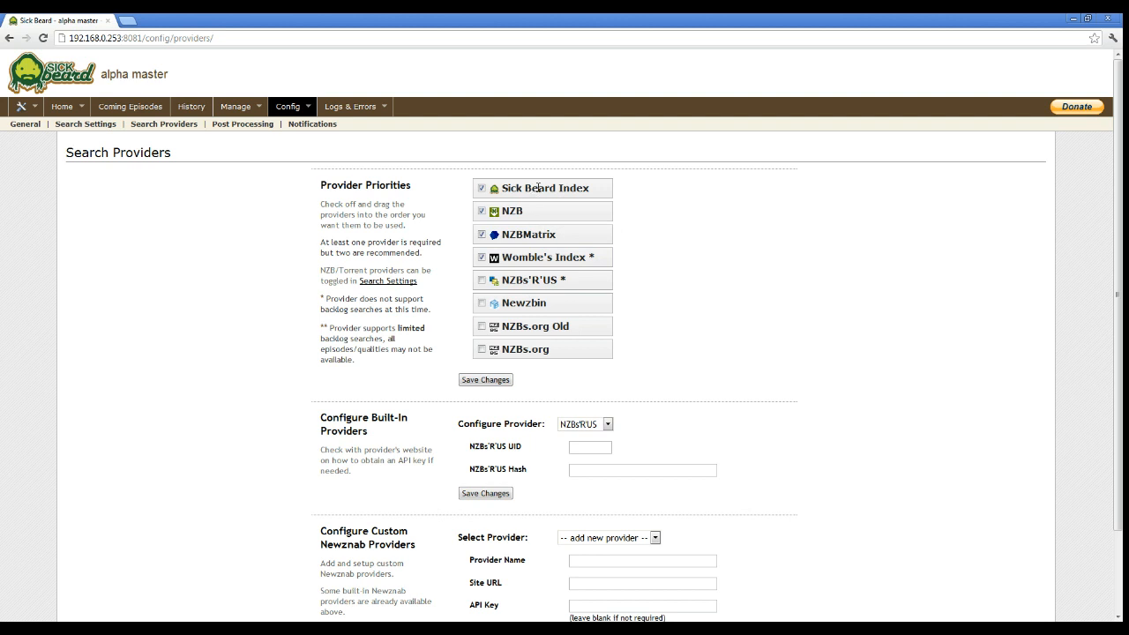
mouse_move(541, 205)
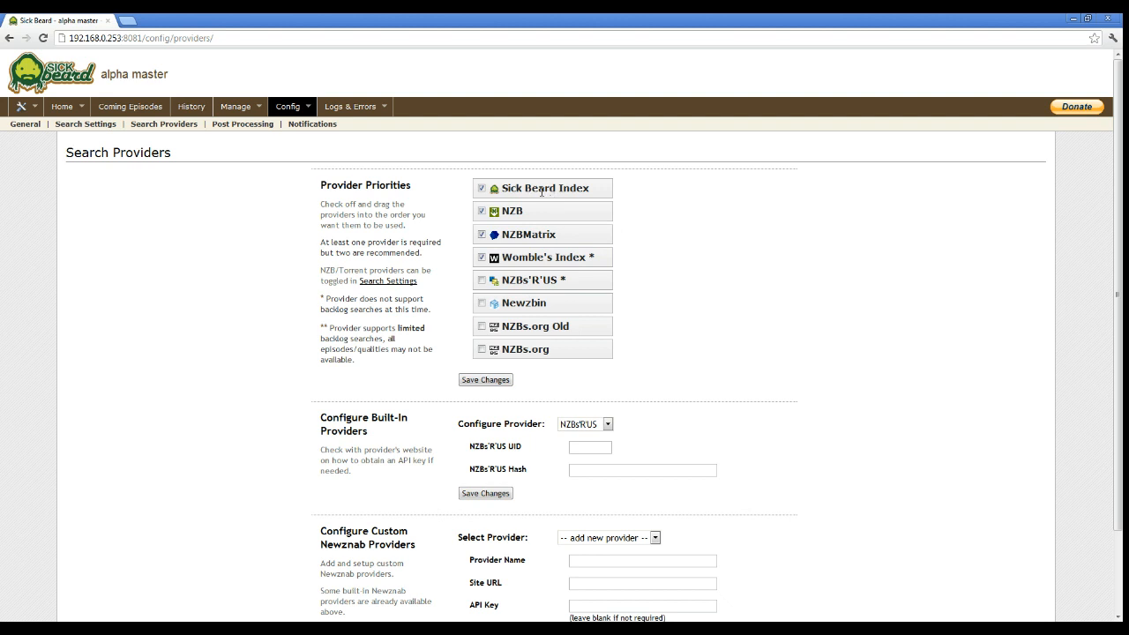
mouse_move(525, 218)
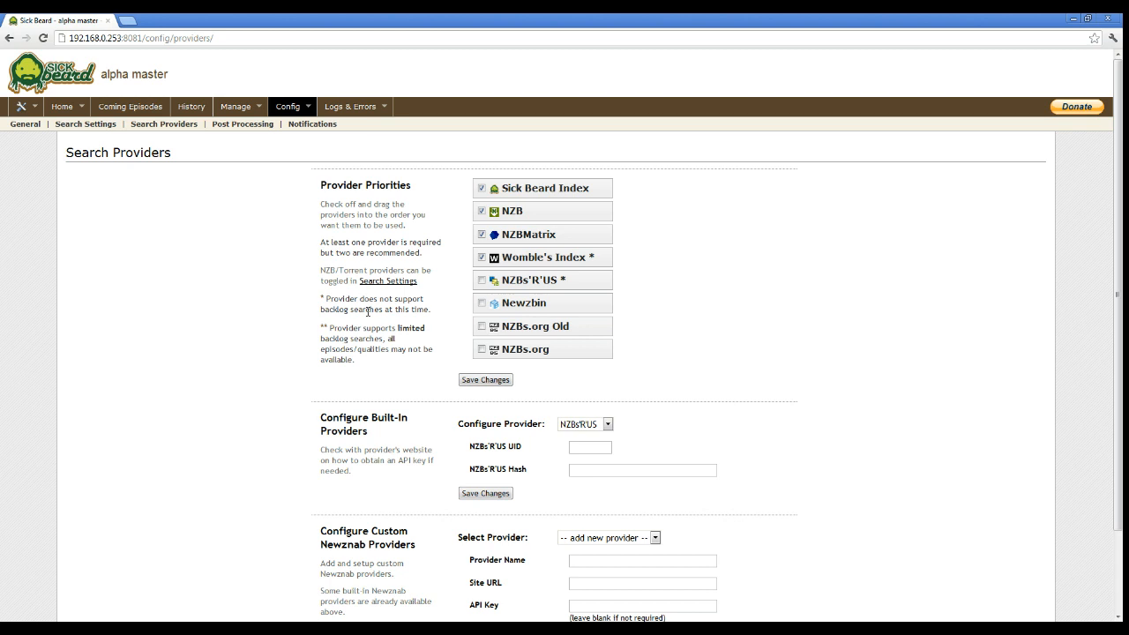
scroll("down", 3)
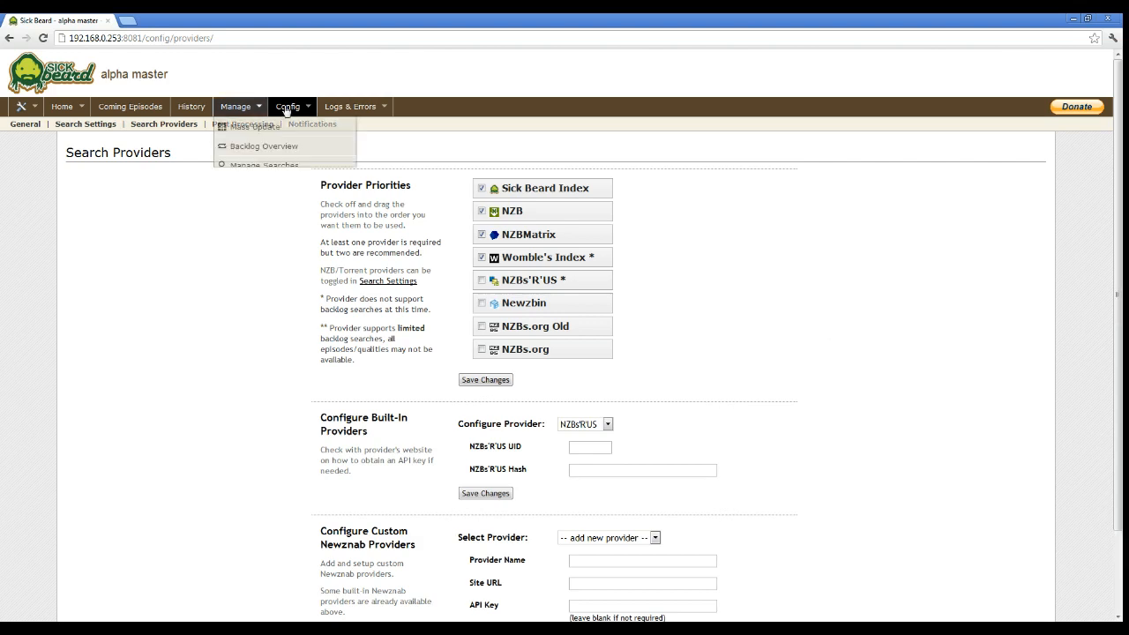
left_click(249, 127)
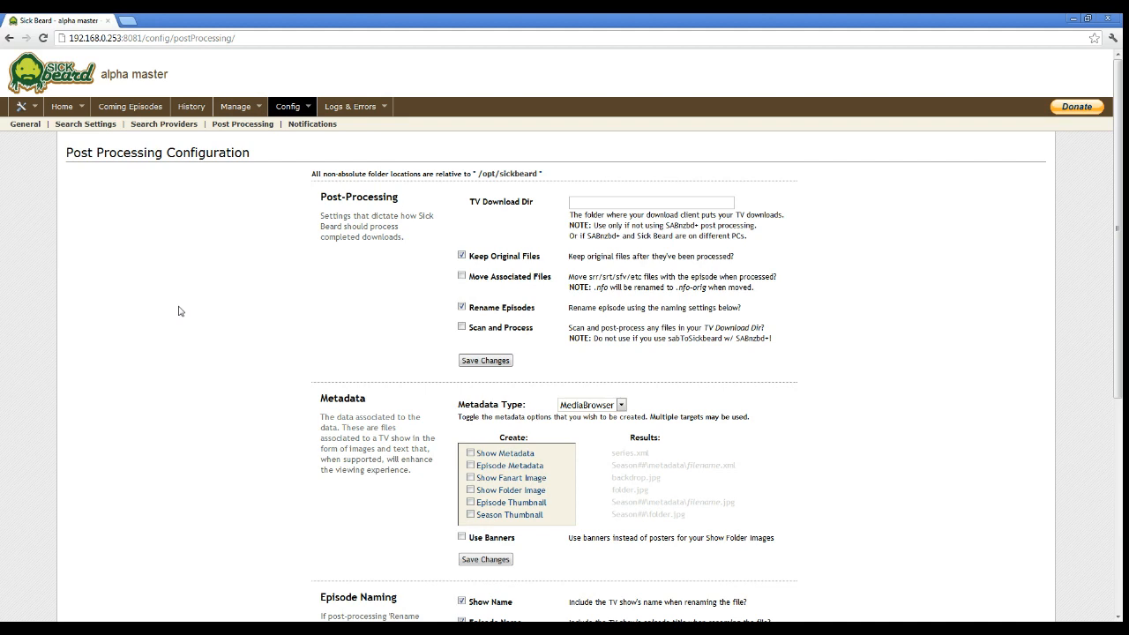
Step: Scroll to the Metadata section and set Metadata Type to XBMC
scroll("down", 3)
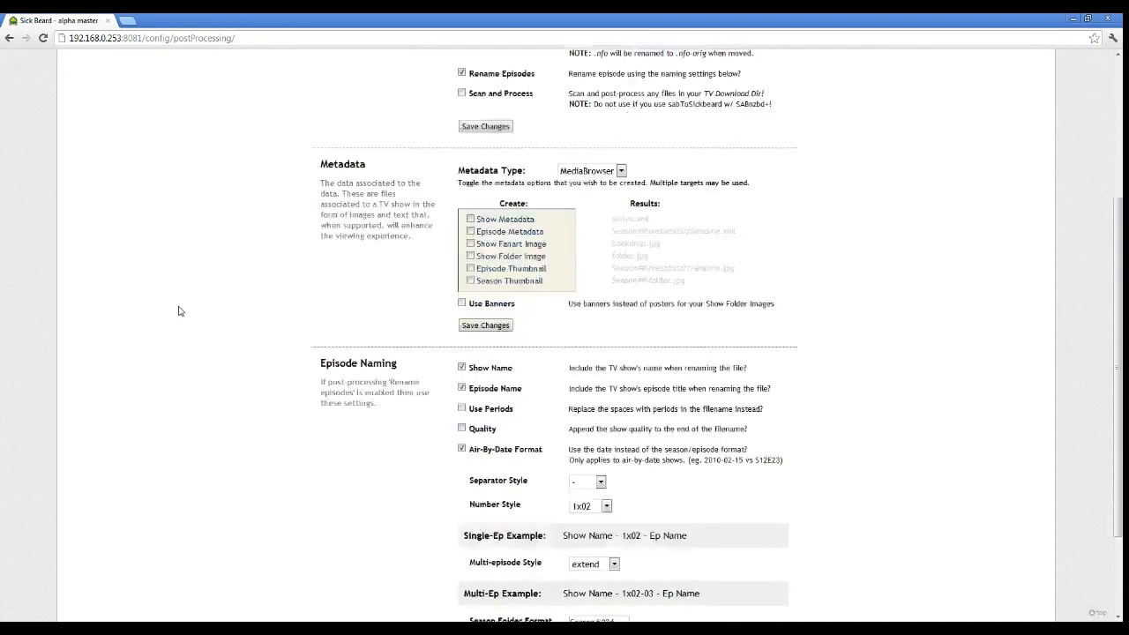
scroll("down", 3)
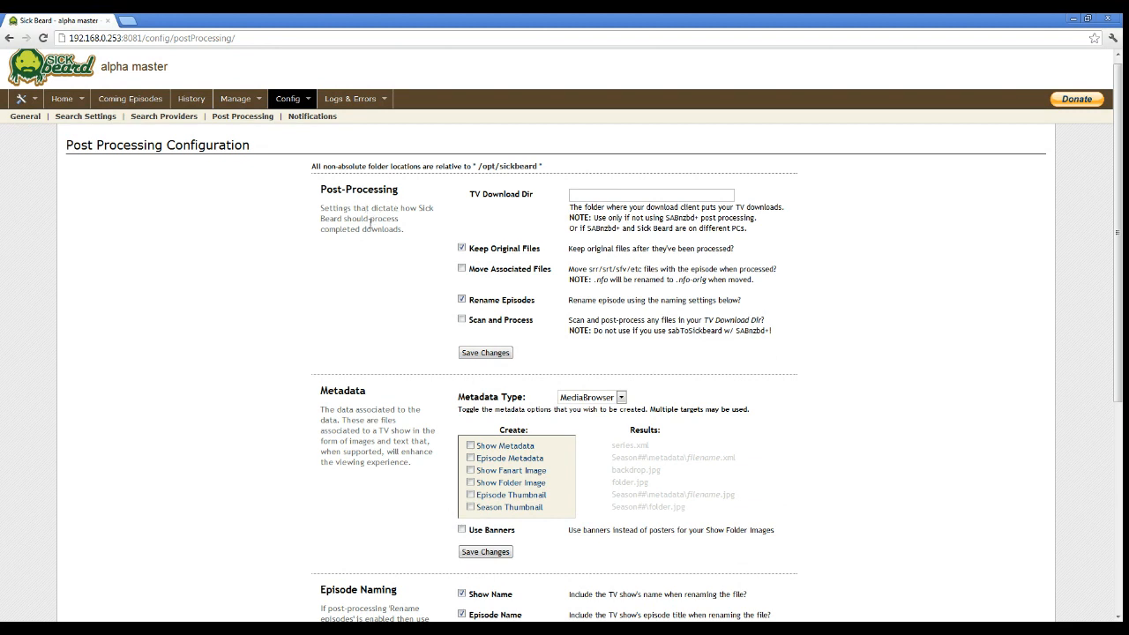
mouse_move(374, 229)
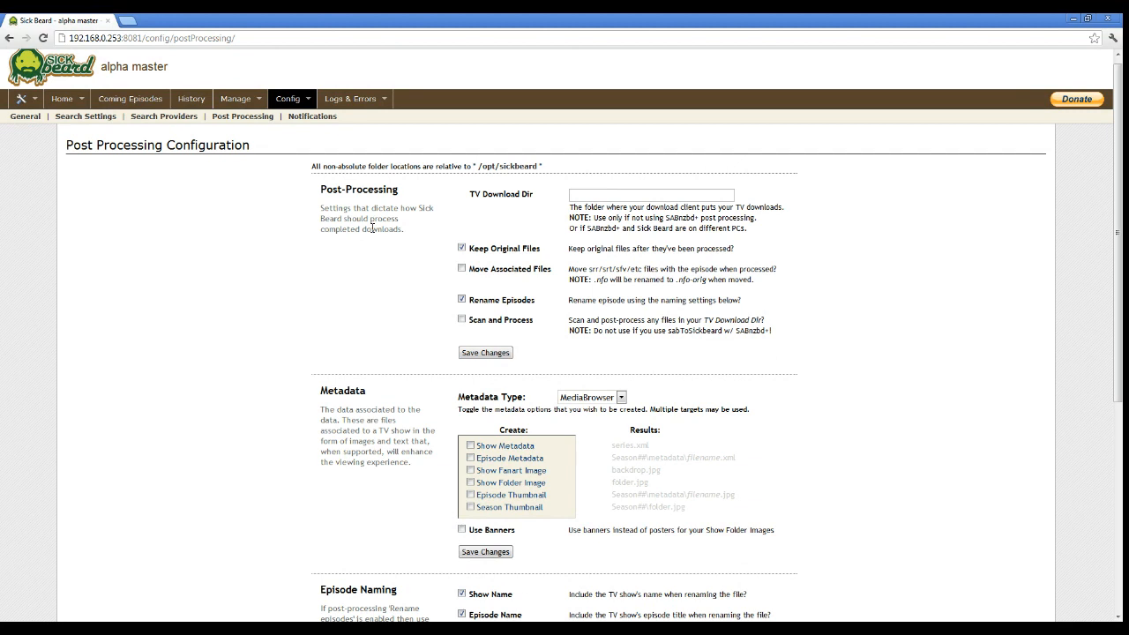
mouse_move(248, 357)
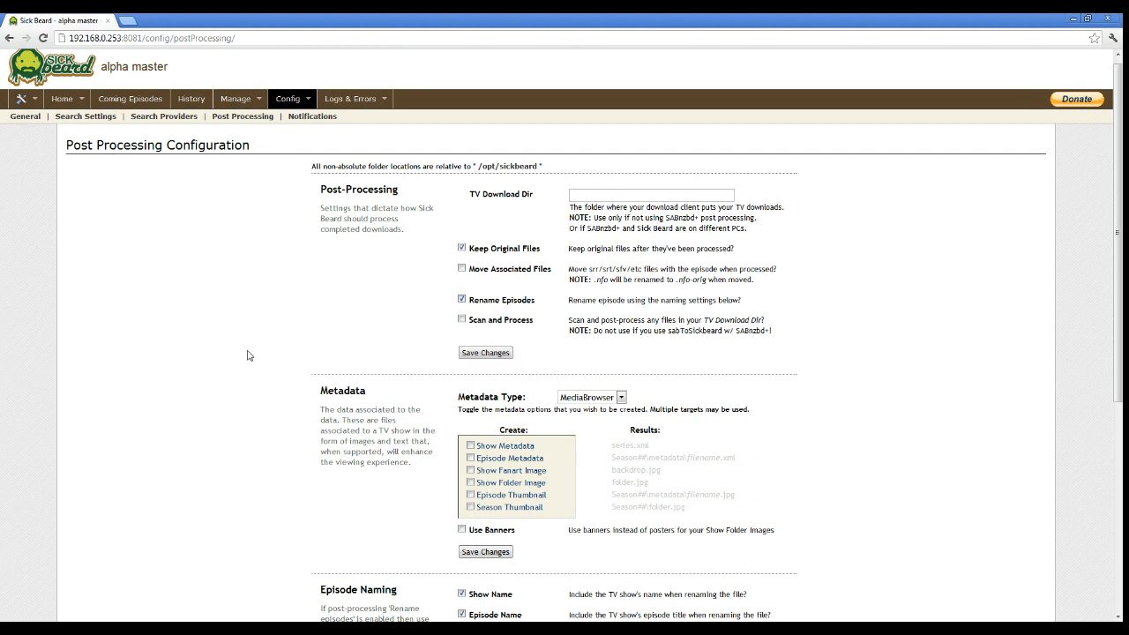
scroll("down", 3)
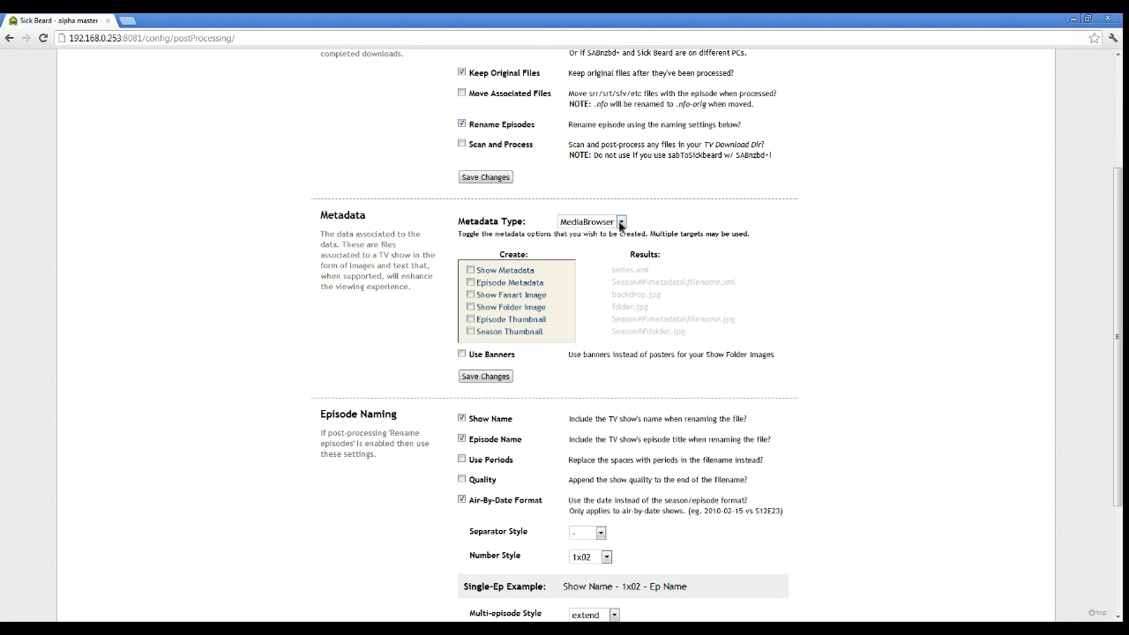
left_click(619, 223)
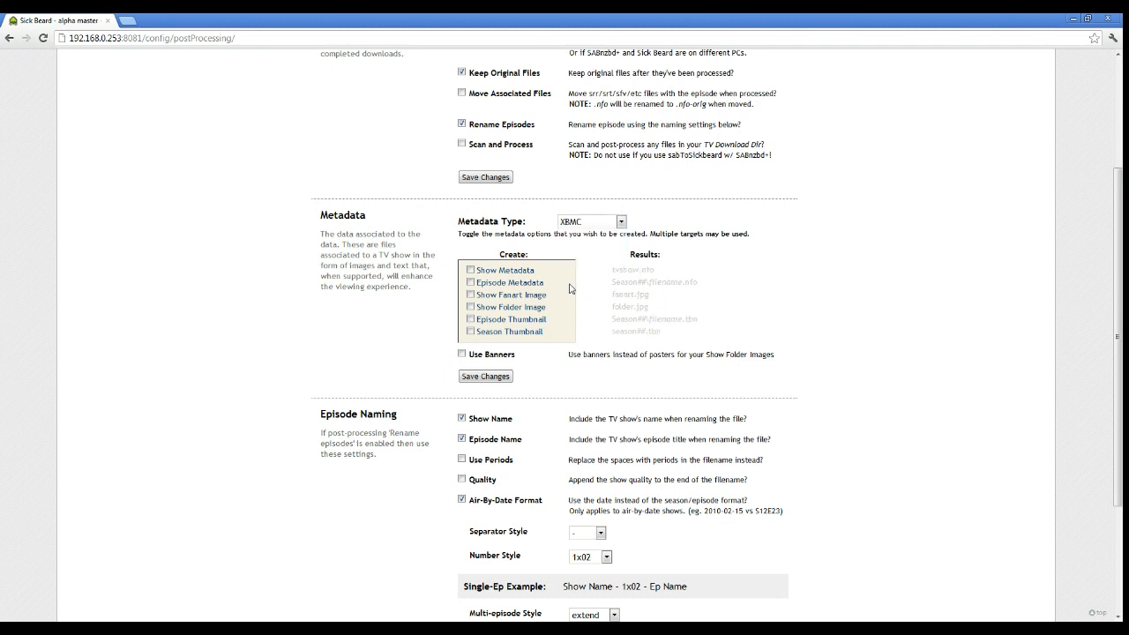
mouse_move(253, 243)
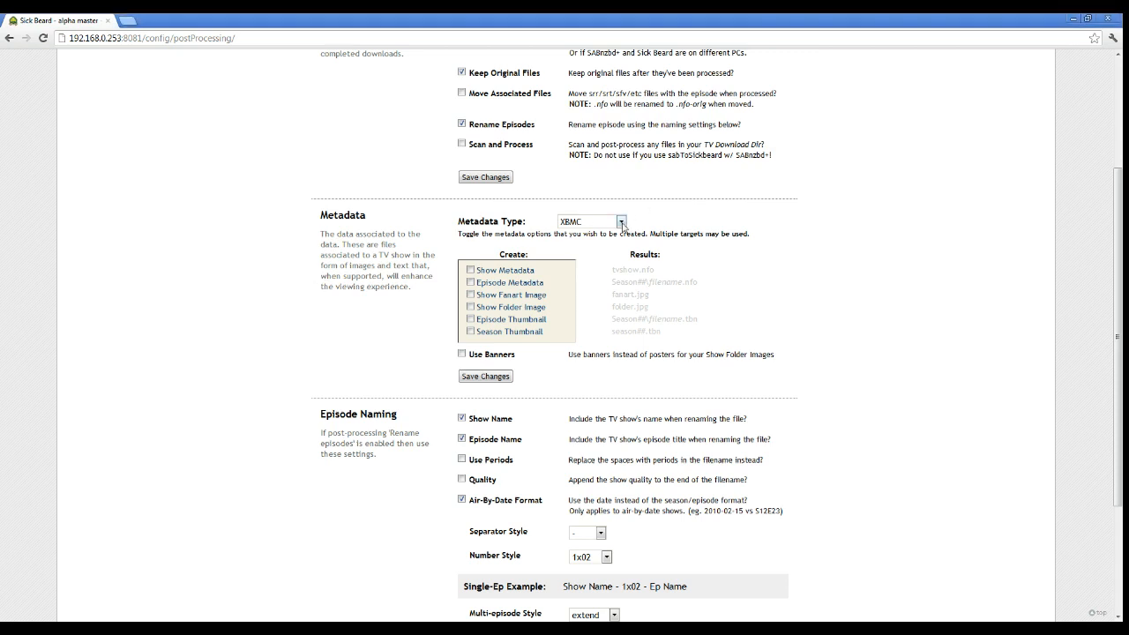
left_click(622, 222)
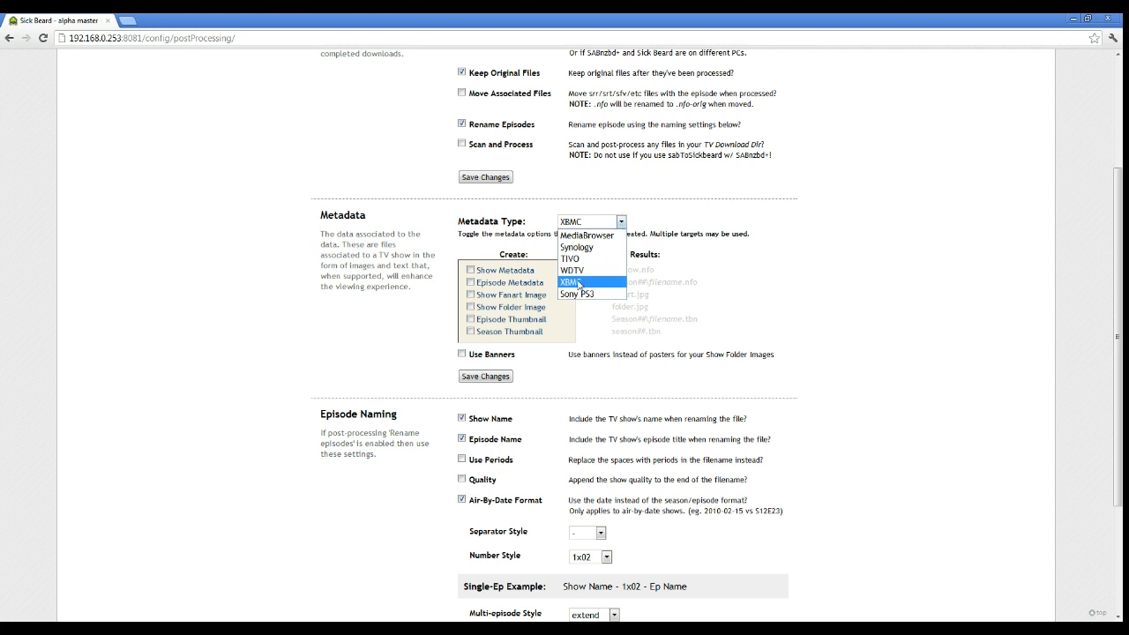
scroll("down", 3)
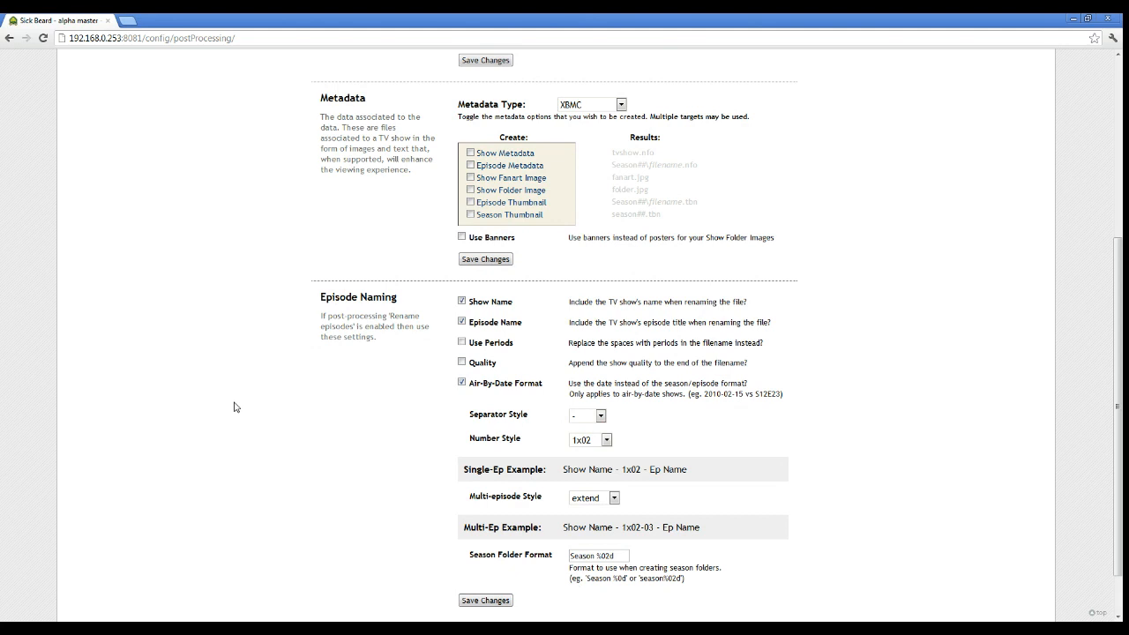
Step: Turn off air-by-date naming, choose the s01e02 episode number style and save the post-processing settings
left_click(458, 383)
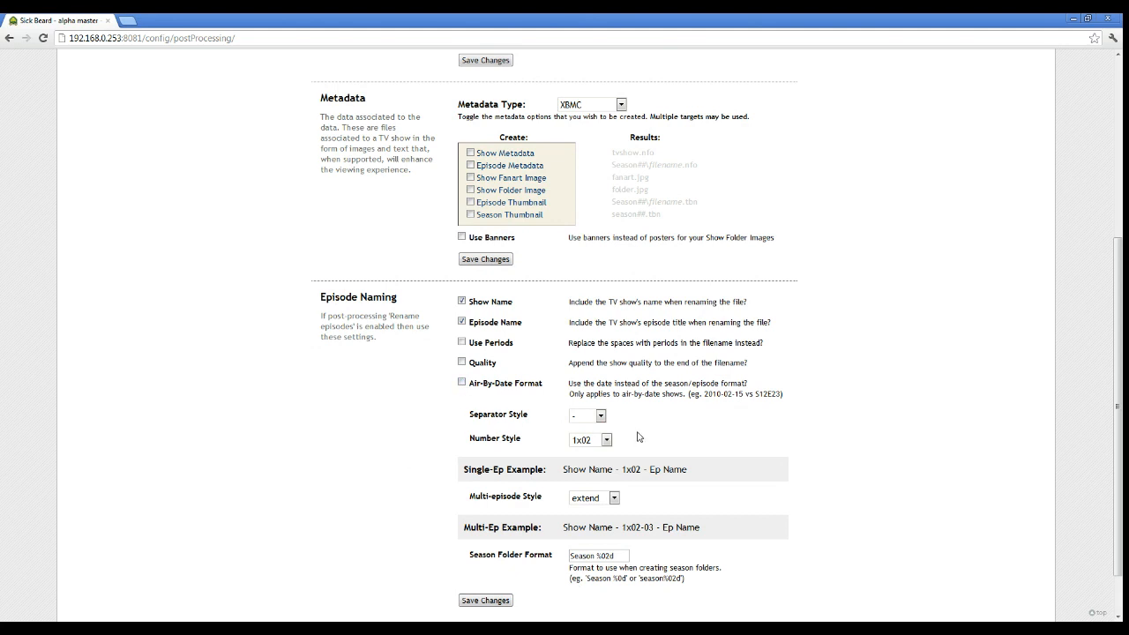
left_click(605, 439)
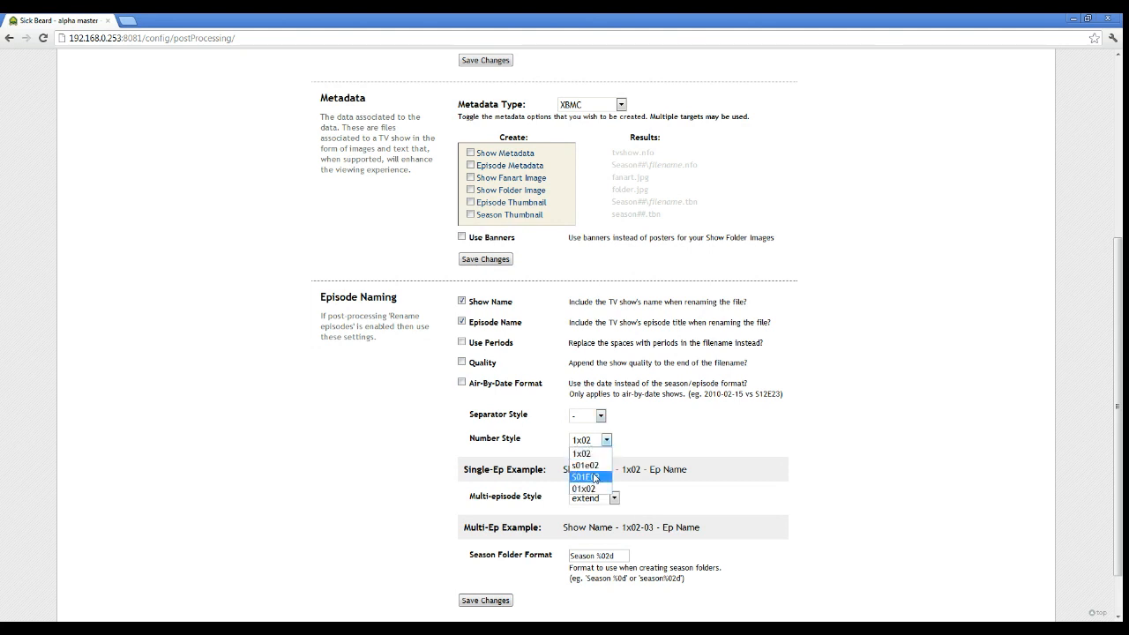
left_click(582, 466)
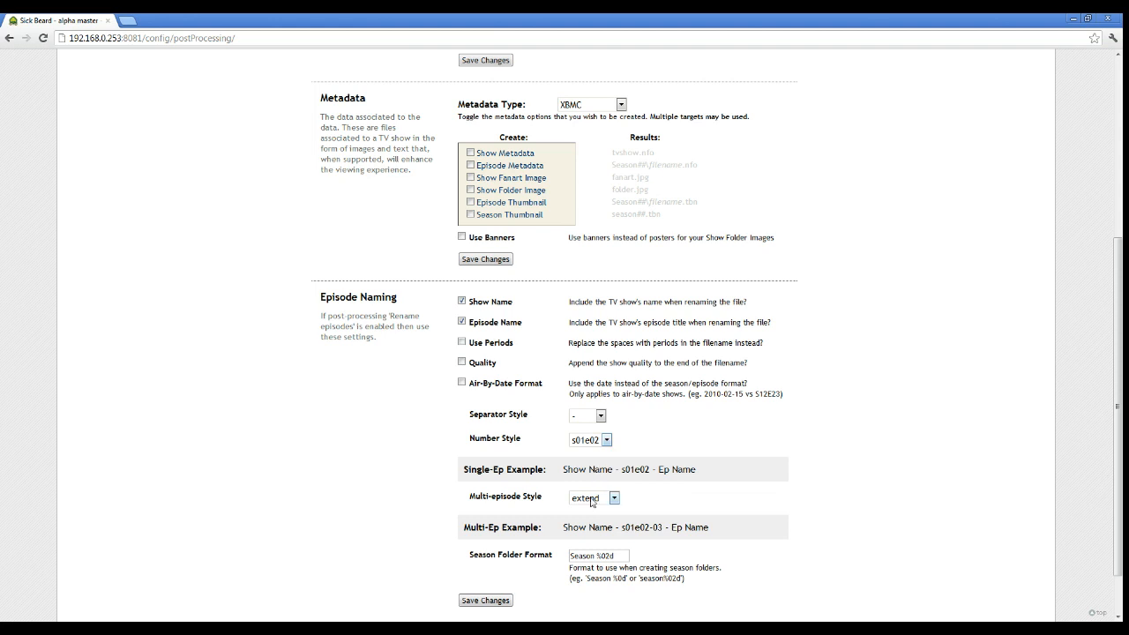
mouse_move(748, 494)
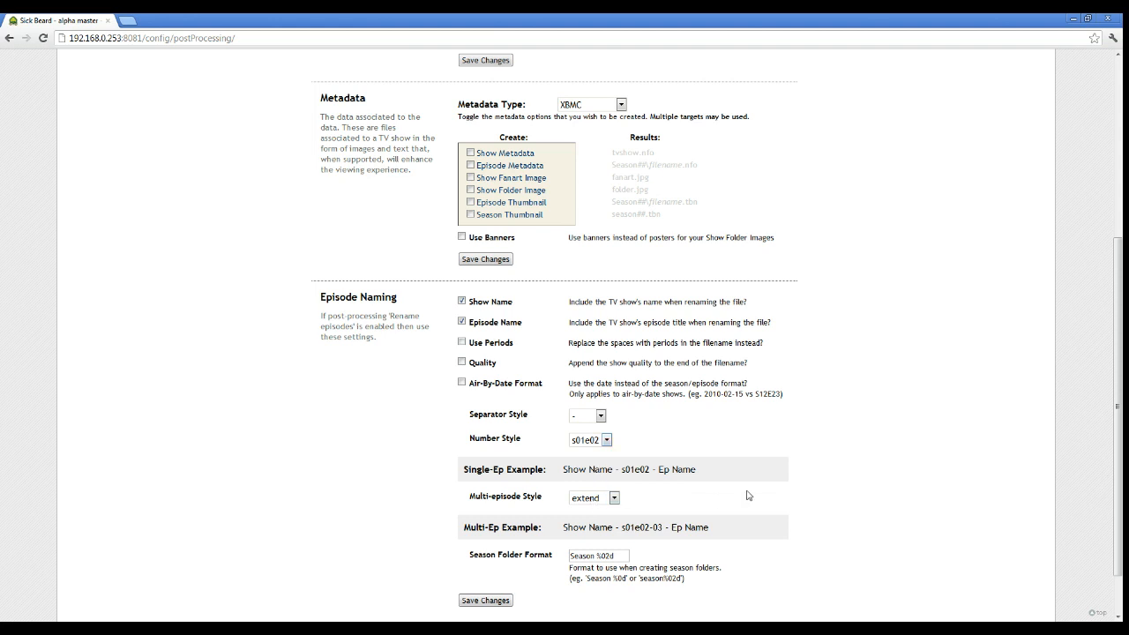
left_click(483, 600)
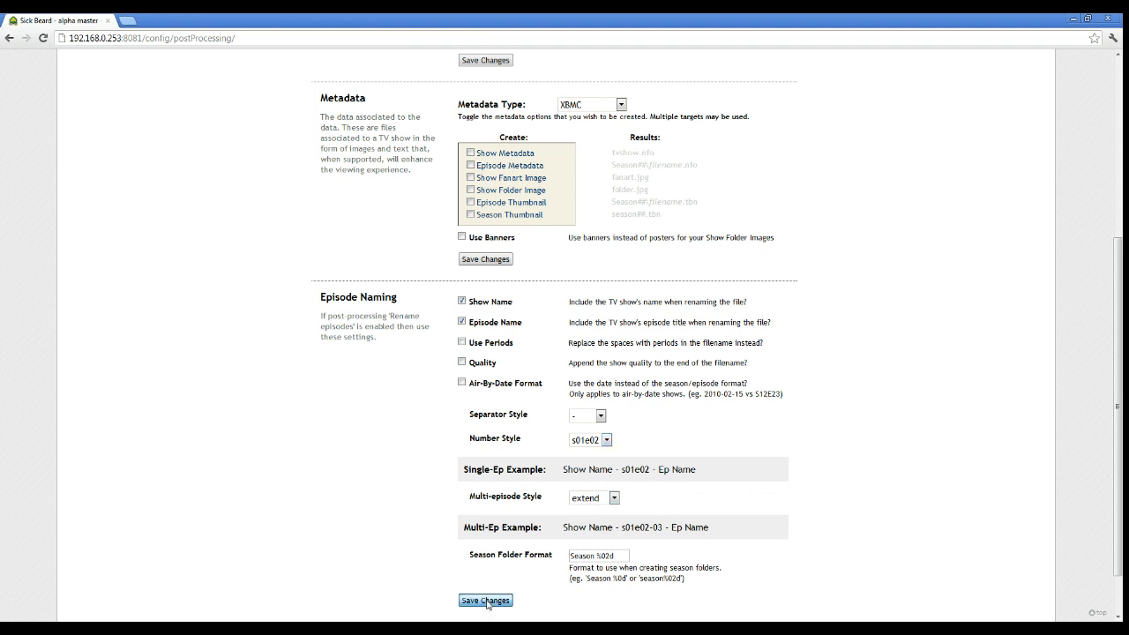
left_click(487, 600)
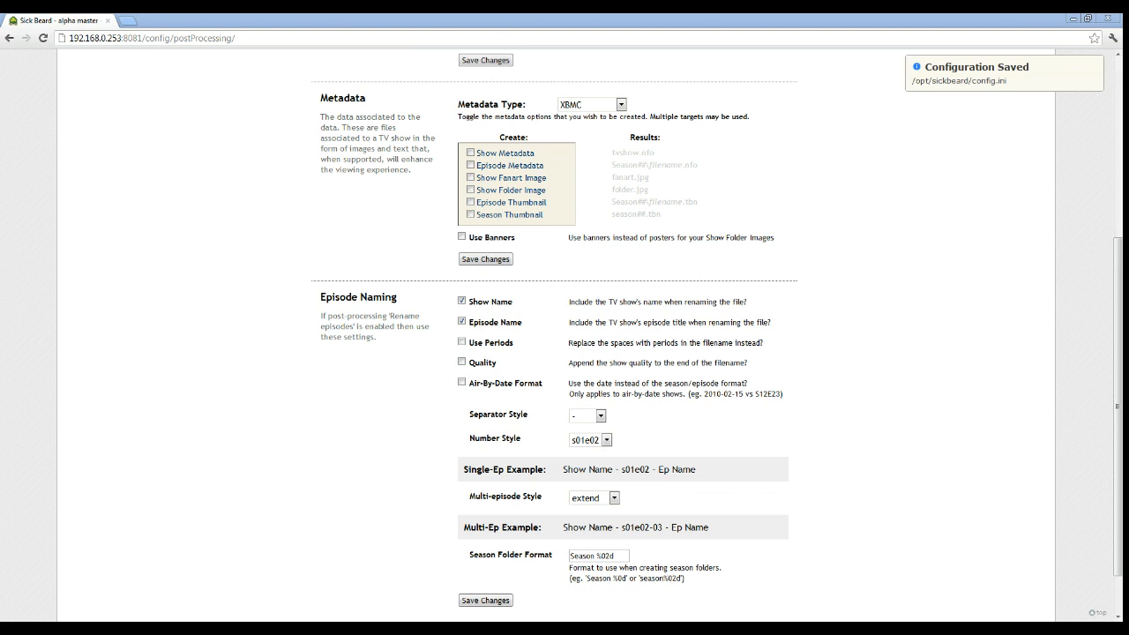
mouse_move(270, 218)
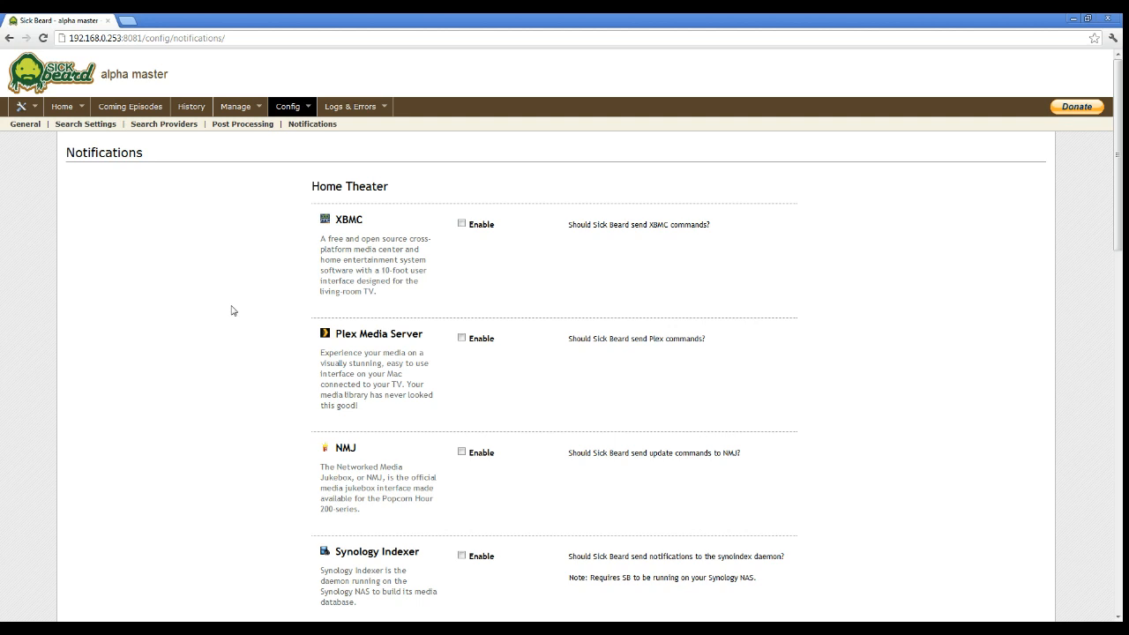
Step: Scroll through the Notifications page leaving all notifiers disabled, then return to the Home show list
scroll("down", 3)
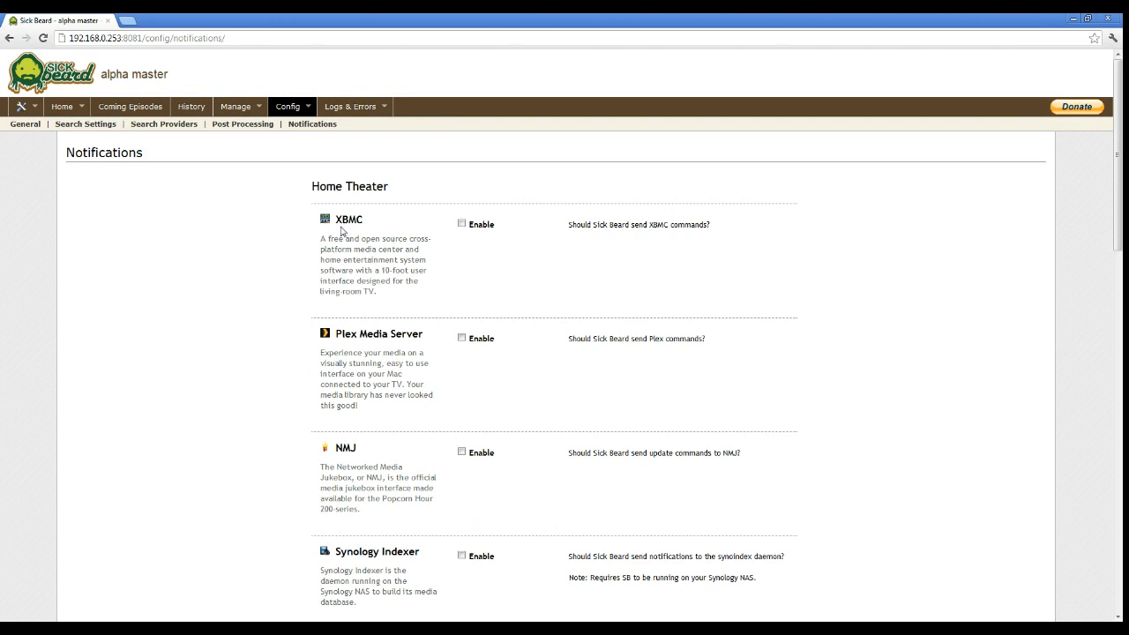
mouse_move(515, 264)
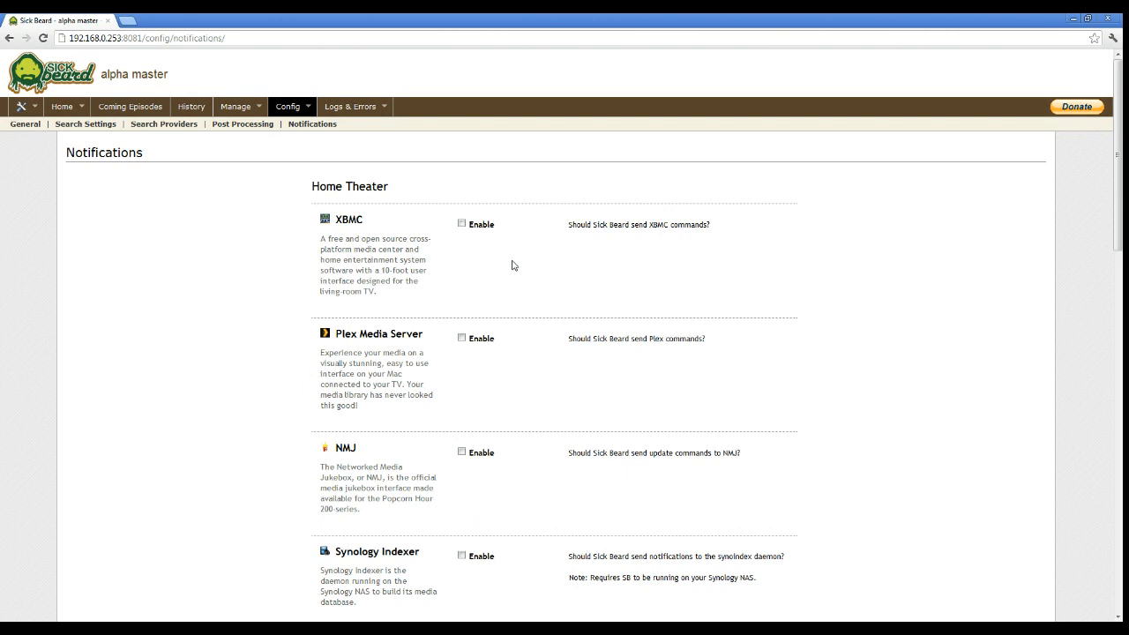
scroll("down", 3)
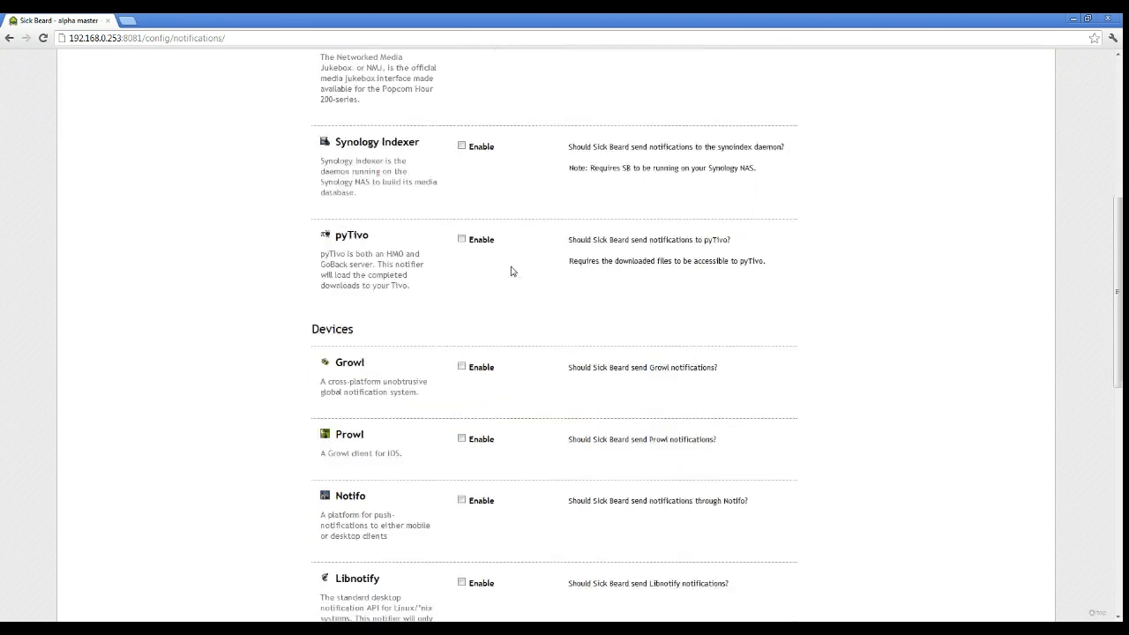
scroll("down", 3)
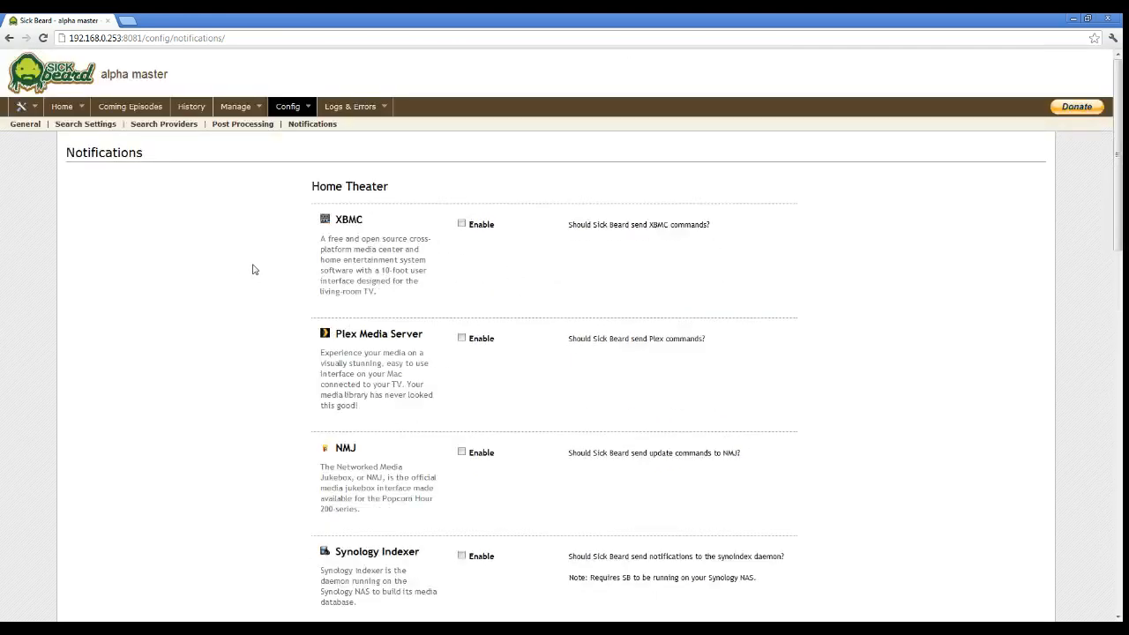
scroll("down", 3)
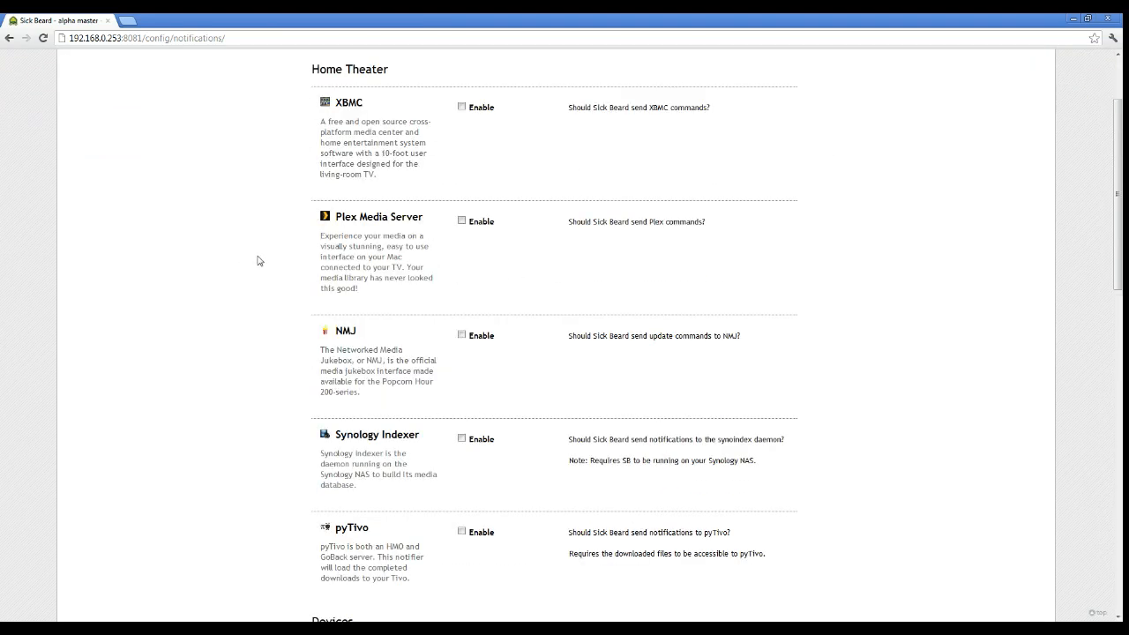
mouse_move(236, 226)
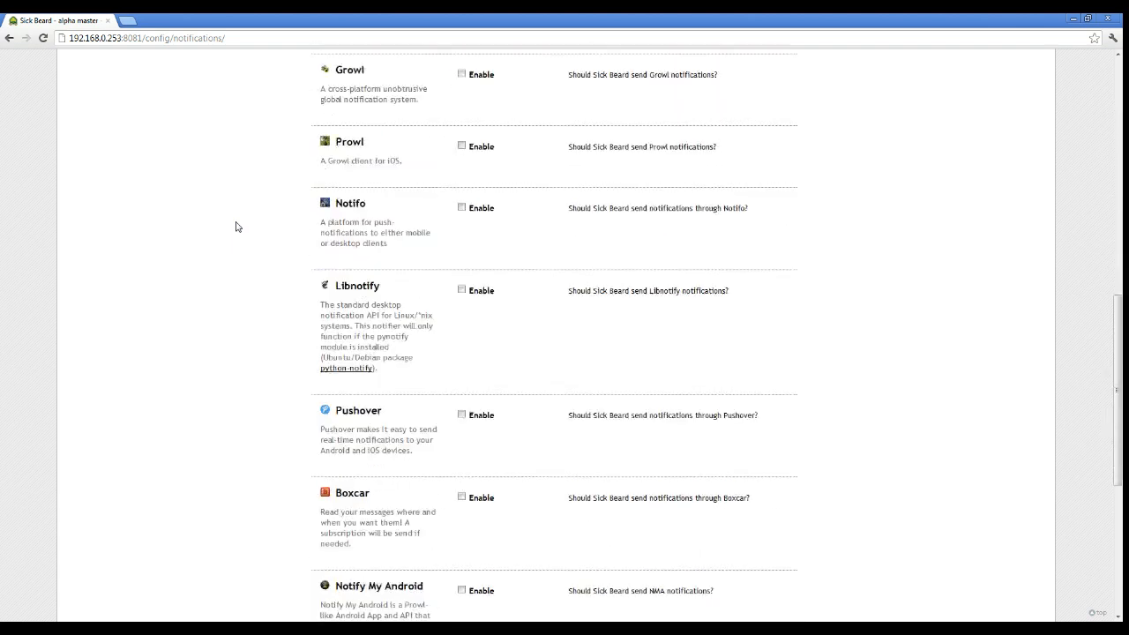
scroll("down", 3)
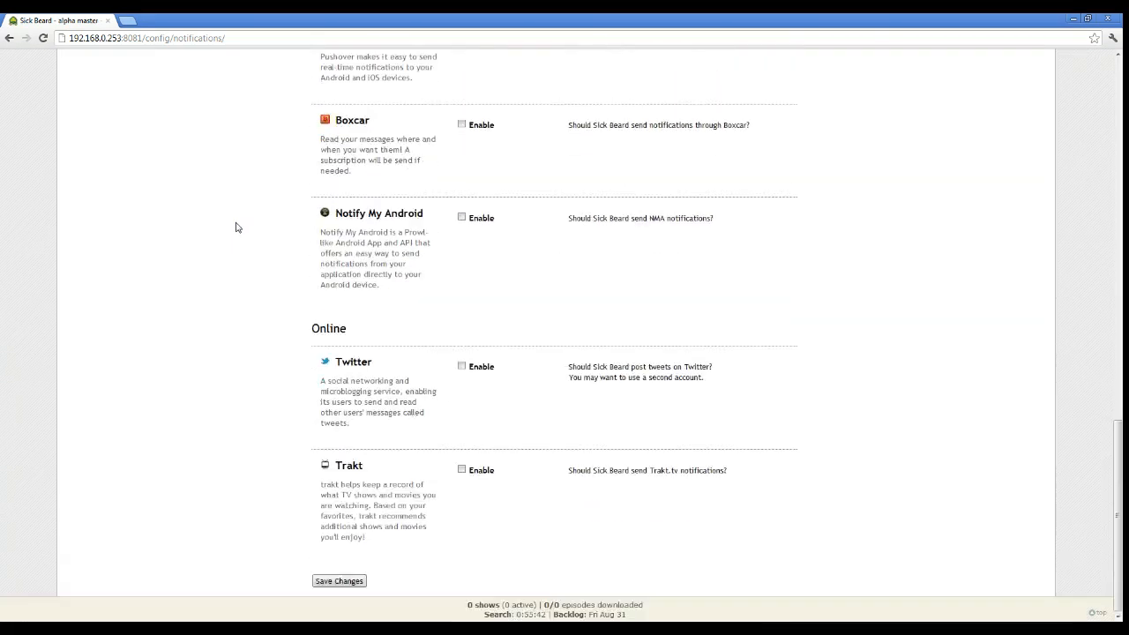
scroll("up", 3)
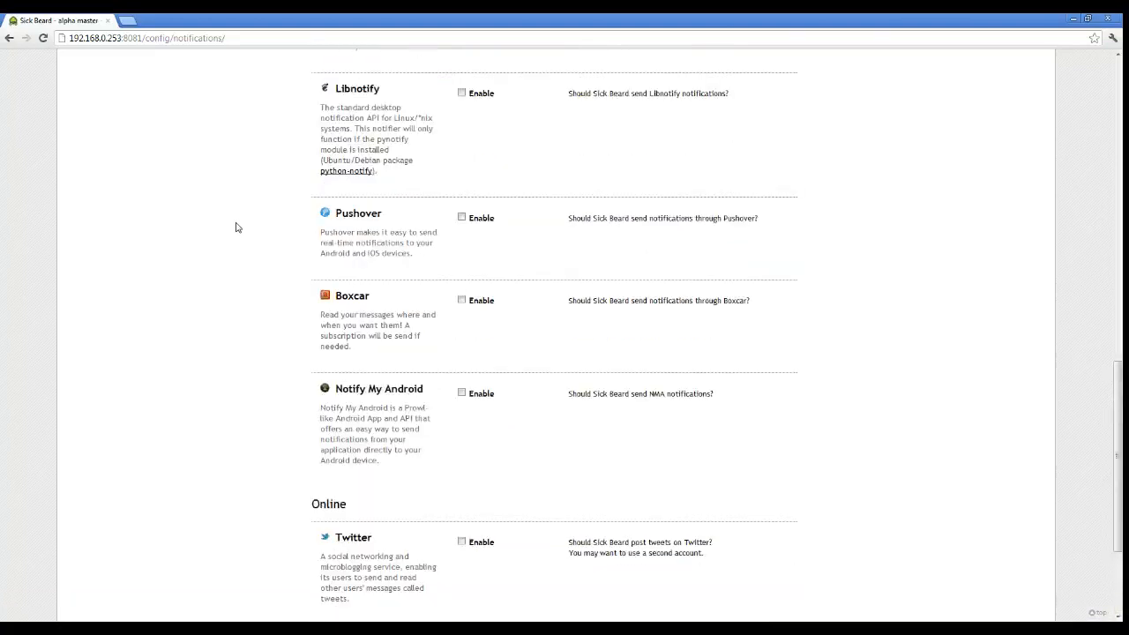
scroll("up", 3)
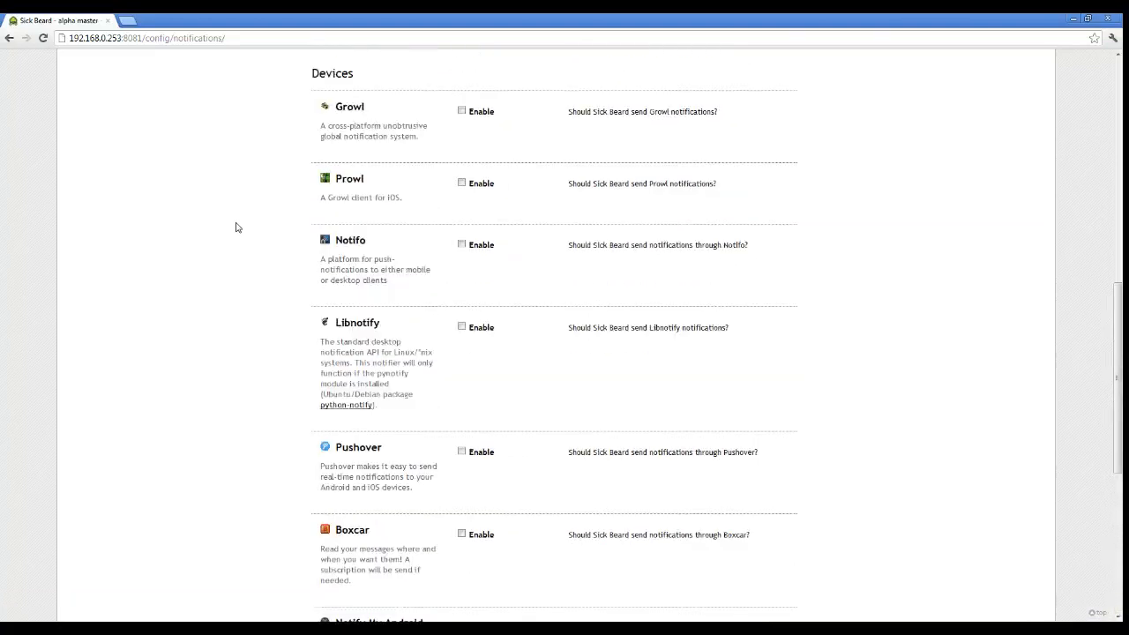
scroll("down", 3)
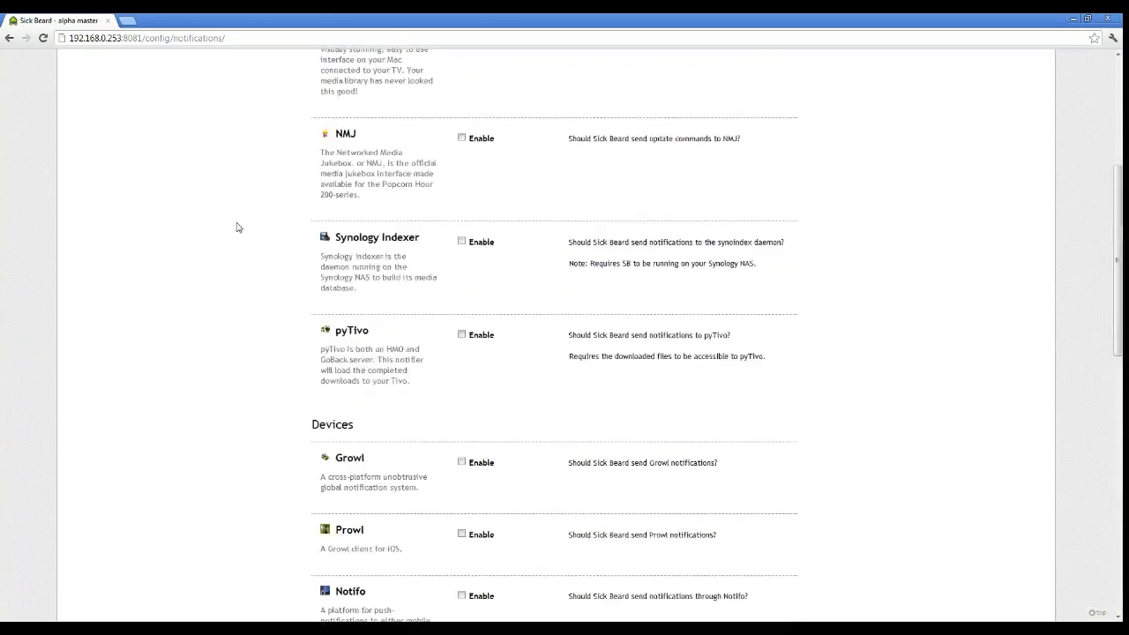
scroll("up", 3)
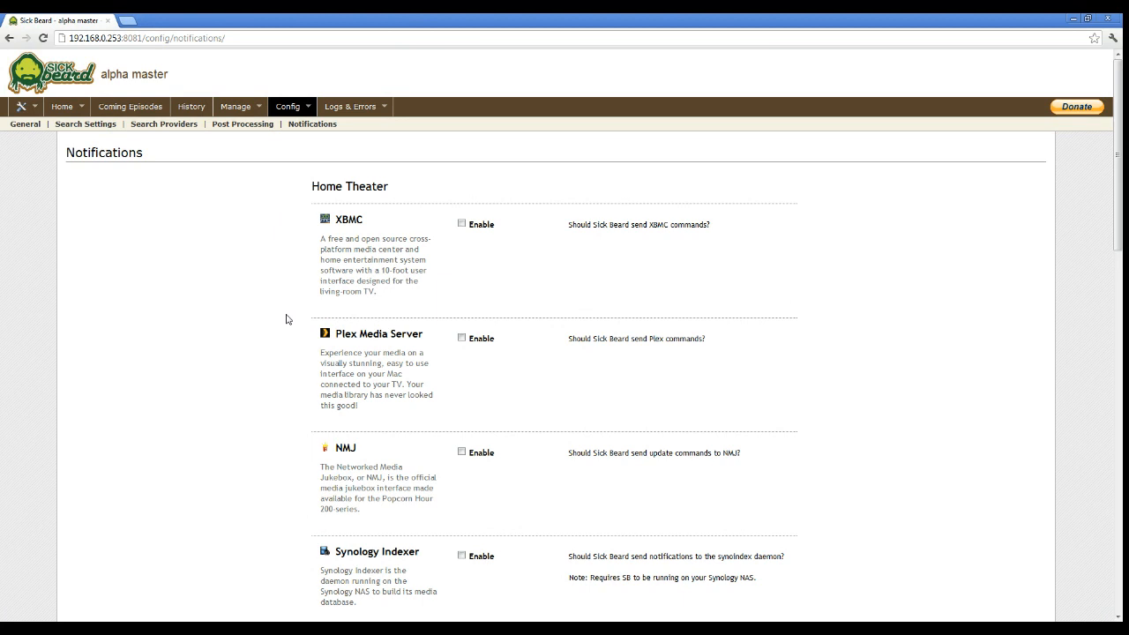
mouse_move(46, 91)
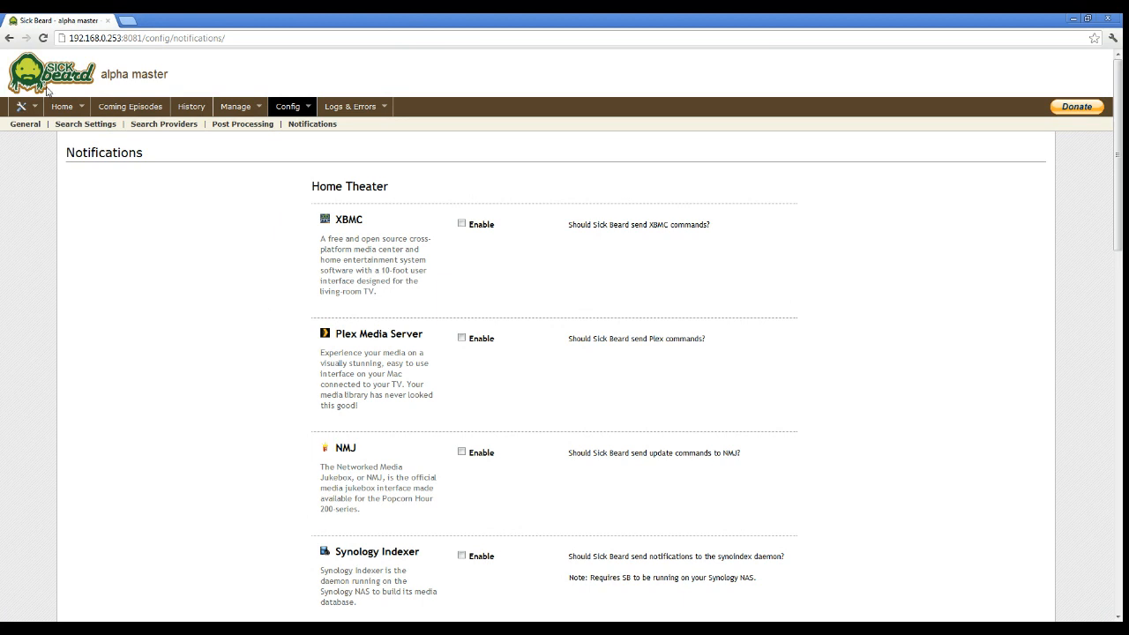
left_click(62, 106)
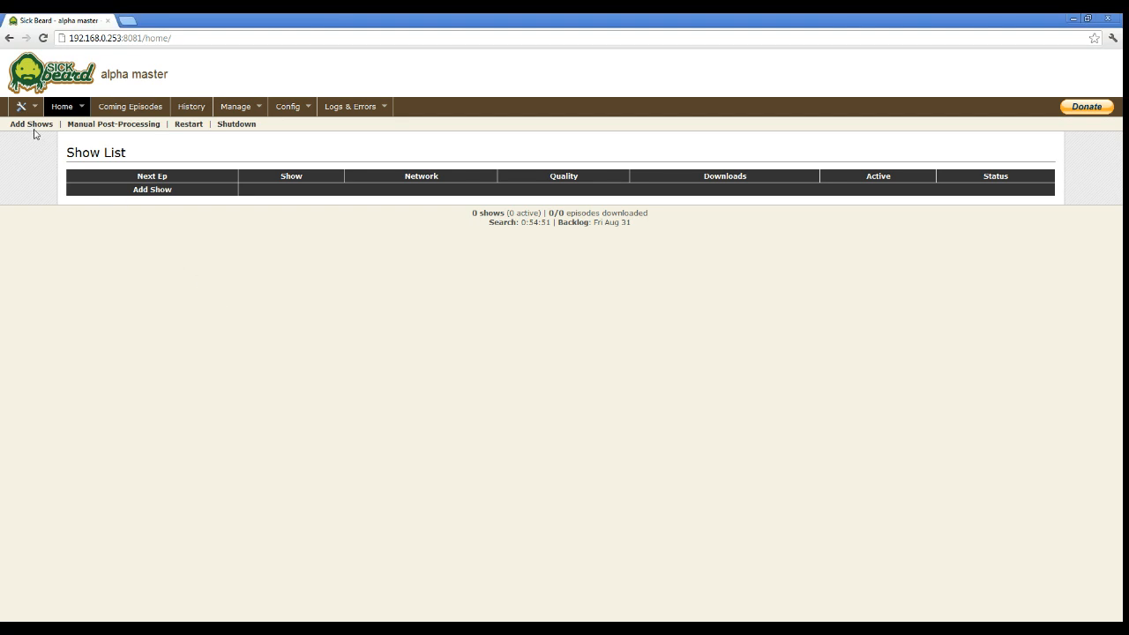
Step: Search the TVDB for 'big brother', select Big Brother and continue to the parent-folder step
left_click(32, 123)
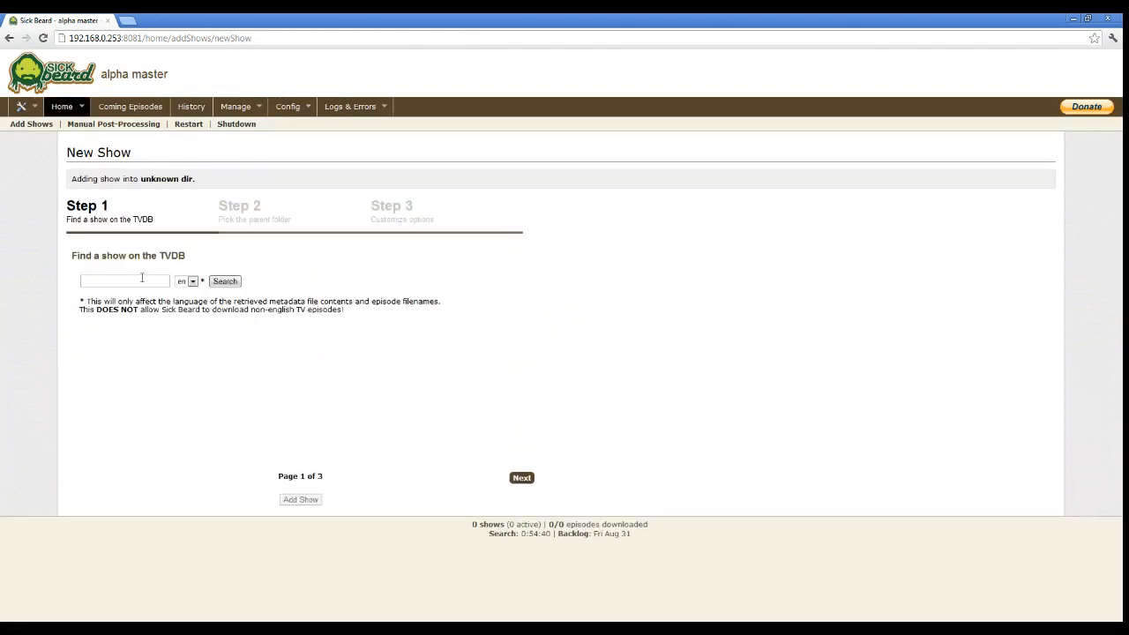
type("Big")
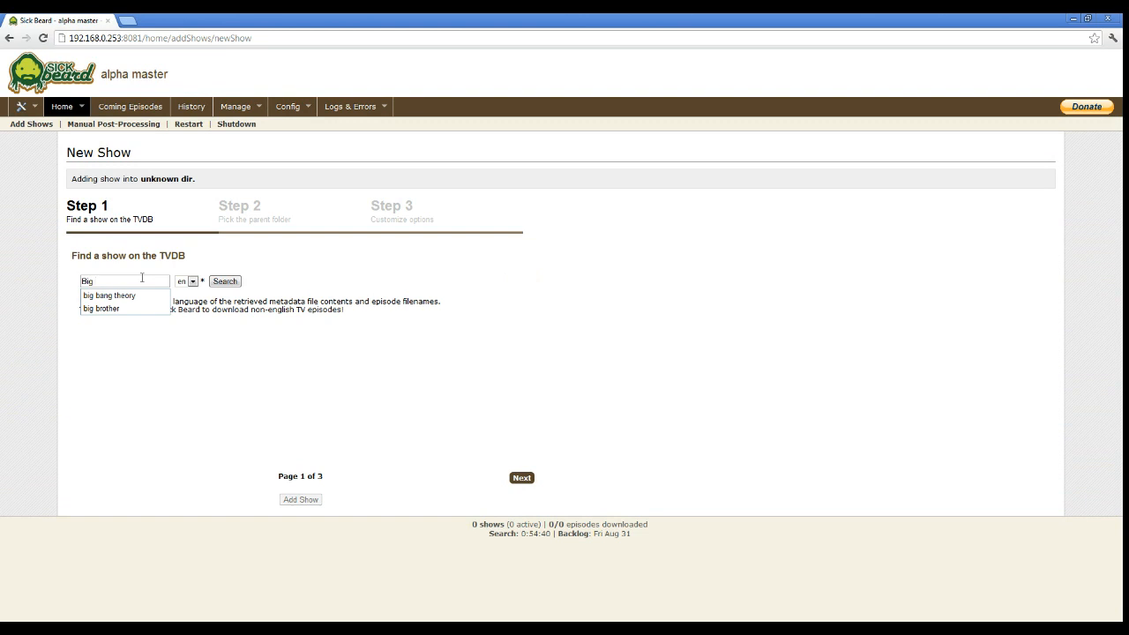
mouse_move(101, 307)
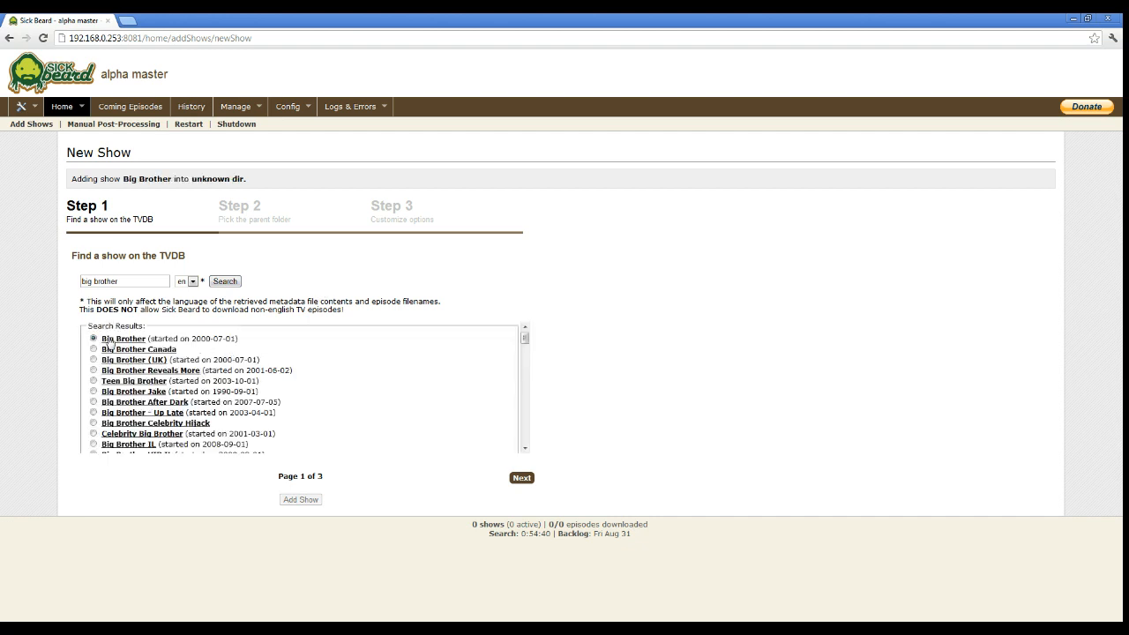
mouse_move(520, 477)
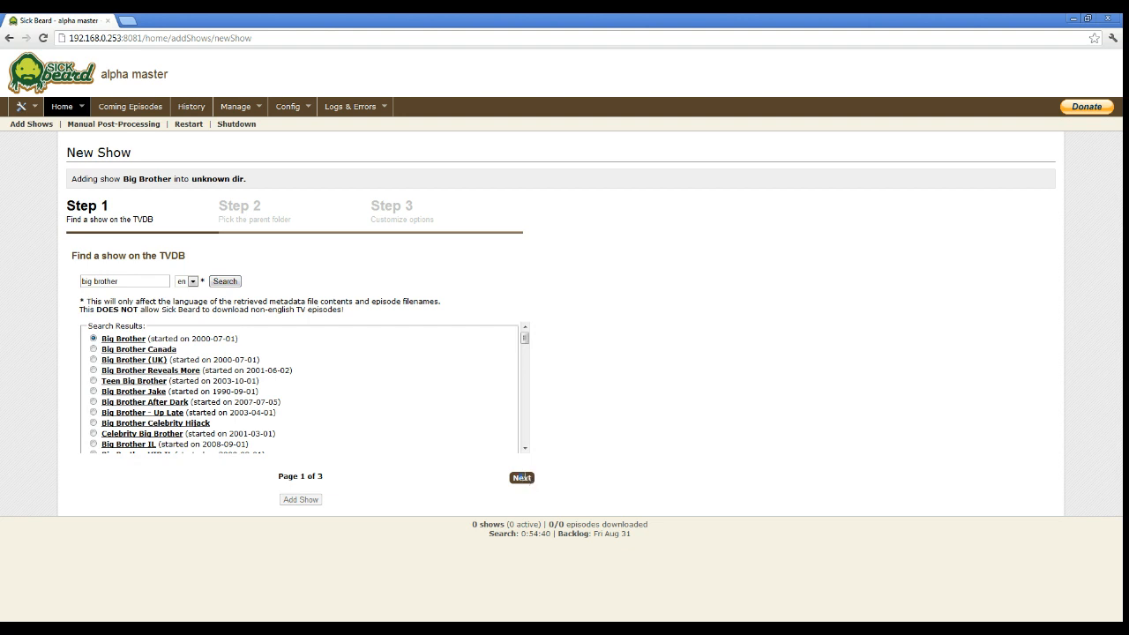
left_click(520, 476)
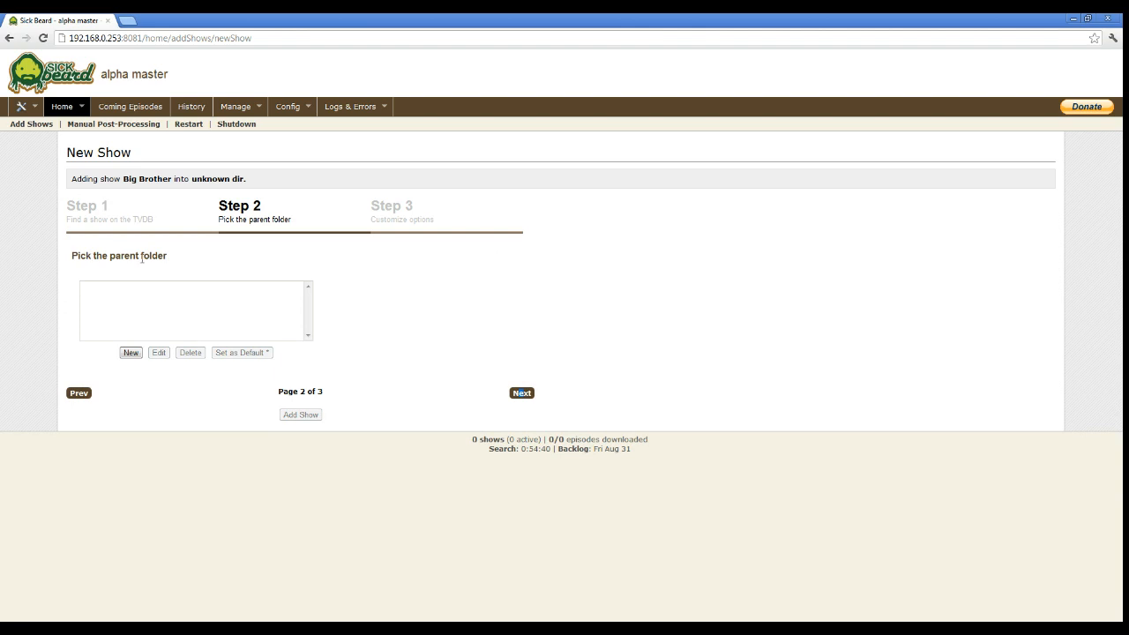
mouse_move(159, 297)
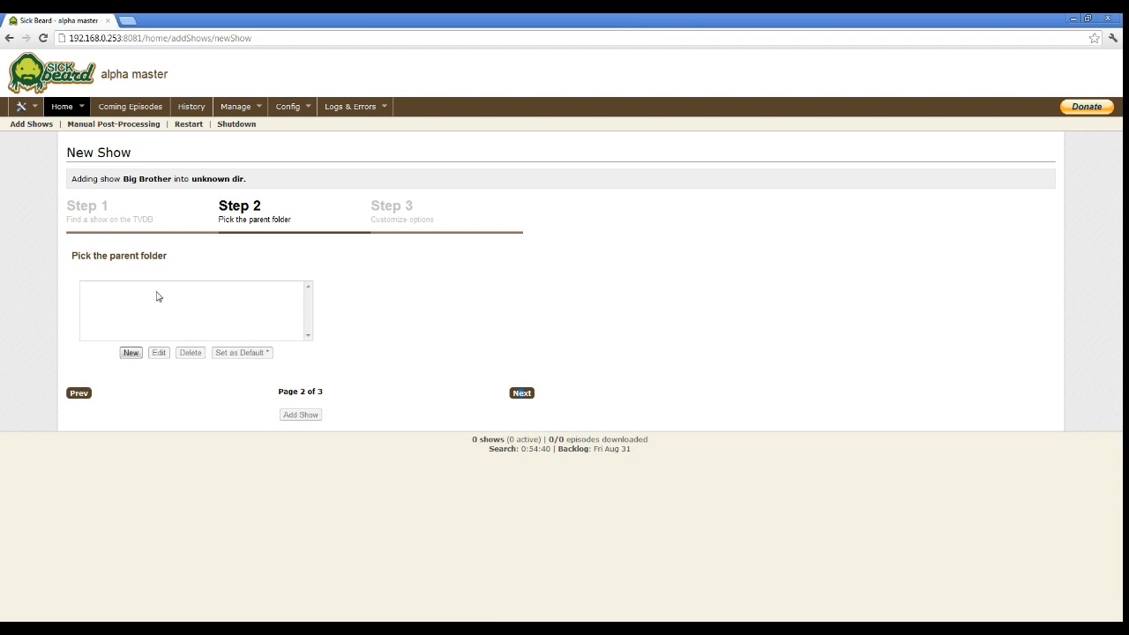
Step: Add /home/ftp/TV/sickbeard as the new parent folder for Big Brother
left_click(131, 353)
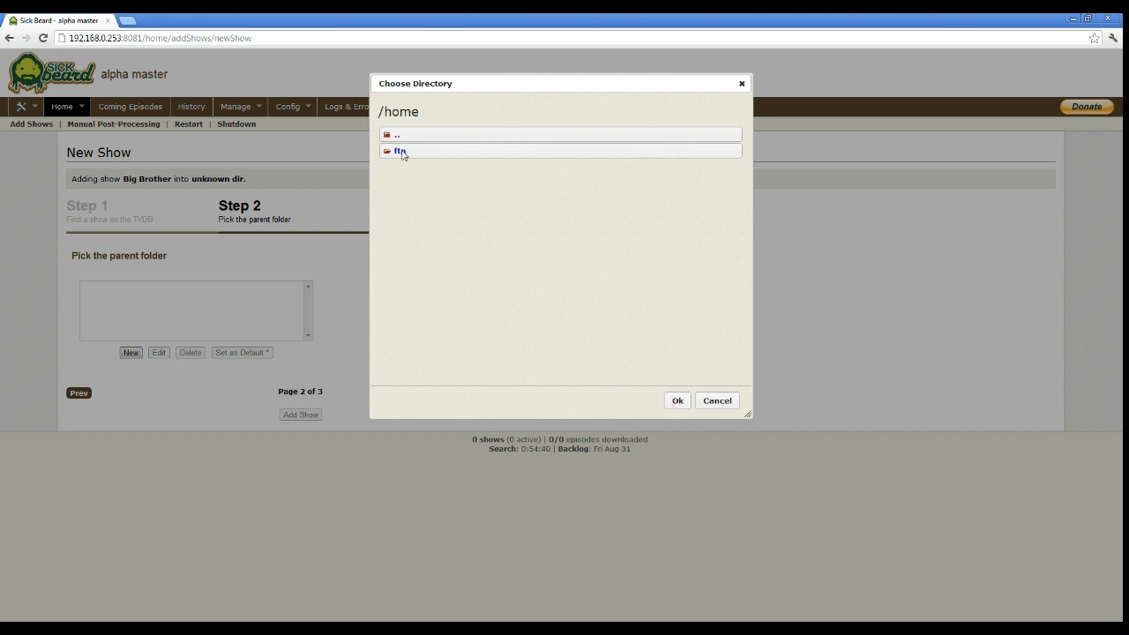
double_click(398, 150)
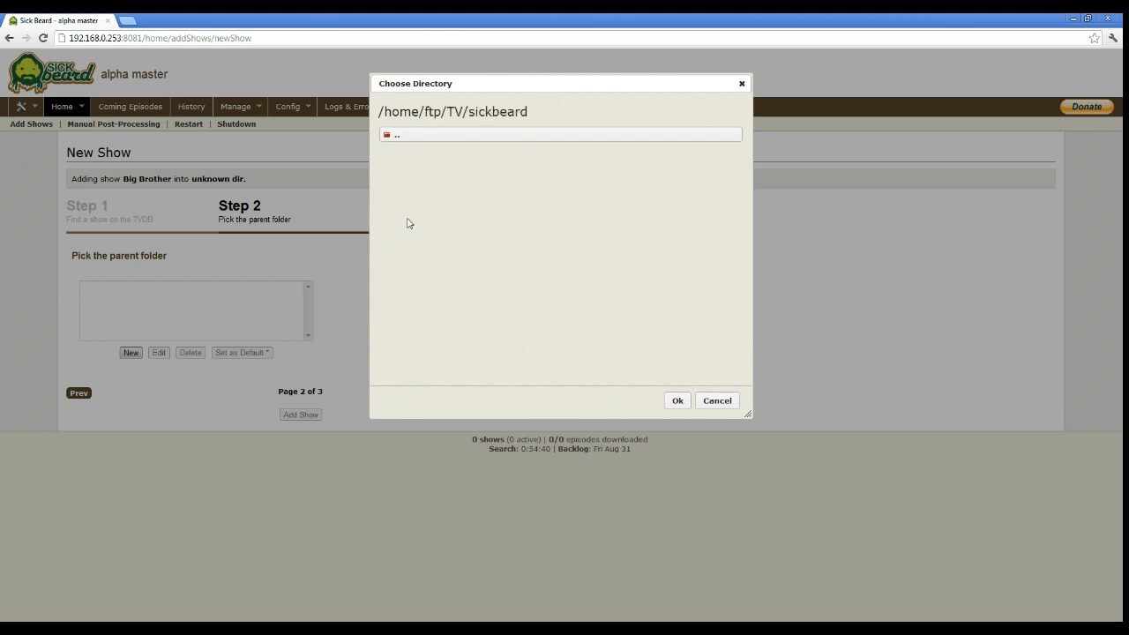
left_click(678, 399)
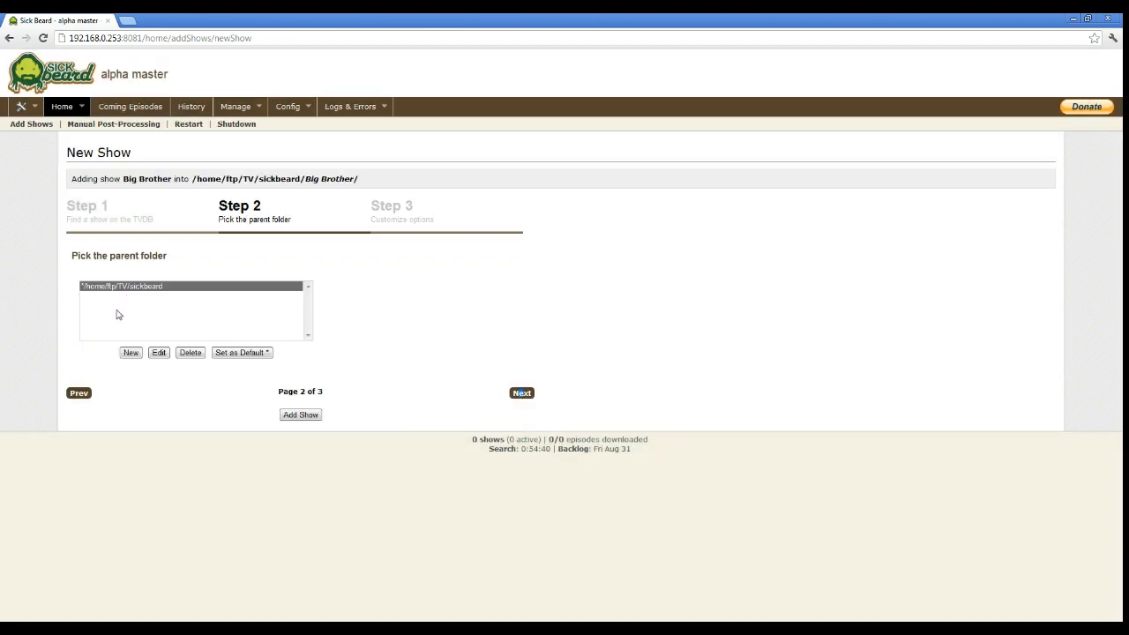
mouse_move(113, 332)
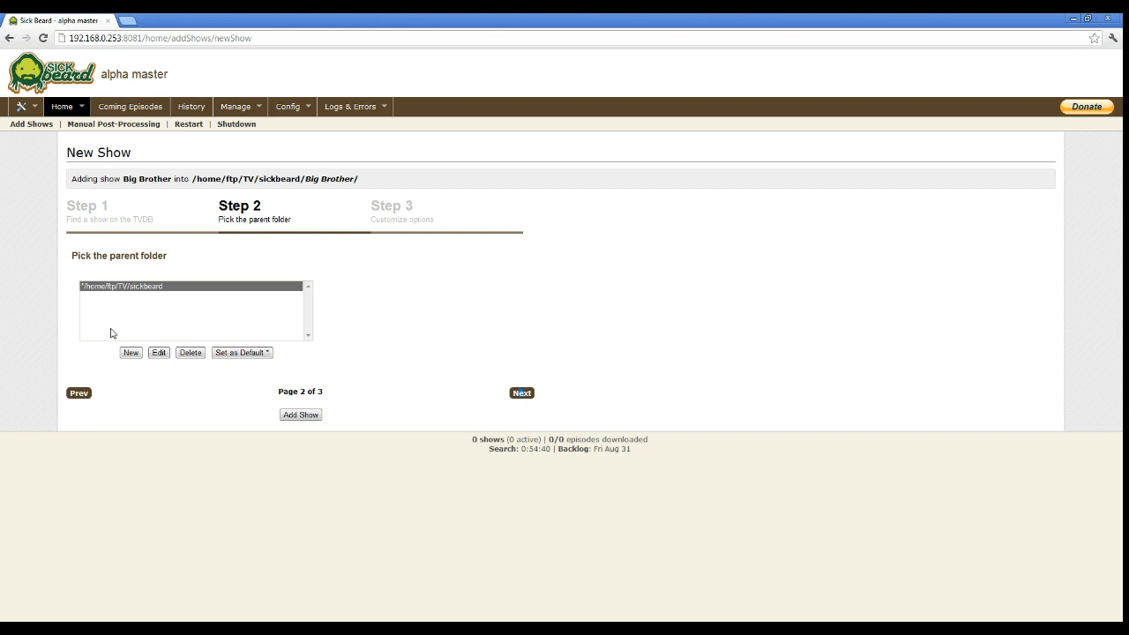
mouse_move(535, 423)
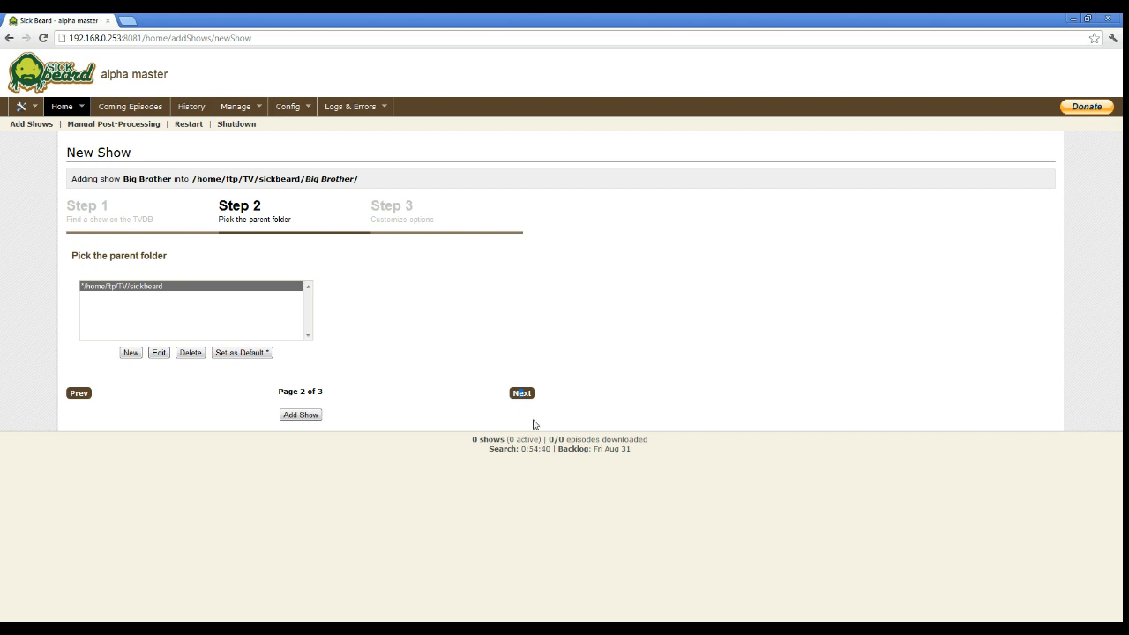
Step: Advance the wizard to Big Brother's customize-options step
left_click(521, 391)
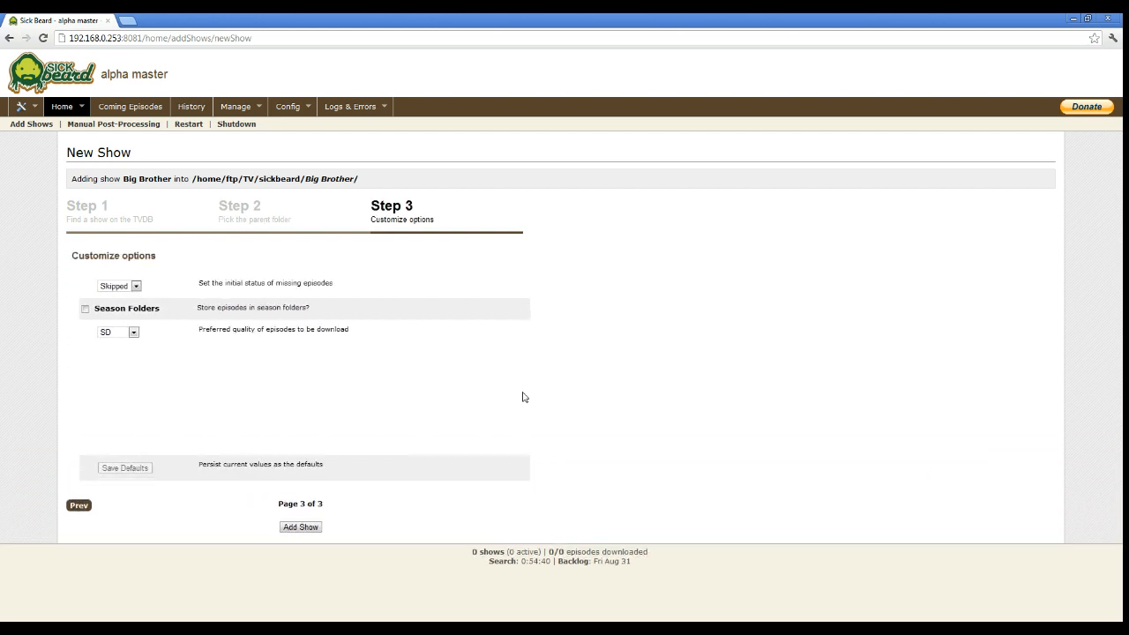
mouse_move(228, 291)
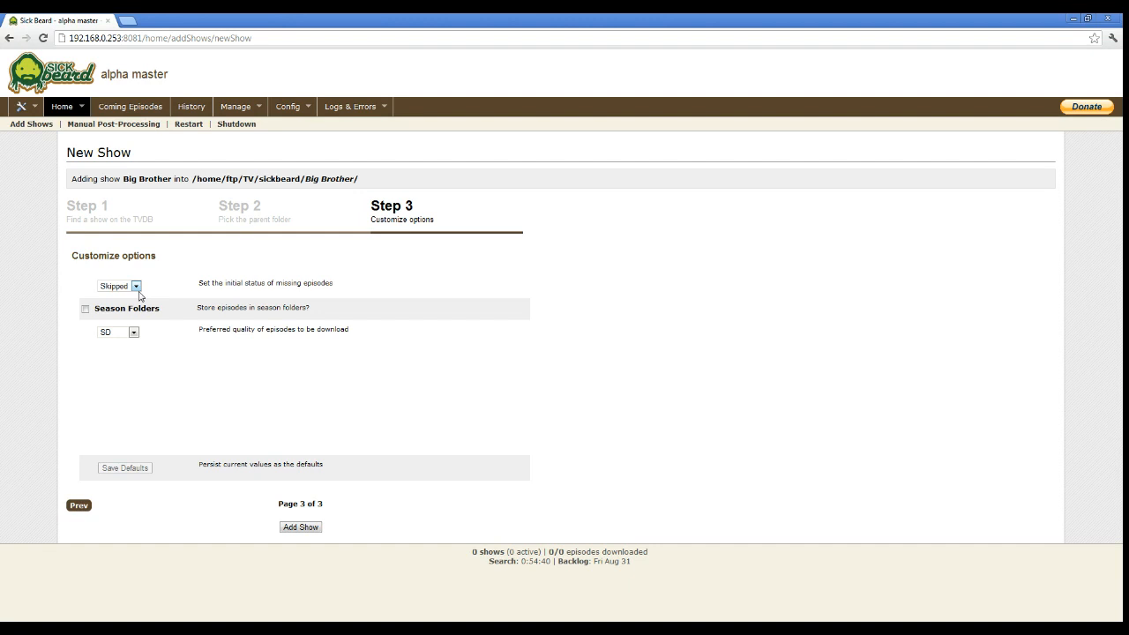
mouse_move(148, 342)
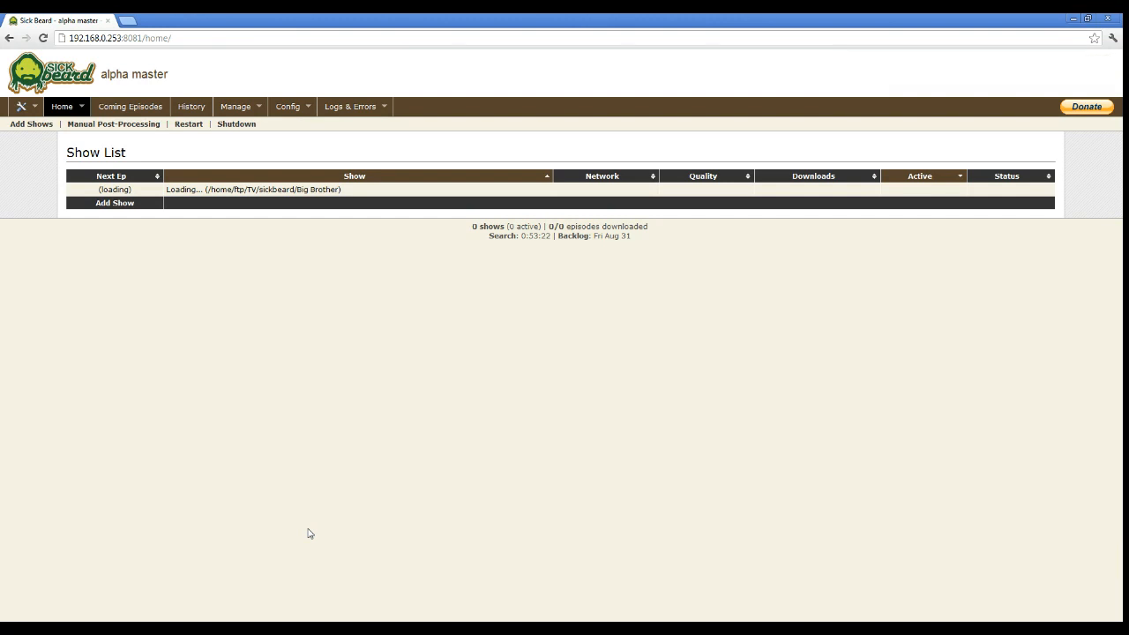
mouse_move(160, 293)
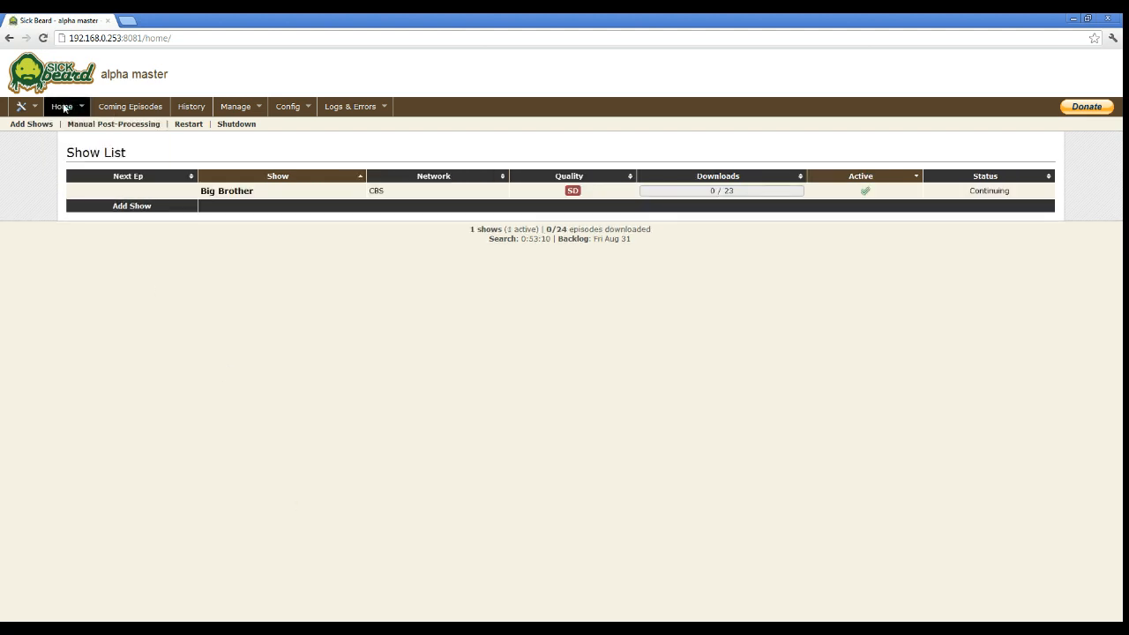
Step: View Big Brother's show page with its Season 1 episodes marked Skipped
left_click(61, 106)
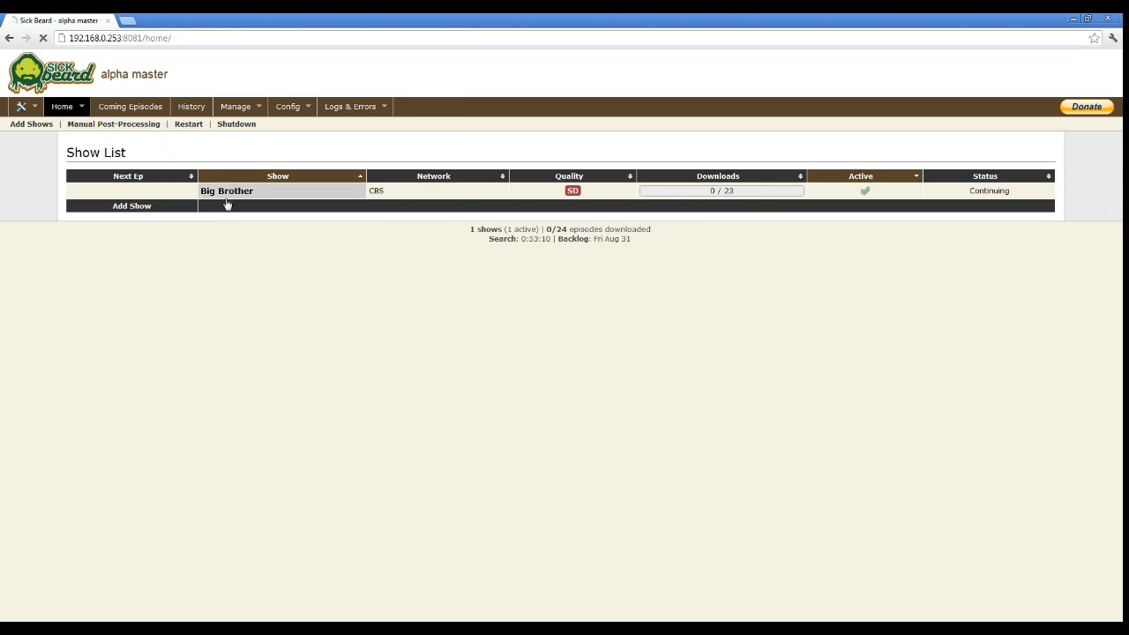
left_click(226, 191)
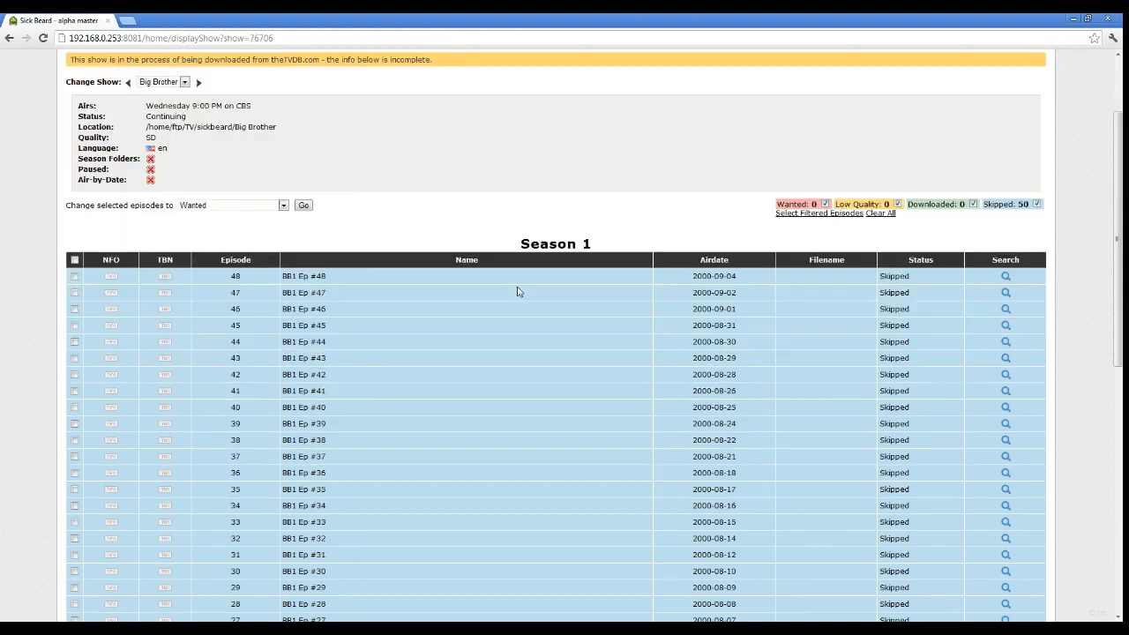
scroll("down", 3)
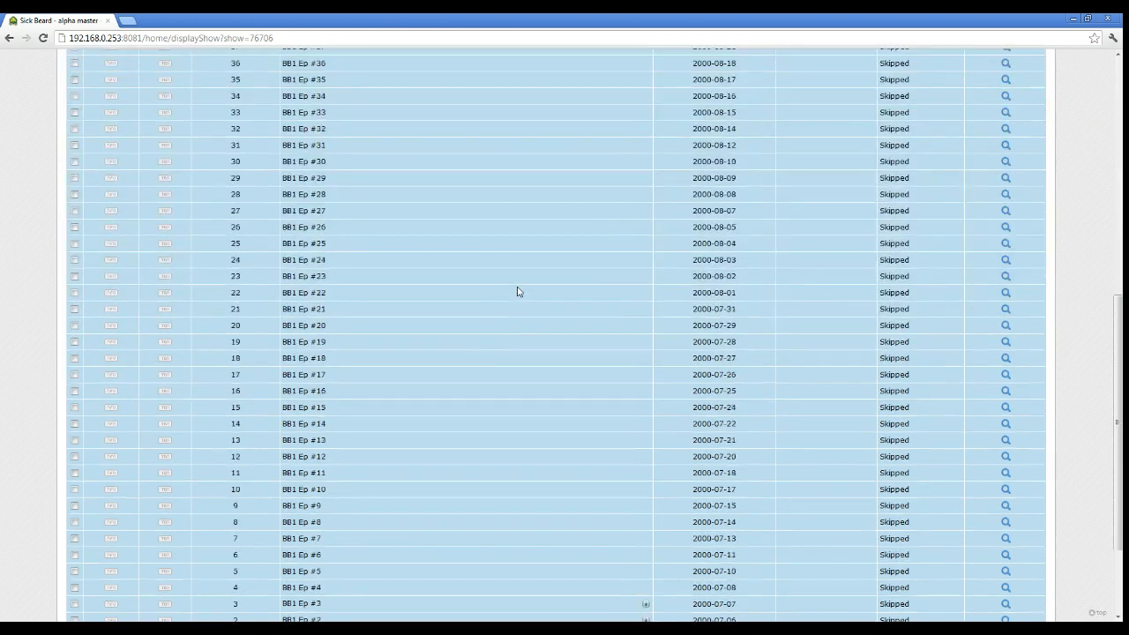
scroll("up", 3)
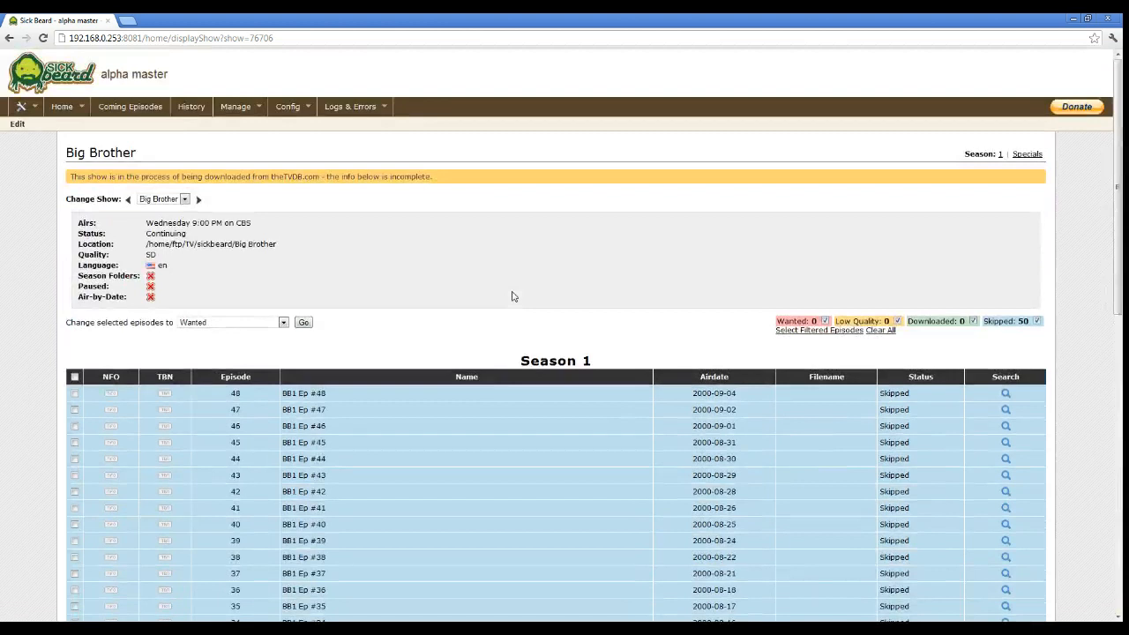
mouse_move(441, 298)
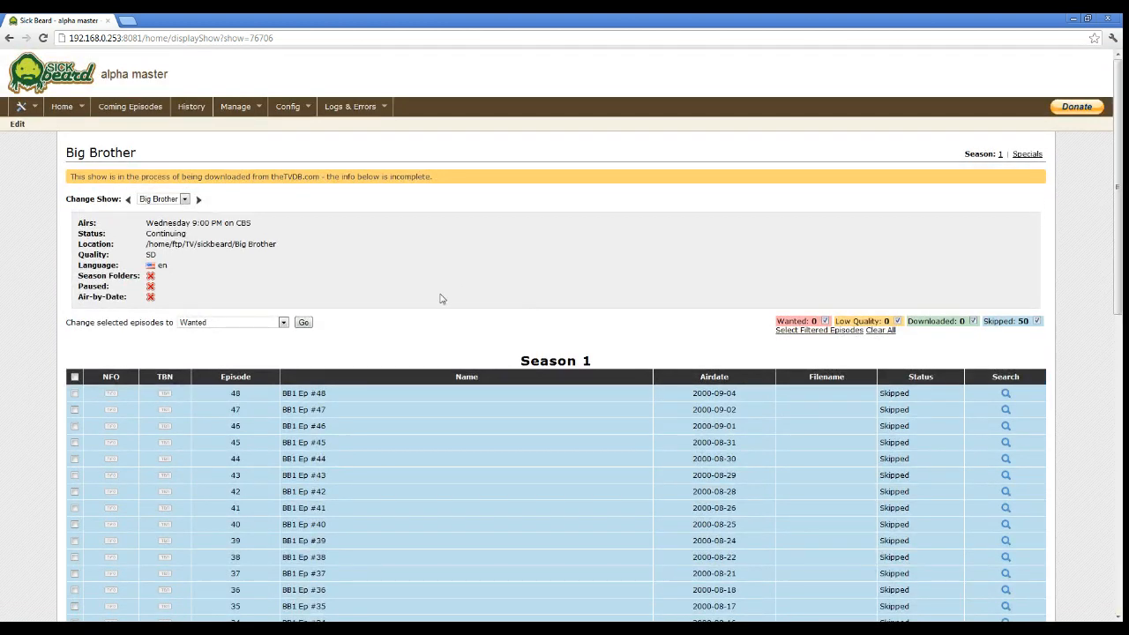
Step: Check the Home menu and the Change Show dropdown, then browse further down the episode list
left_click(62, 106)
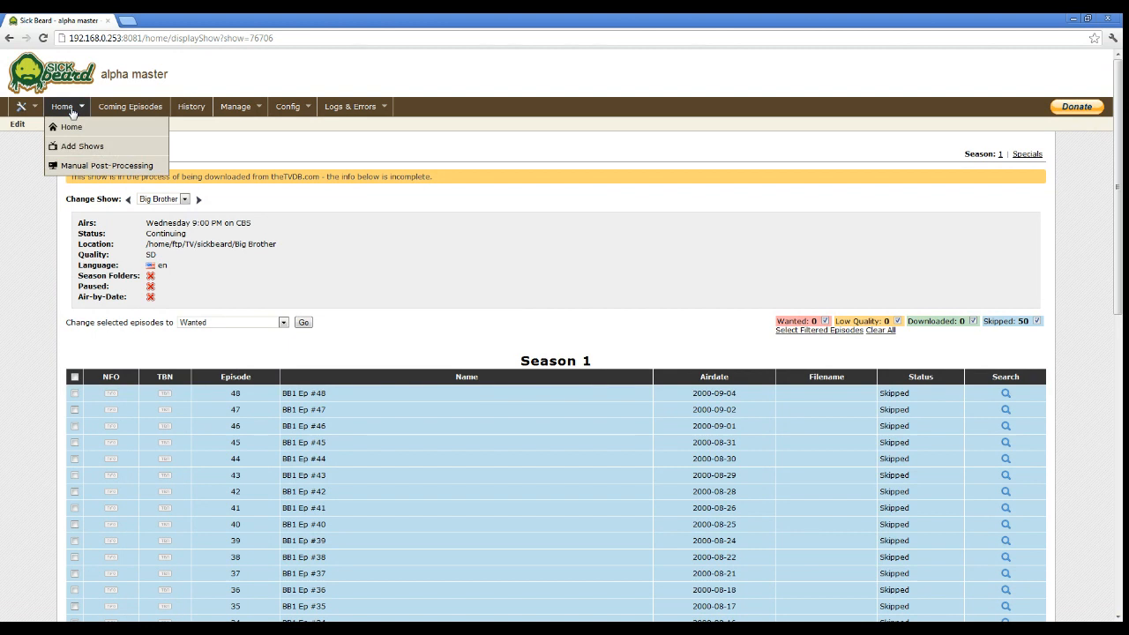
left_click(163, 198)
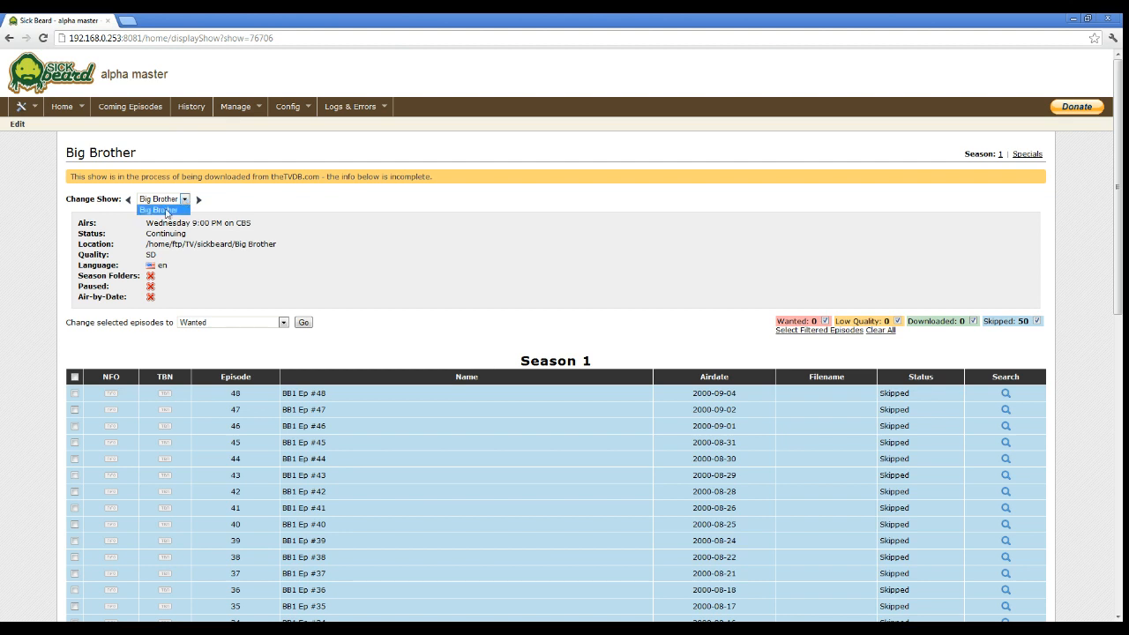
left_click(162, 210)
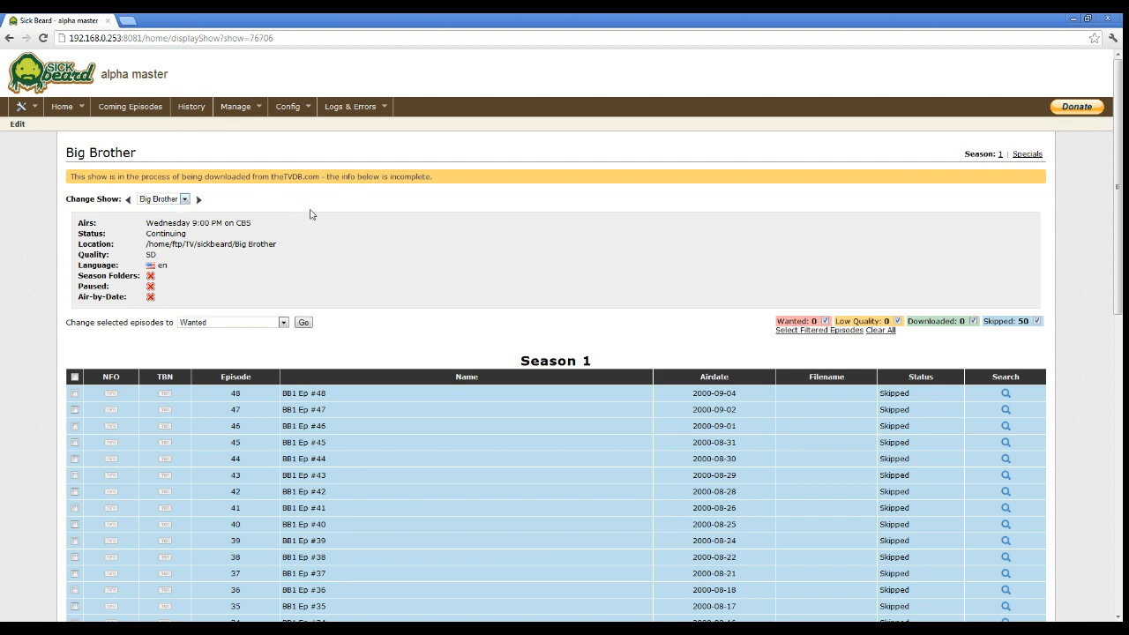
scroll("down", 3)
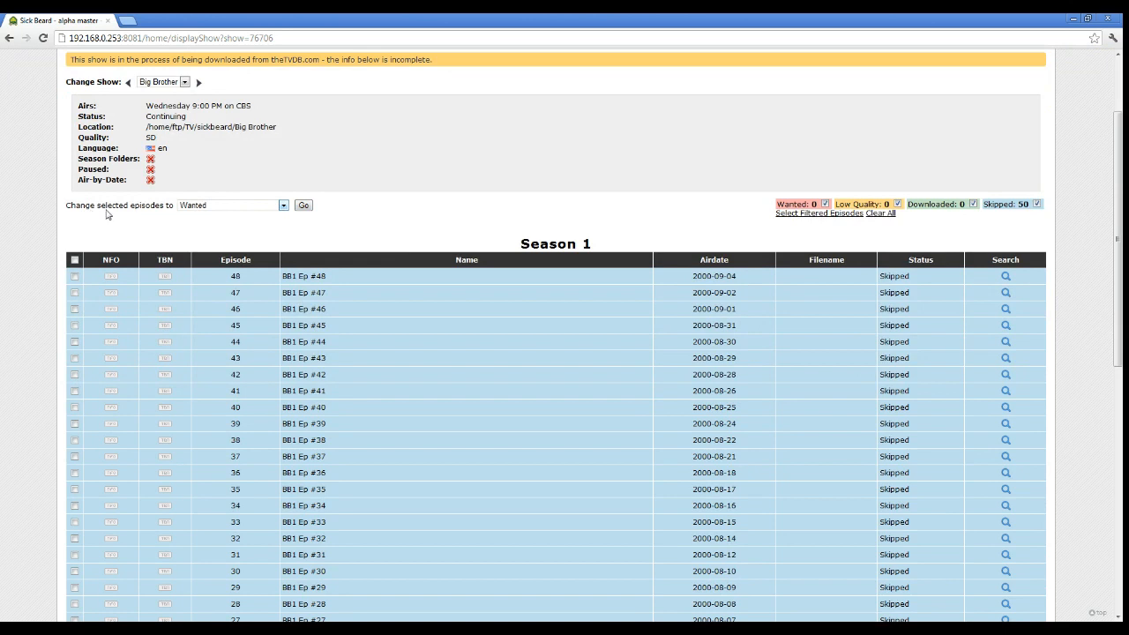
left_click(231, 204)
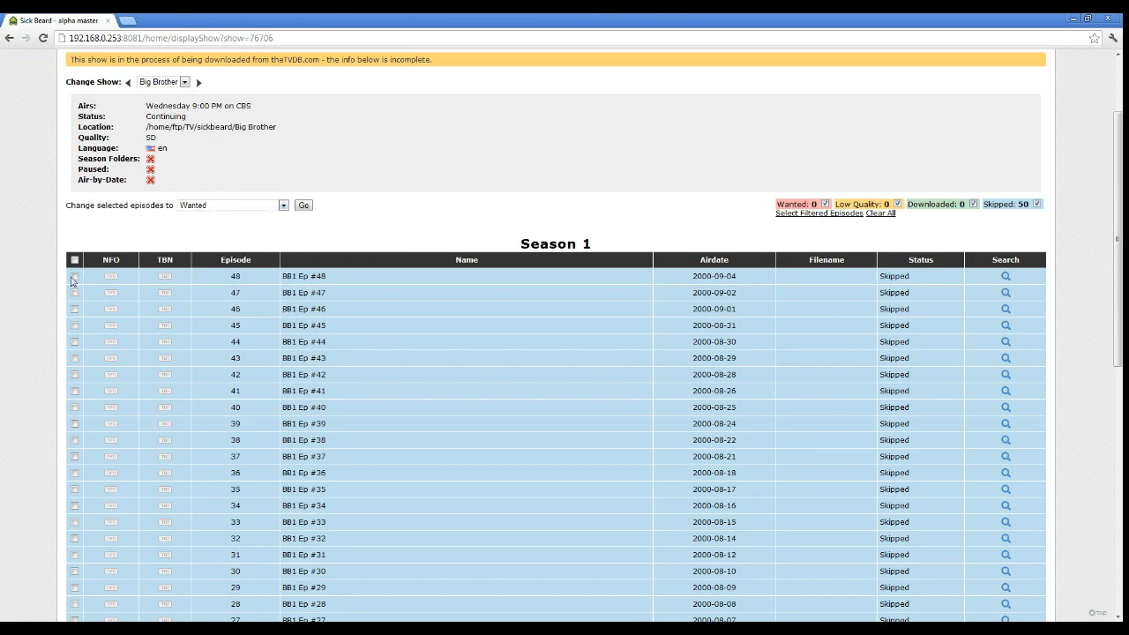
left_click(74, 275)
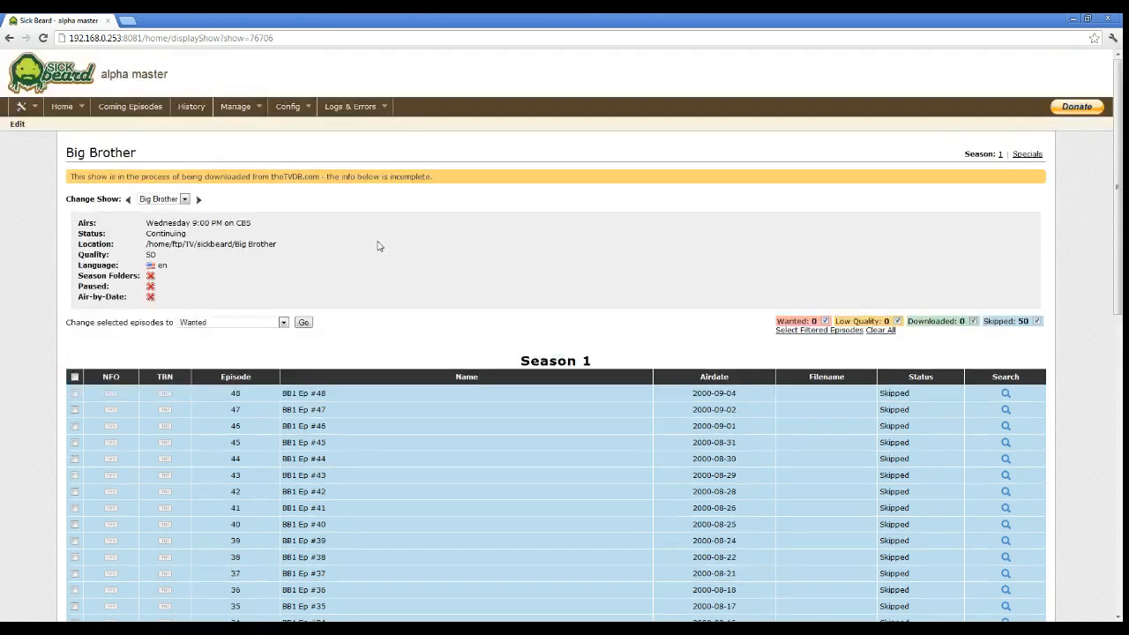
scroll("down", 3)
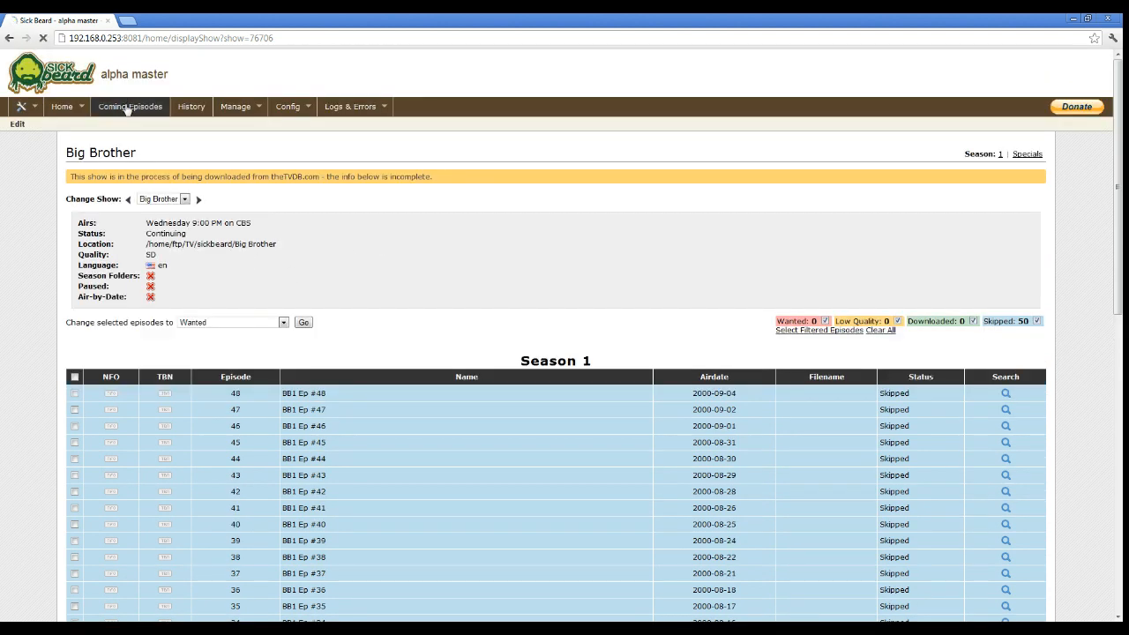
Step: Review the Coming Episodes page and return to the show list
left_click(130, 106)
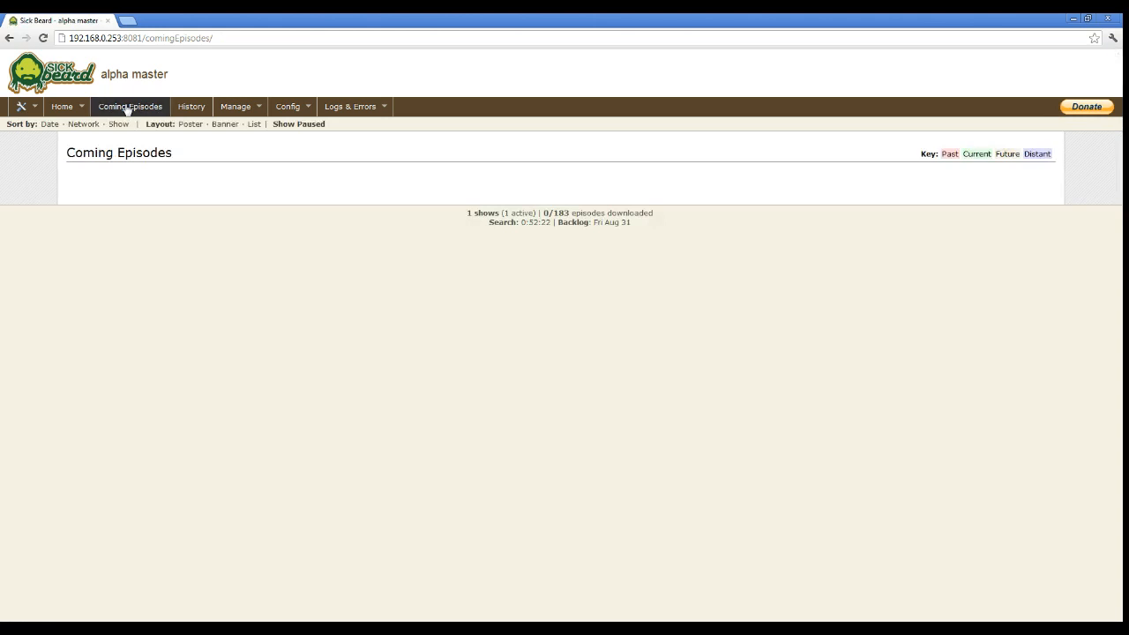
left_click(62, 106)
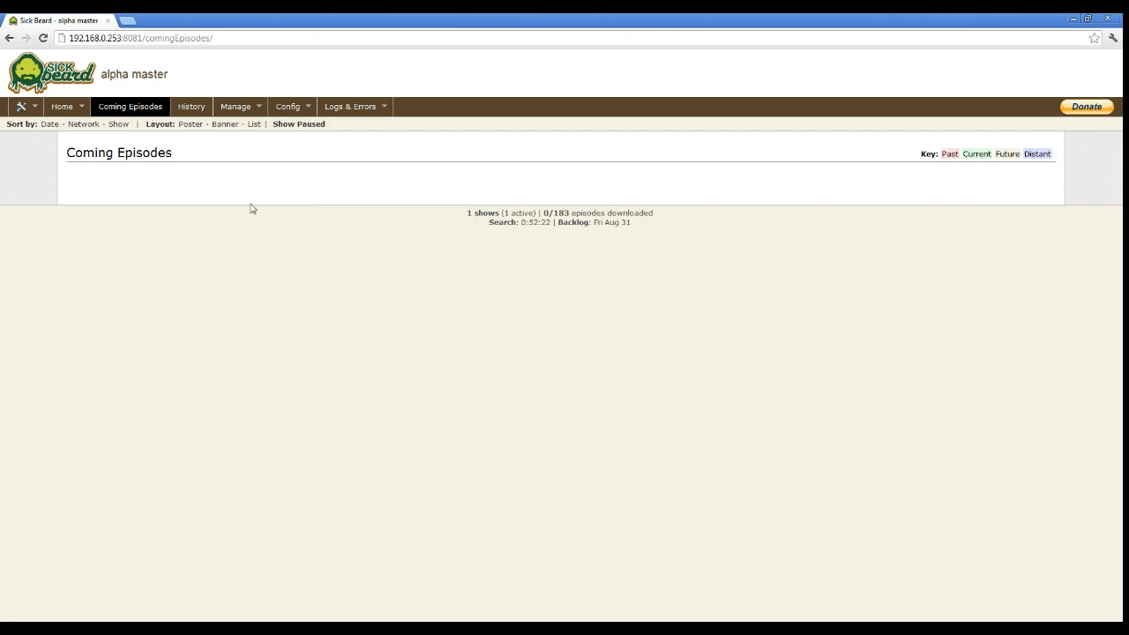
mouse_move(127, 185)
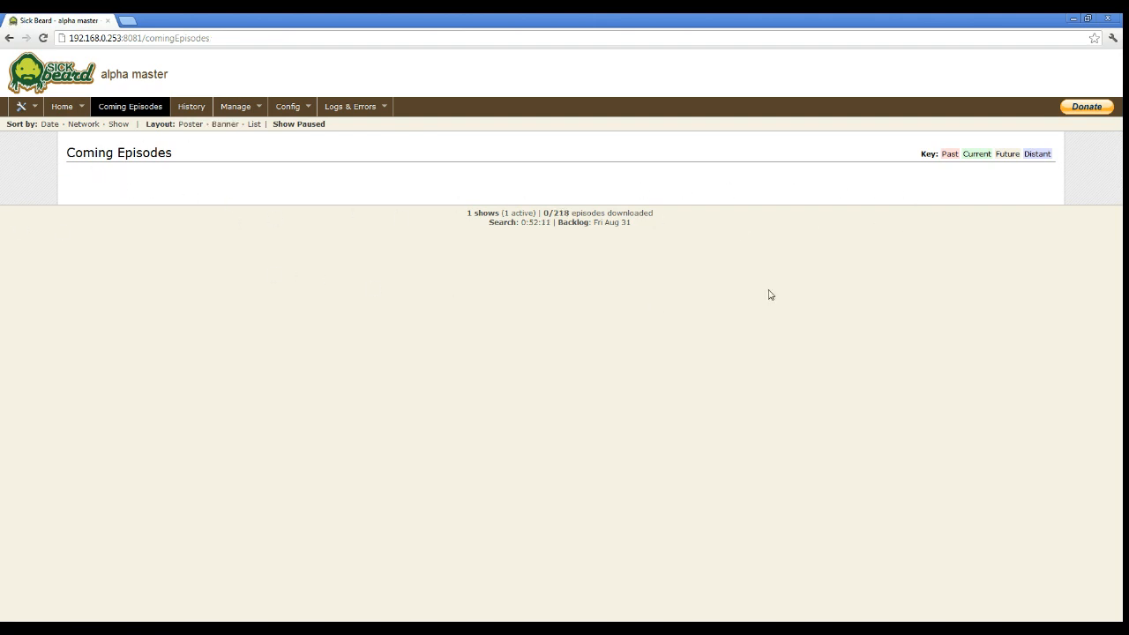
mouse_move(473, 309)
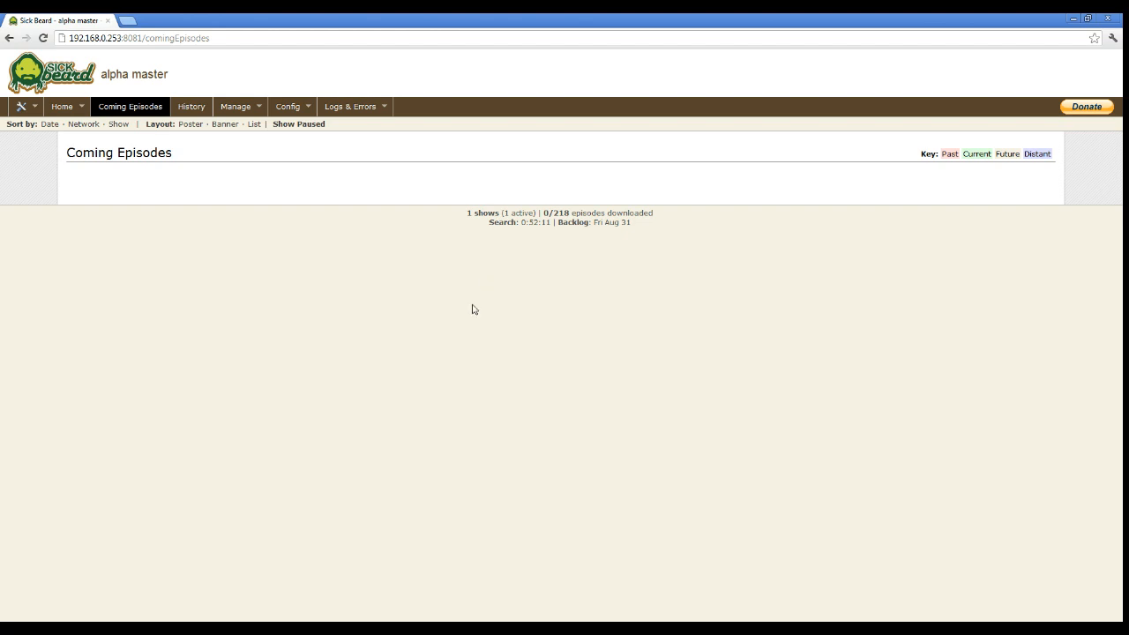
mouse_move(222, 187)
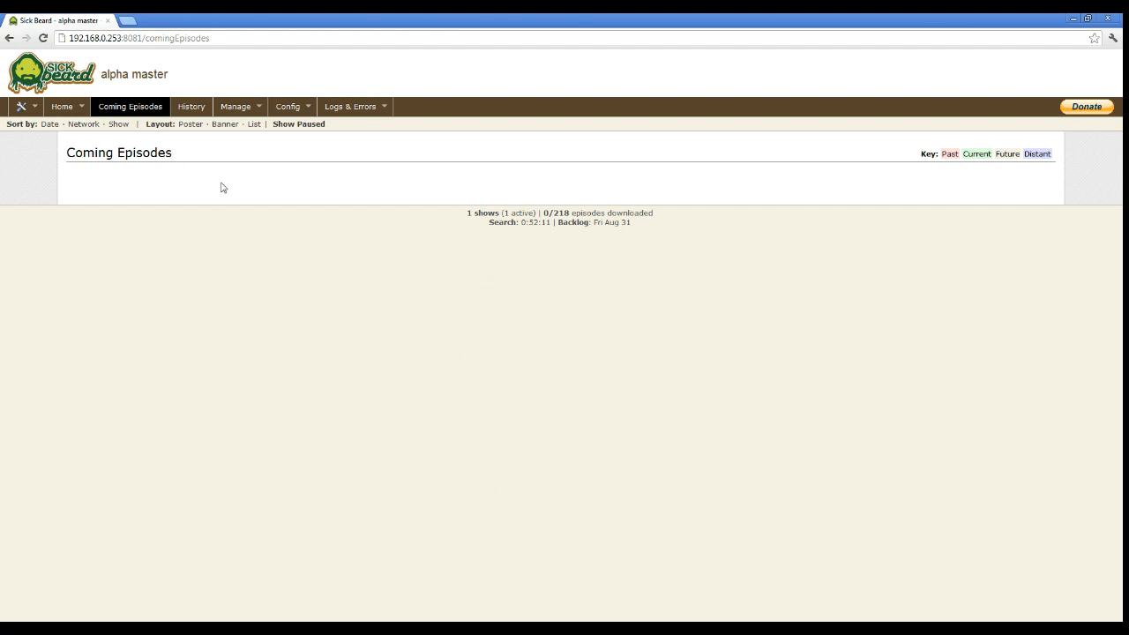
left_click(62, 106)
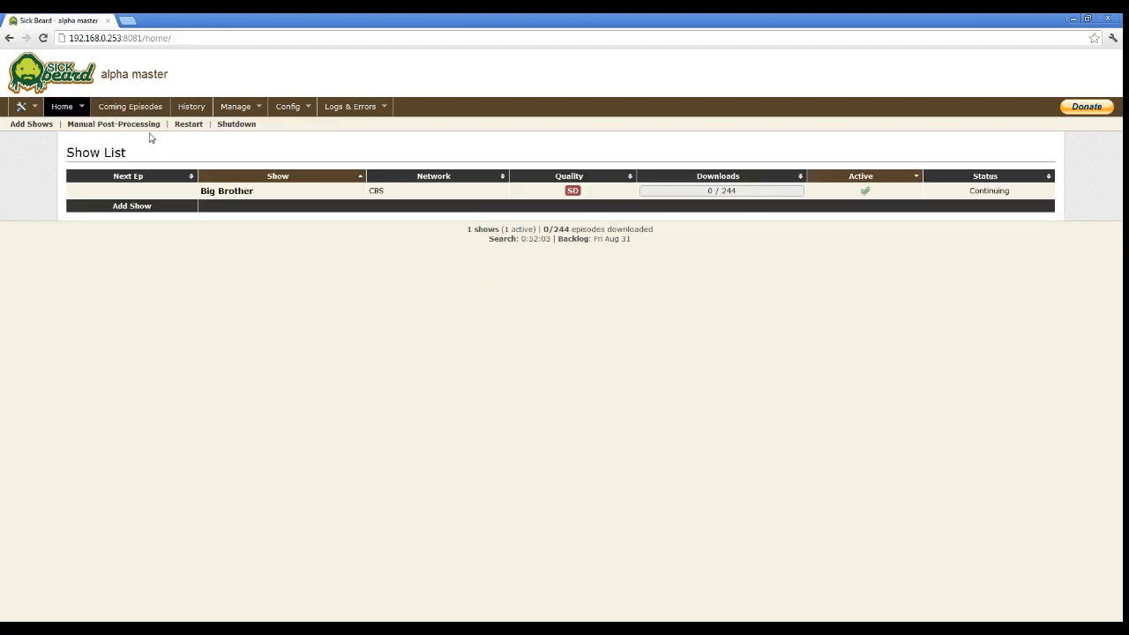
Step: Look over Big Brother's newer seasons and go back to the show list via Home > Home
left_click(225, 191)
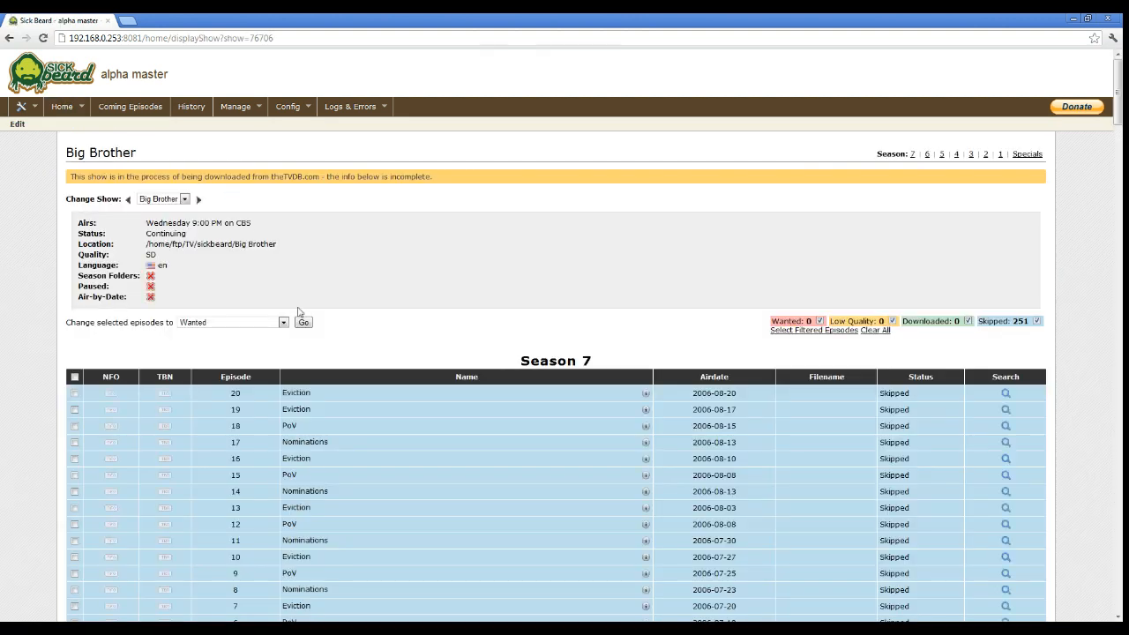
scroll("down", 3)
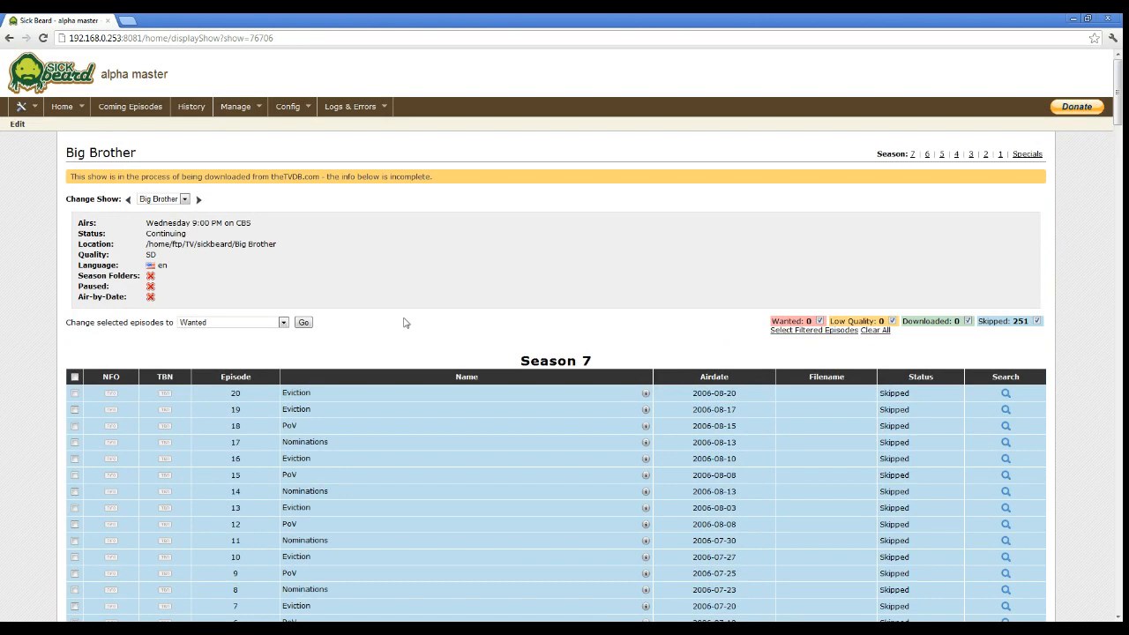
left_click(62, 106)
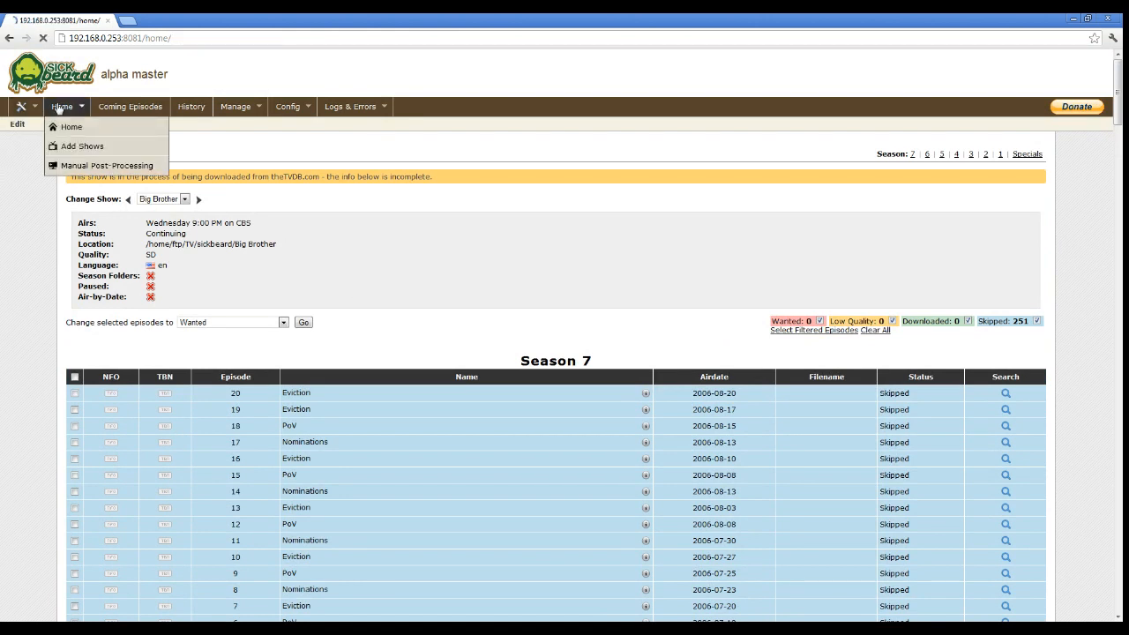
left_click(70, 127)
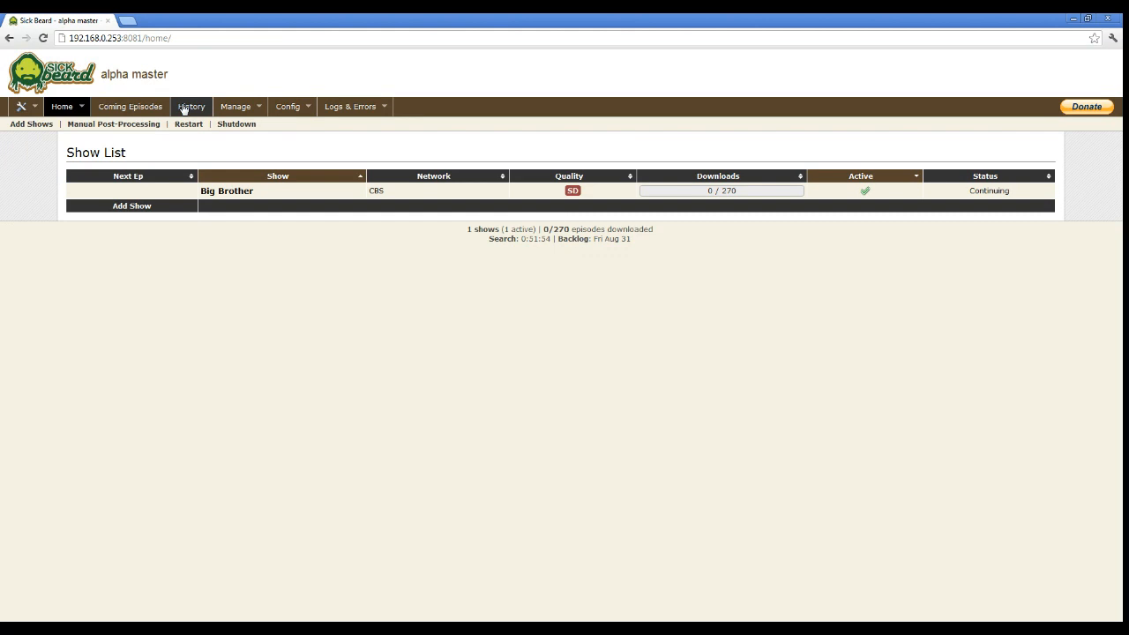
Step: View the empty download history and the Logs & Errors menu
left_click(191, 105)
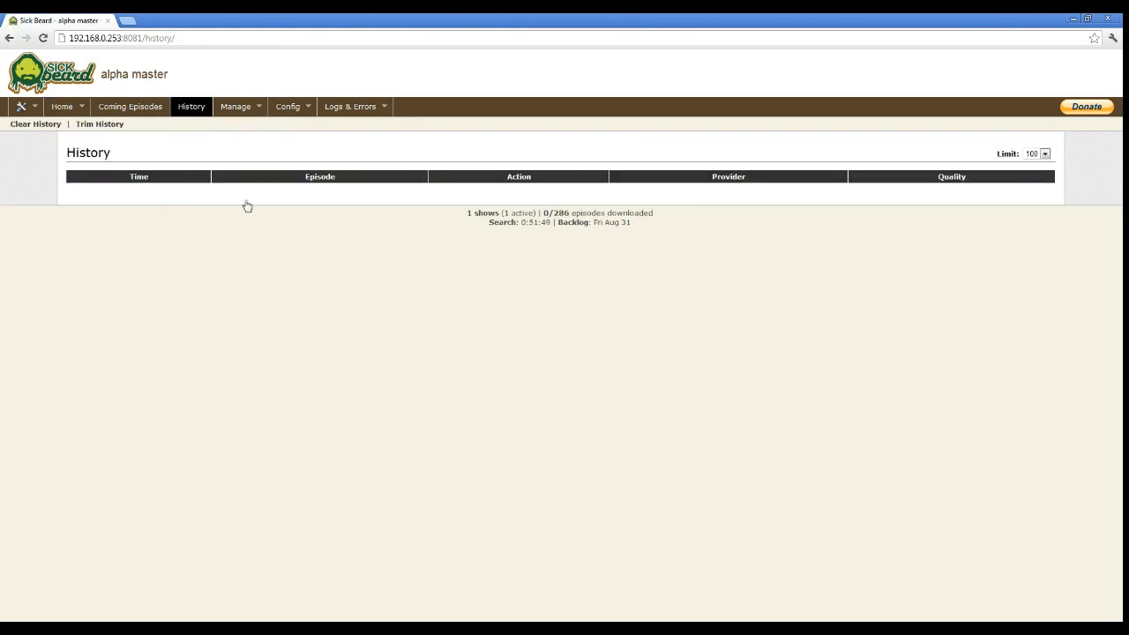
left_click(236, 106)
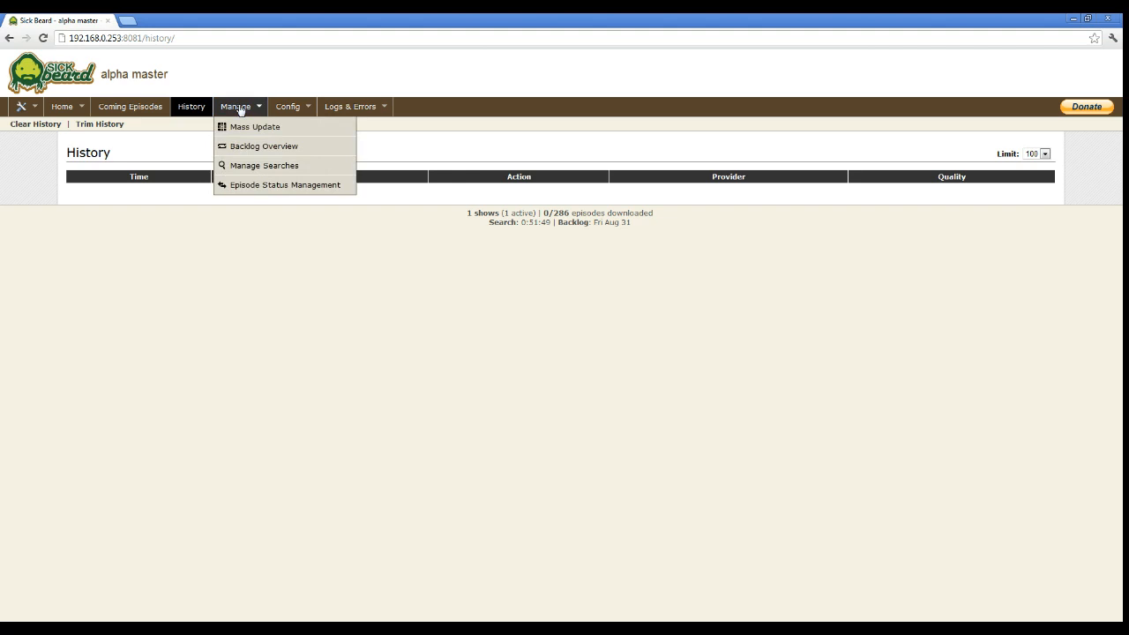
mouse_move(245, 131)
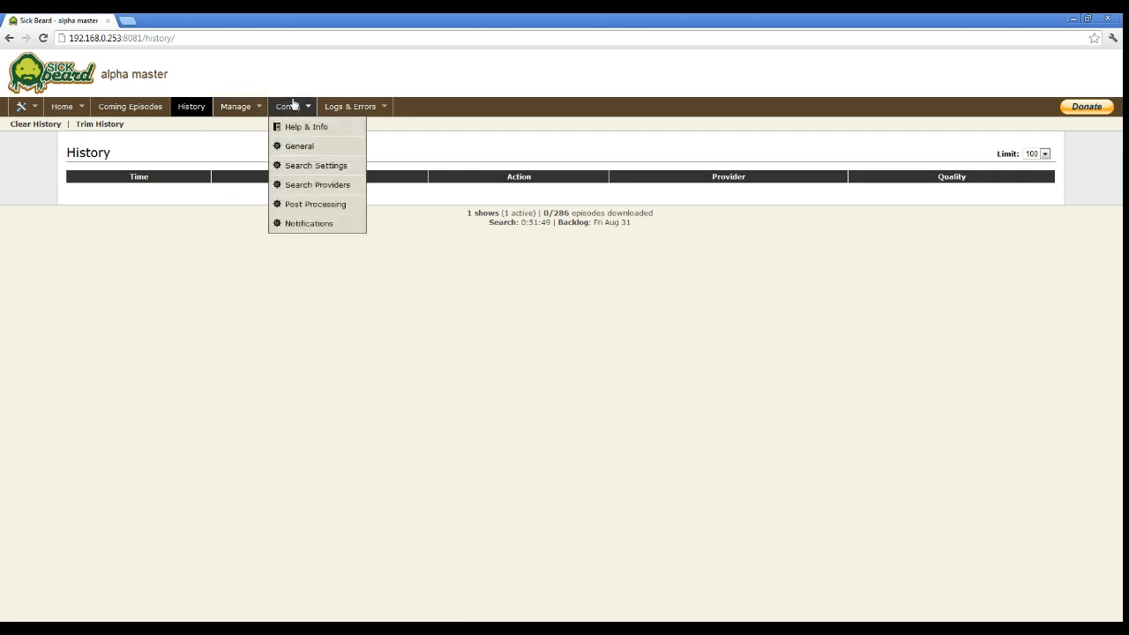
left_click(353, 105)
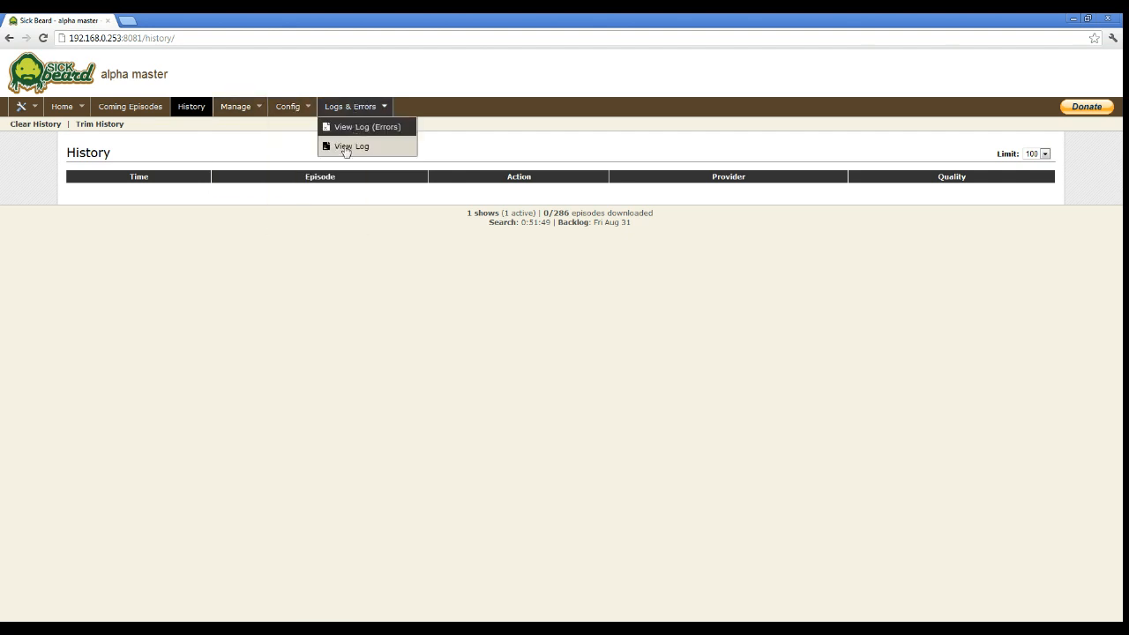
Step: View the full application log file, then the errors page listing nothing
left_click(351, 145)
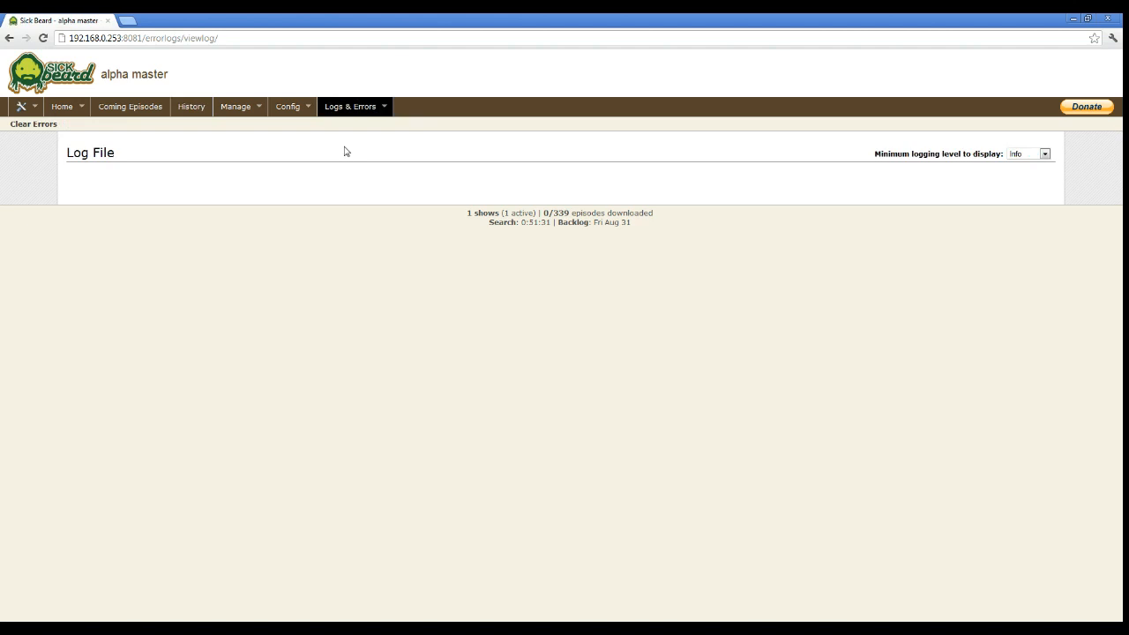
left_click(350, 106)
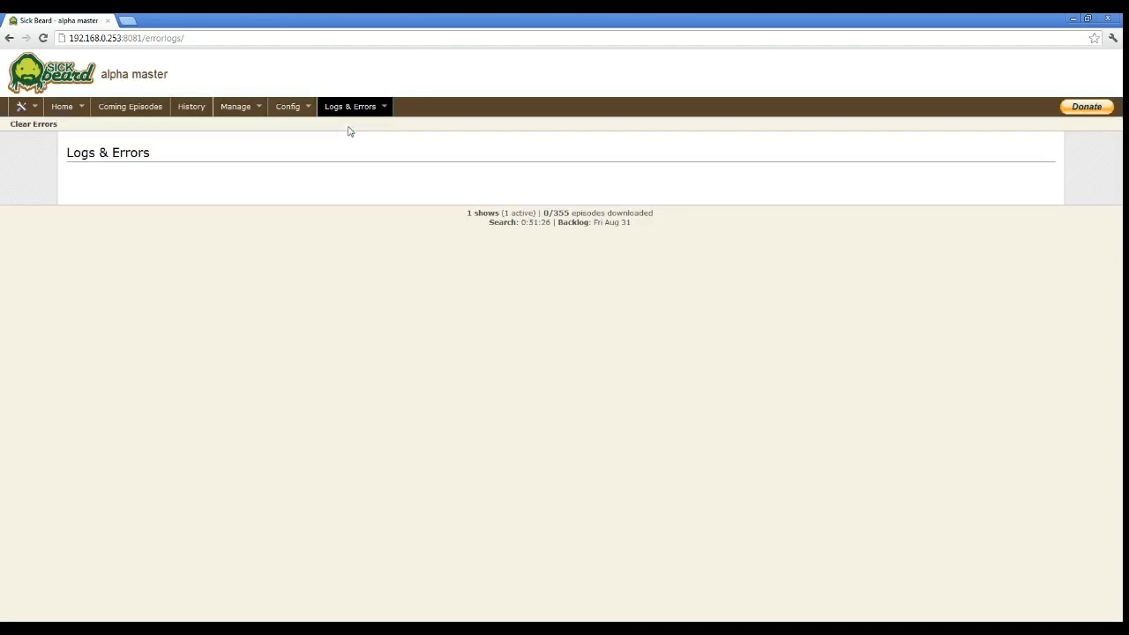
left_click(61, 106)
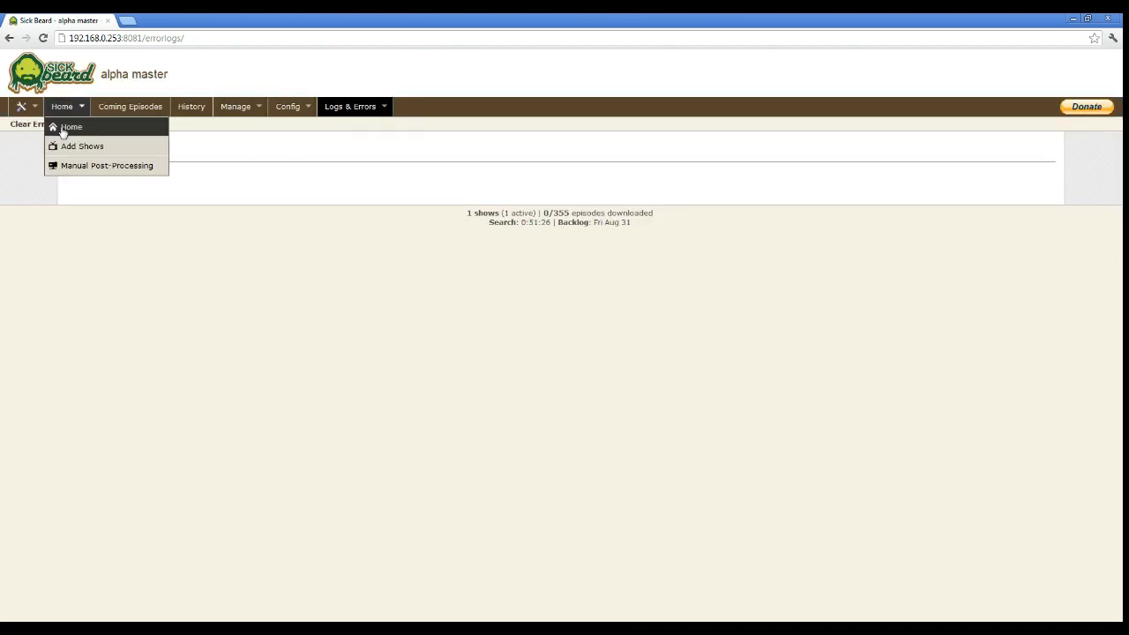
Step: Return to the show list and reopen Big Brother's show page
left_click(71, 127)
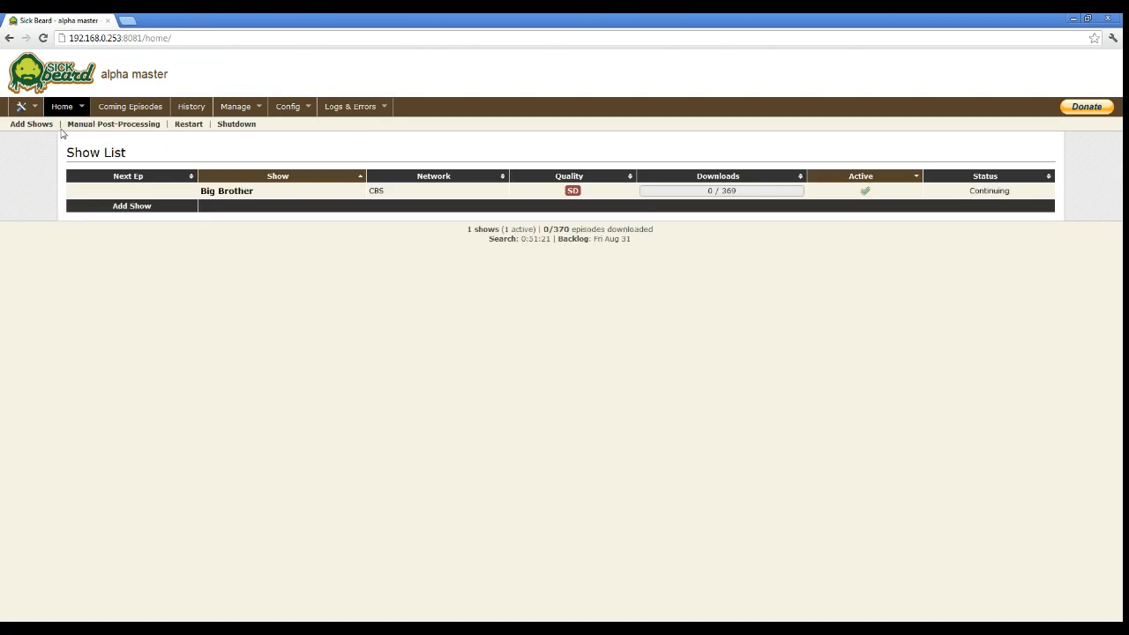
left_click(225, 190)
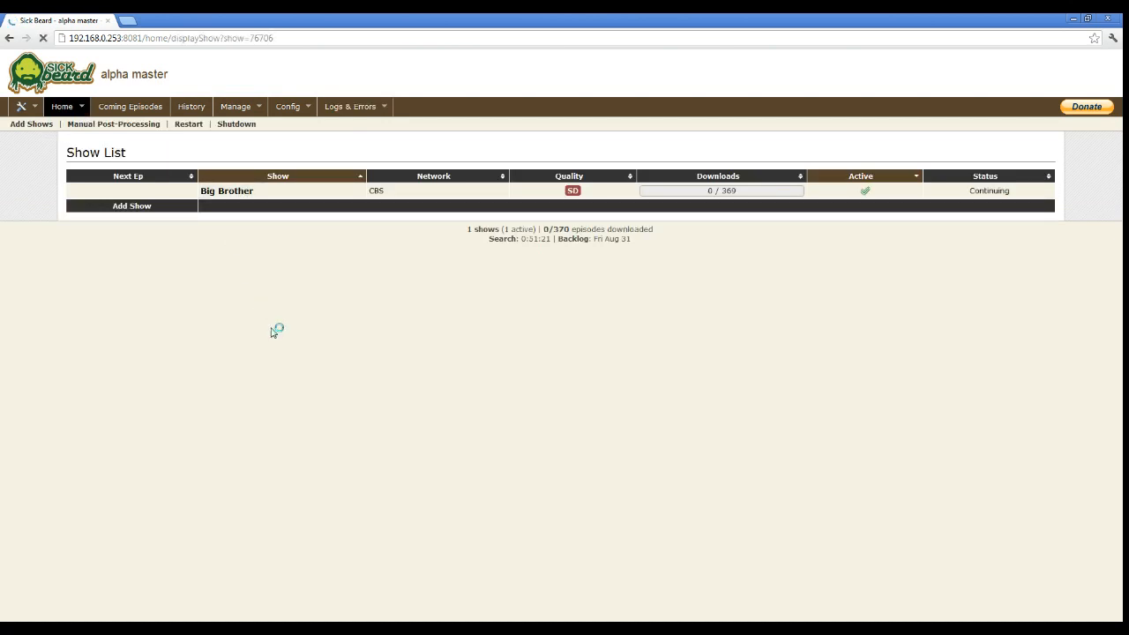
left_click(226, 190)
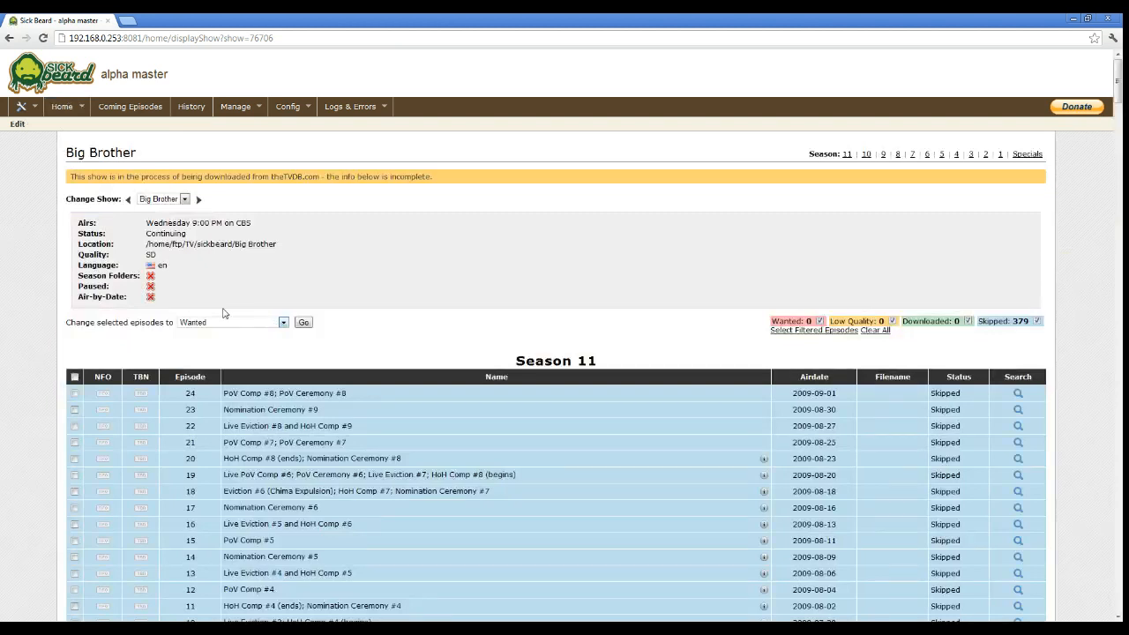
Step: Reload the show list until Big Brother's next episode shows 2012-08-12
left_click(60, 106)
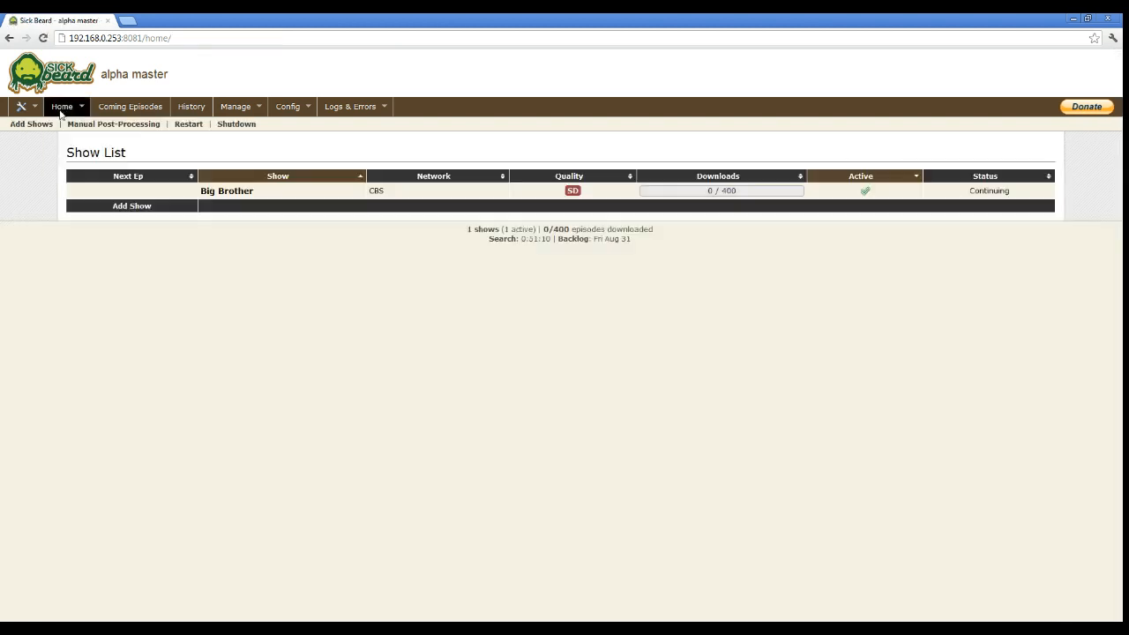
left_click(61, 105)
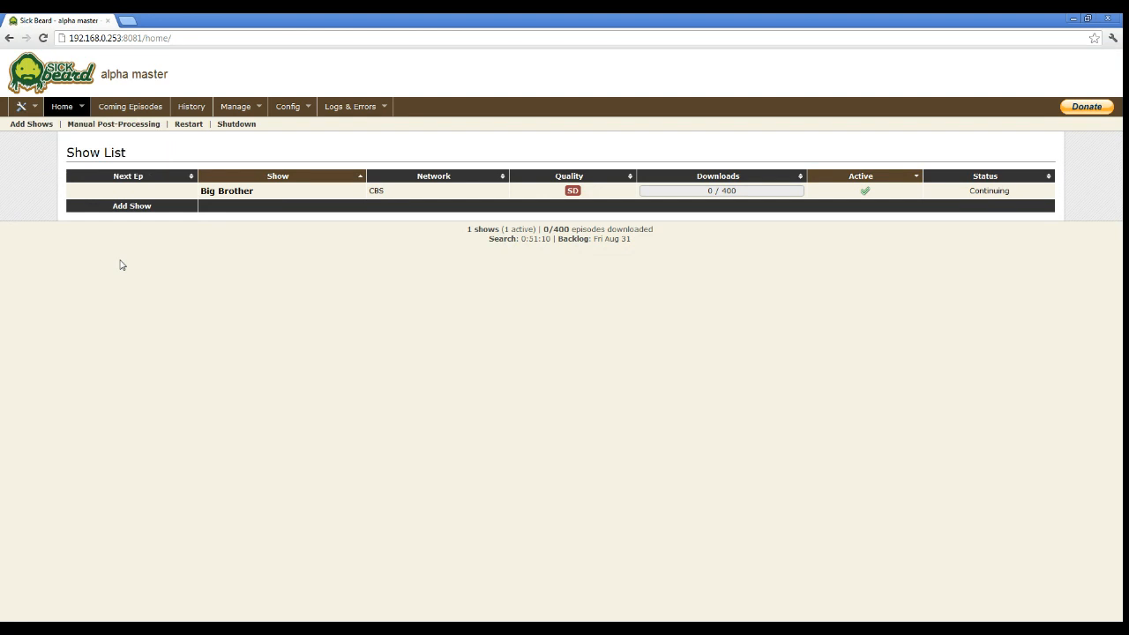
mouse_move(62, 166)
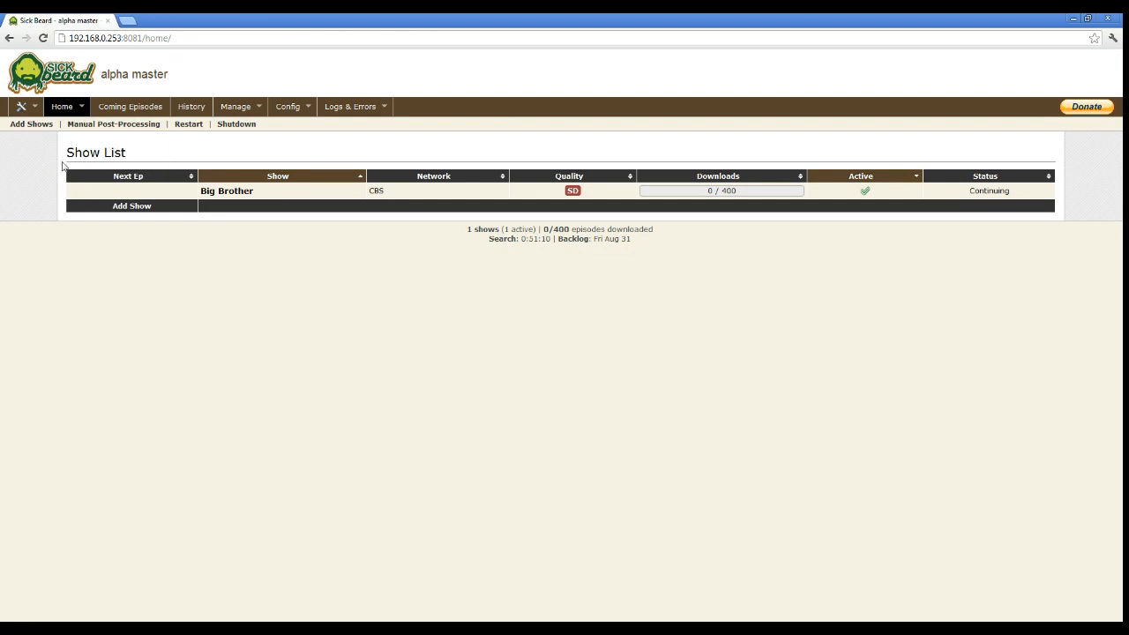
mouse_move(78, 152)
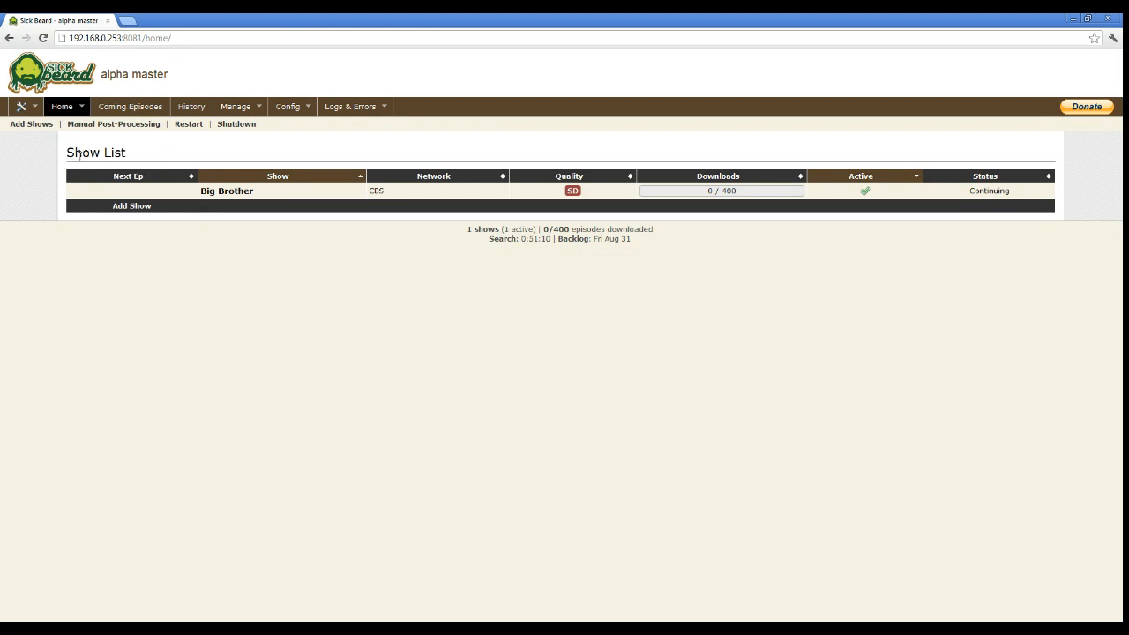
mouse_move(518, 157)
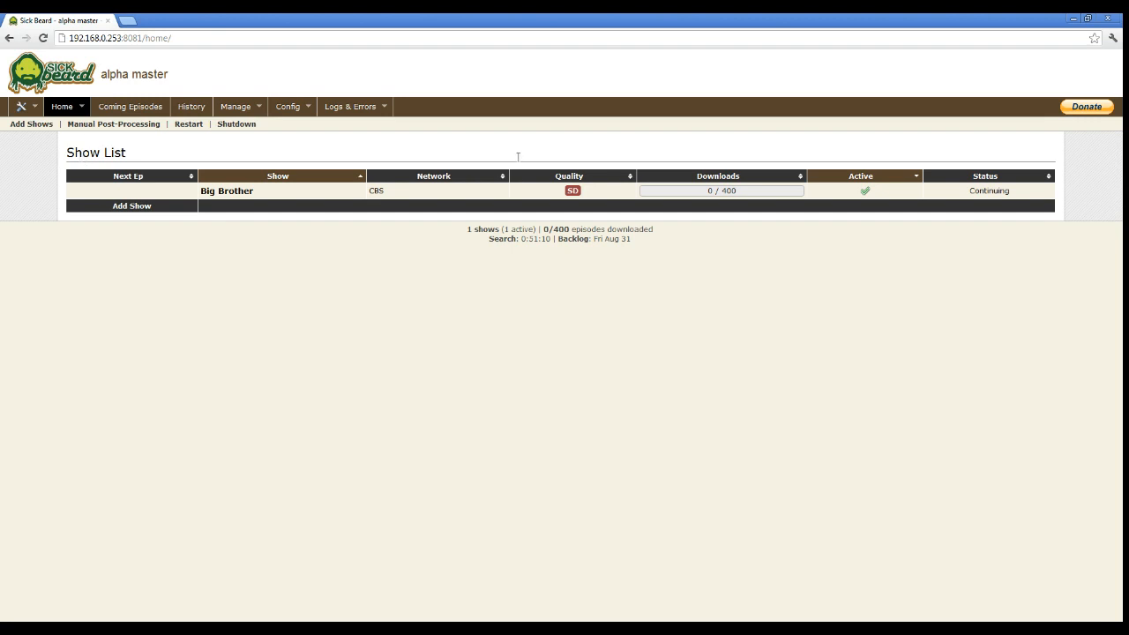
mouse_move(127, 159)
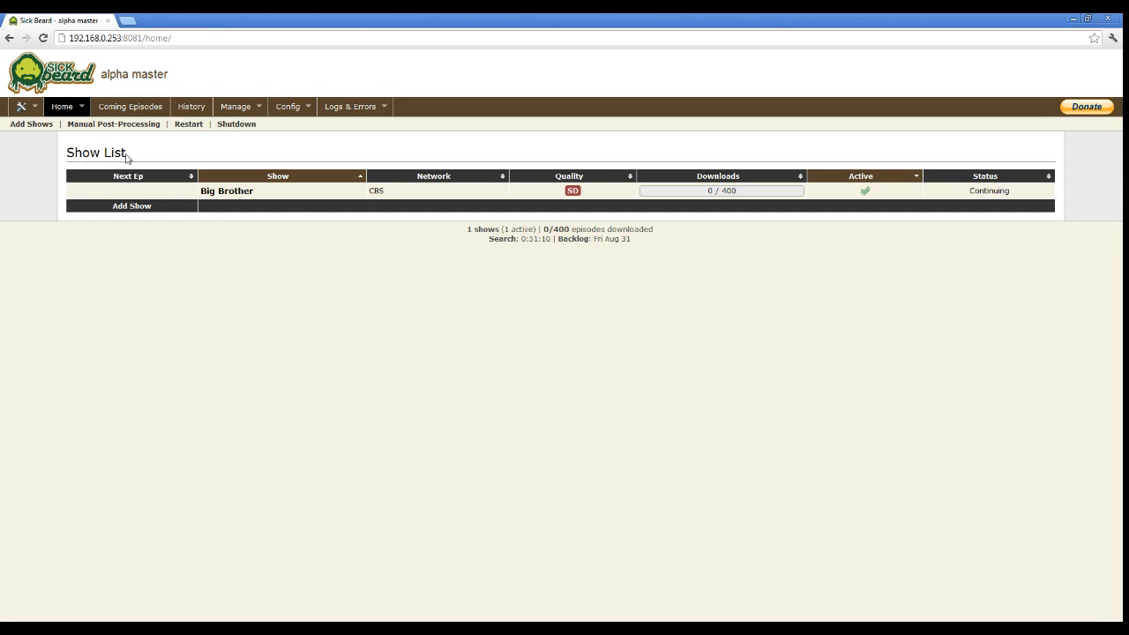
mouse_move(88, 127)
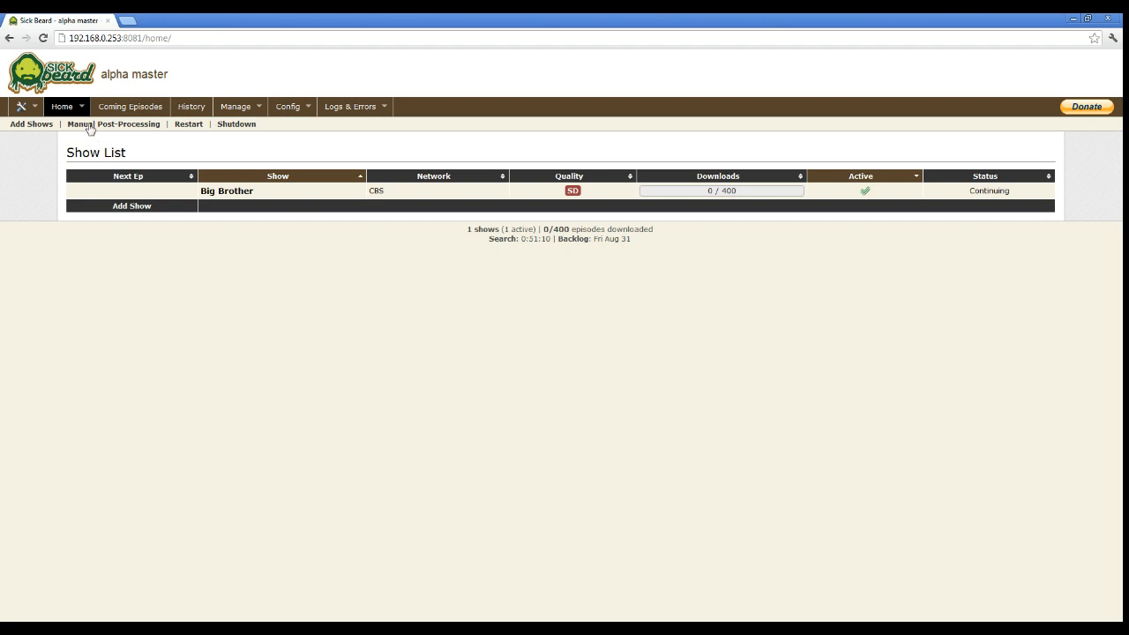
left_click(61, 105)
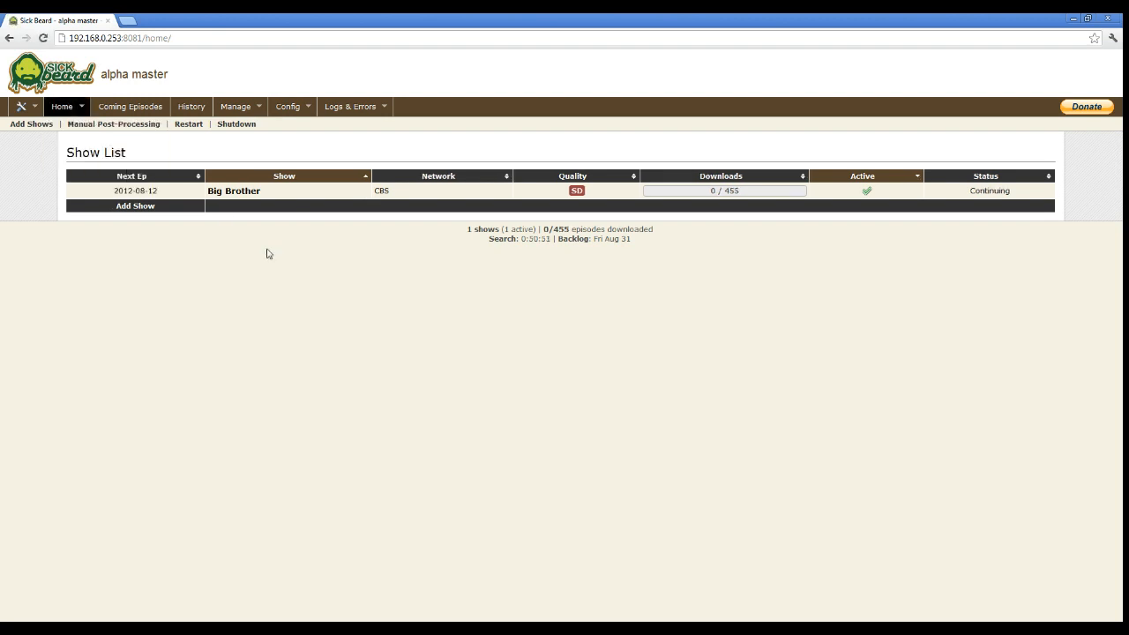
mouse_move(246, 190)
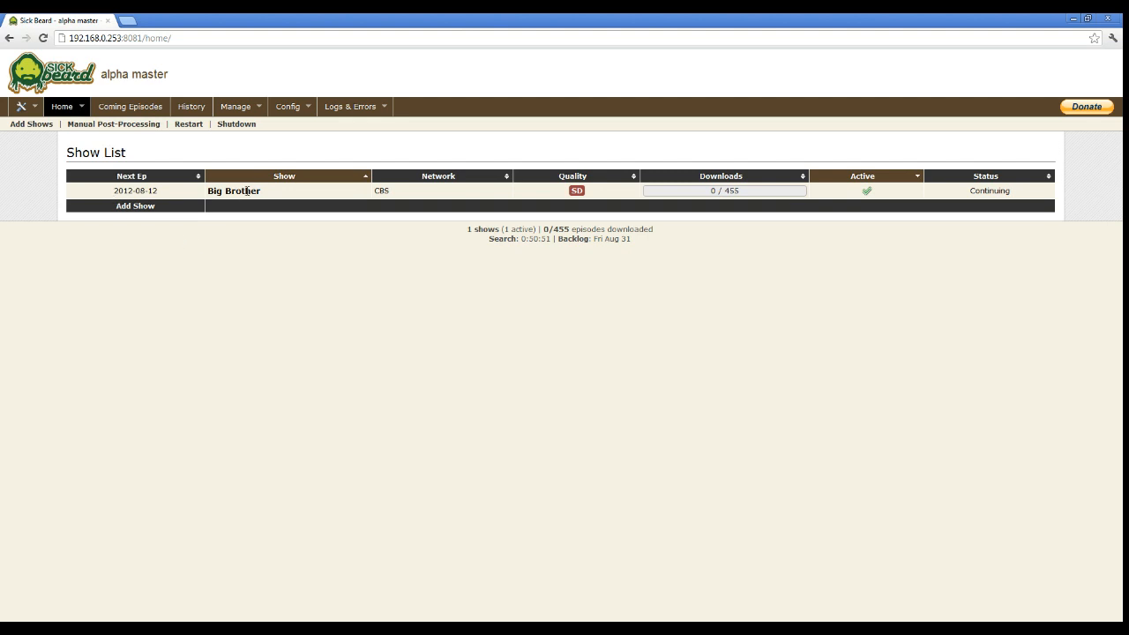
Step: Go to Big Brother's Season 14 episodes to start a manual search for Episode 13
left_click(233, 190)
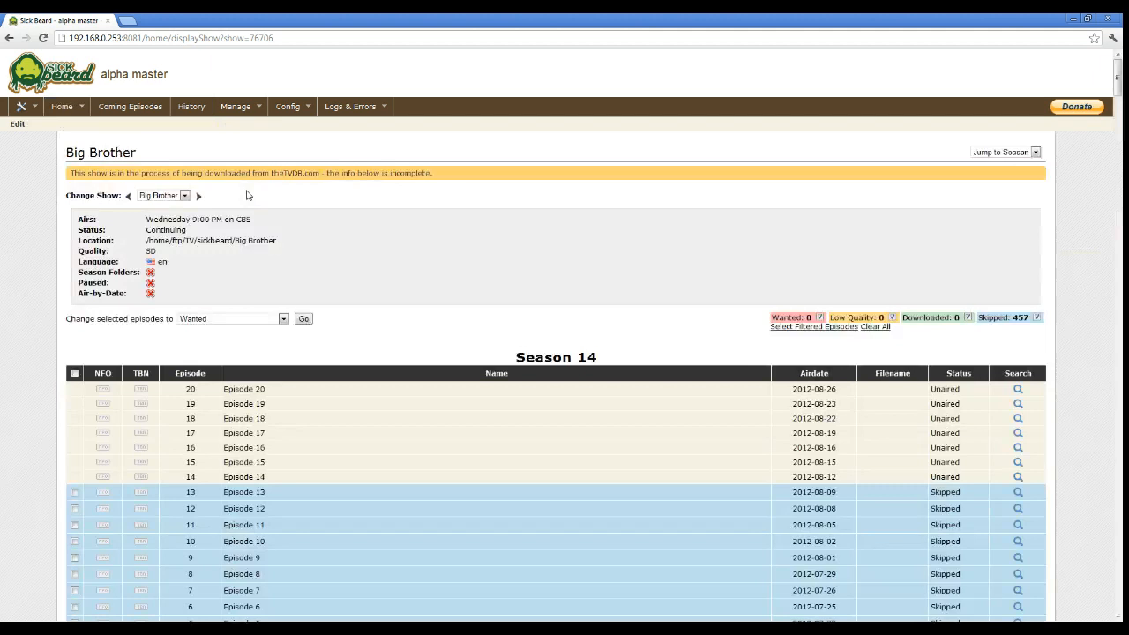
scroll("down", 3)
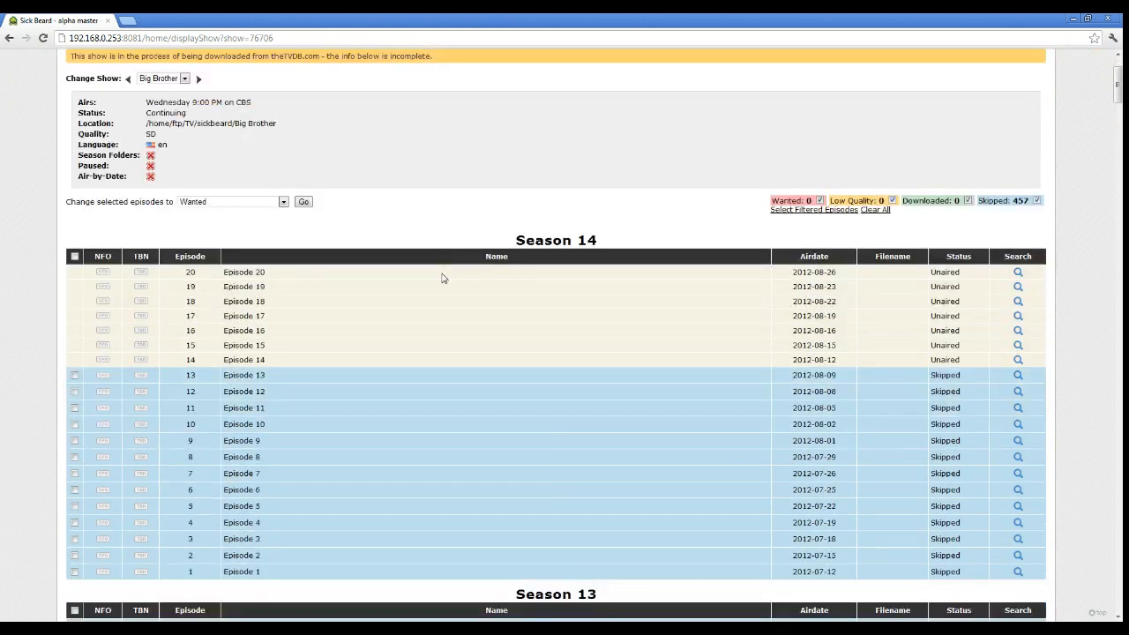
mouse_move(324, 377)
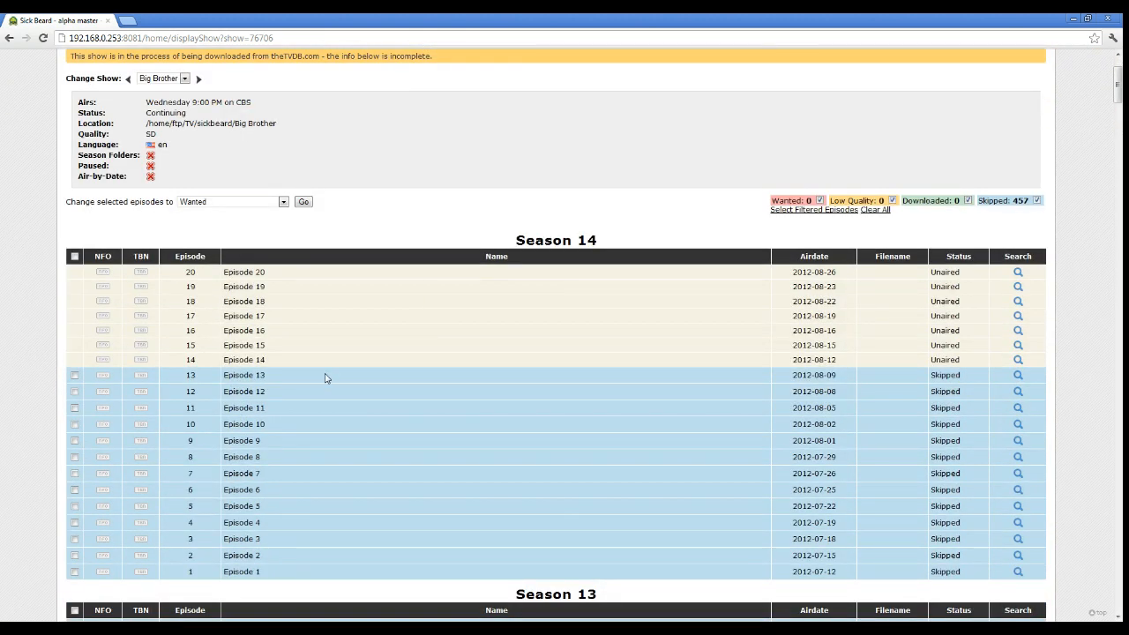
mouse_move(751, 385)
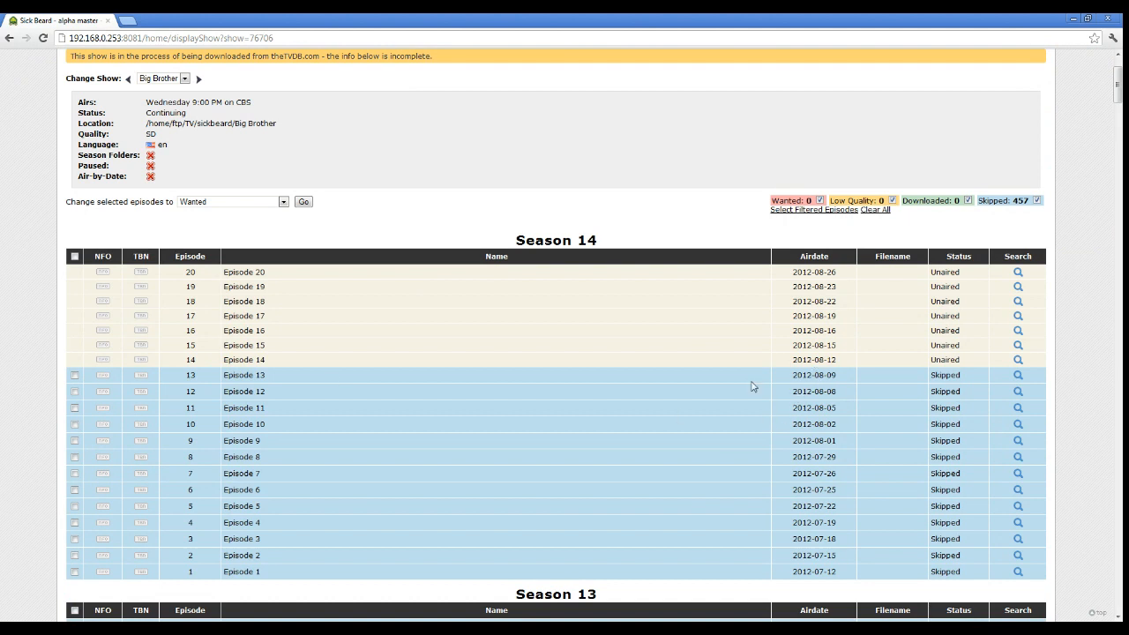
mouse_move(1020, 376)
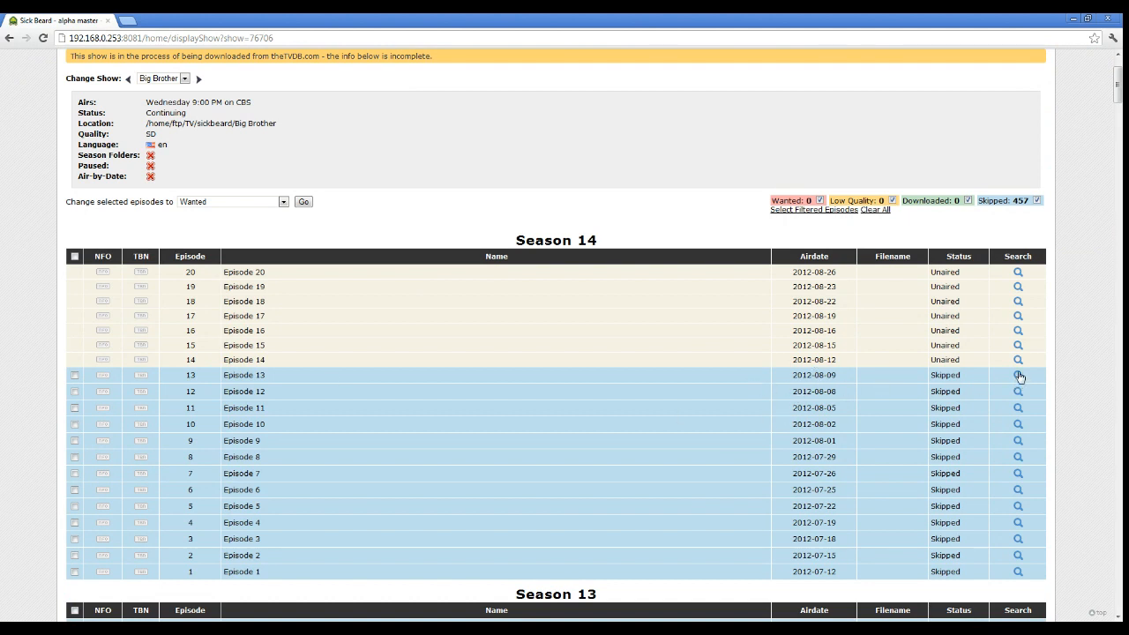
mouse_move(1018, 377)
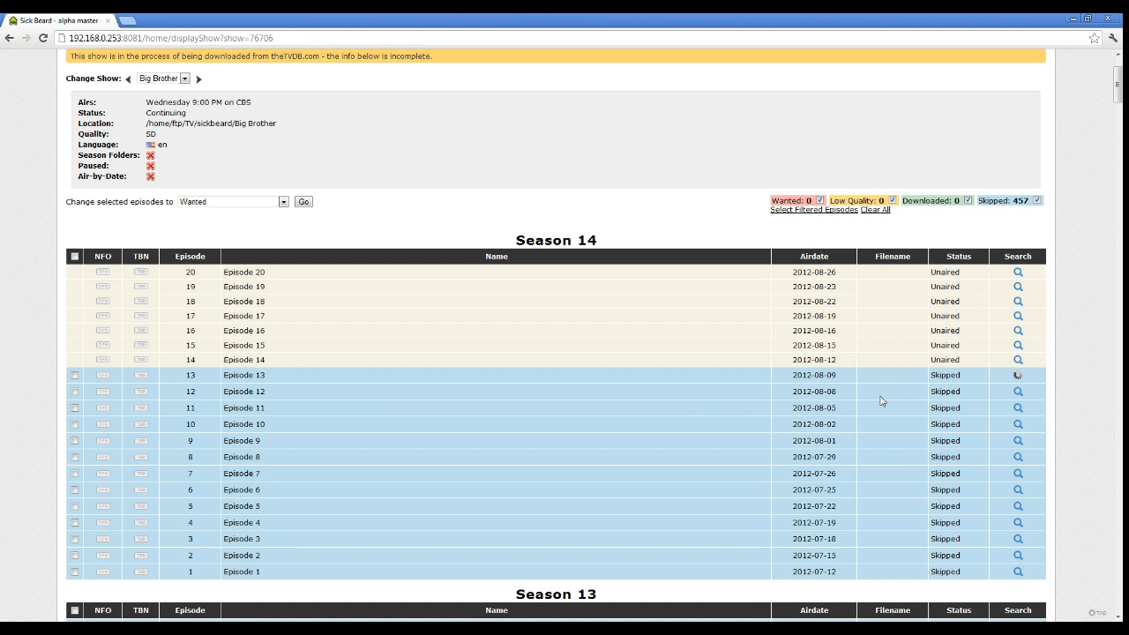
Step: Run the manual search so Season 14 Episode 13 is marked Snatched (SD TV)
left_click(1017, 374)
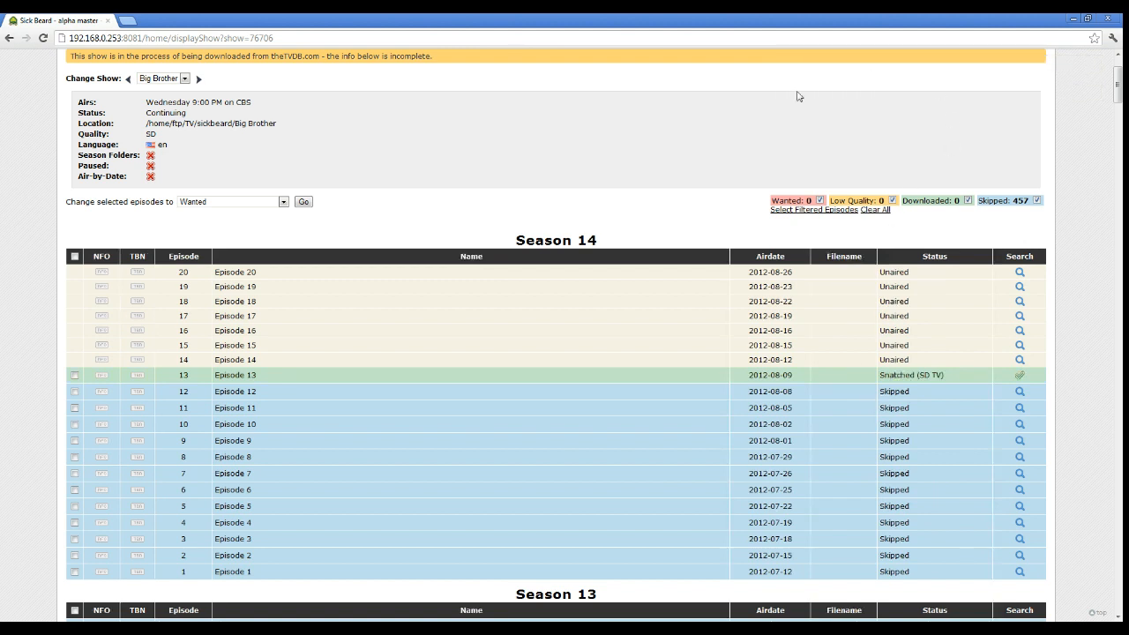
mouse_move(441, 171)
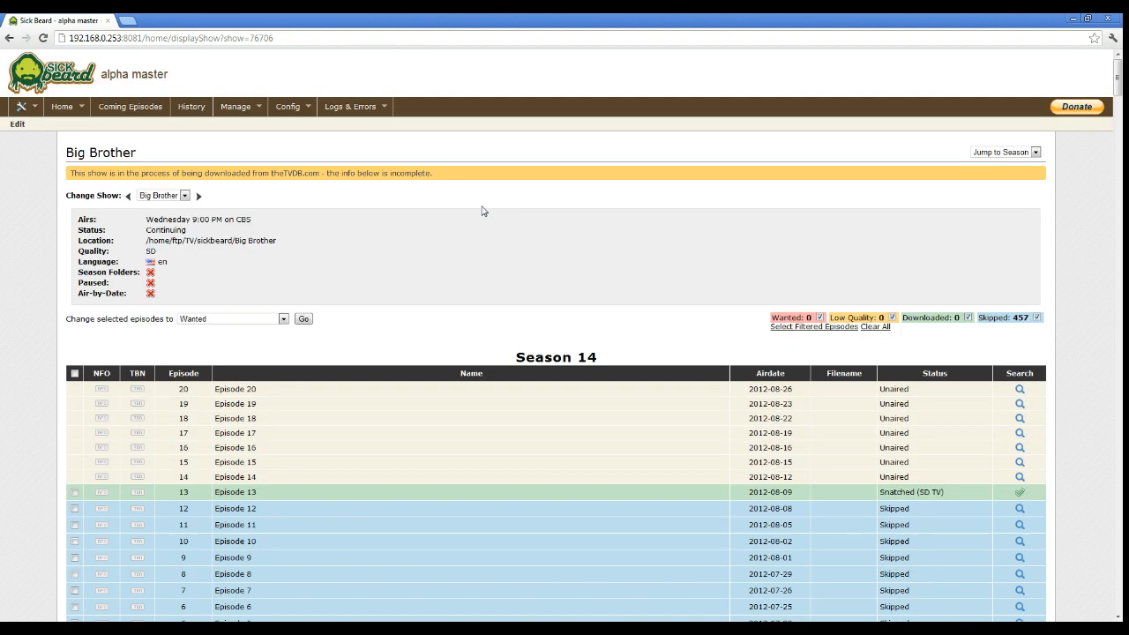
mouse_move(575, 189)
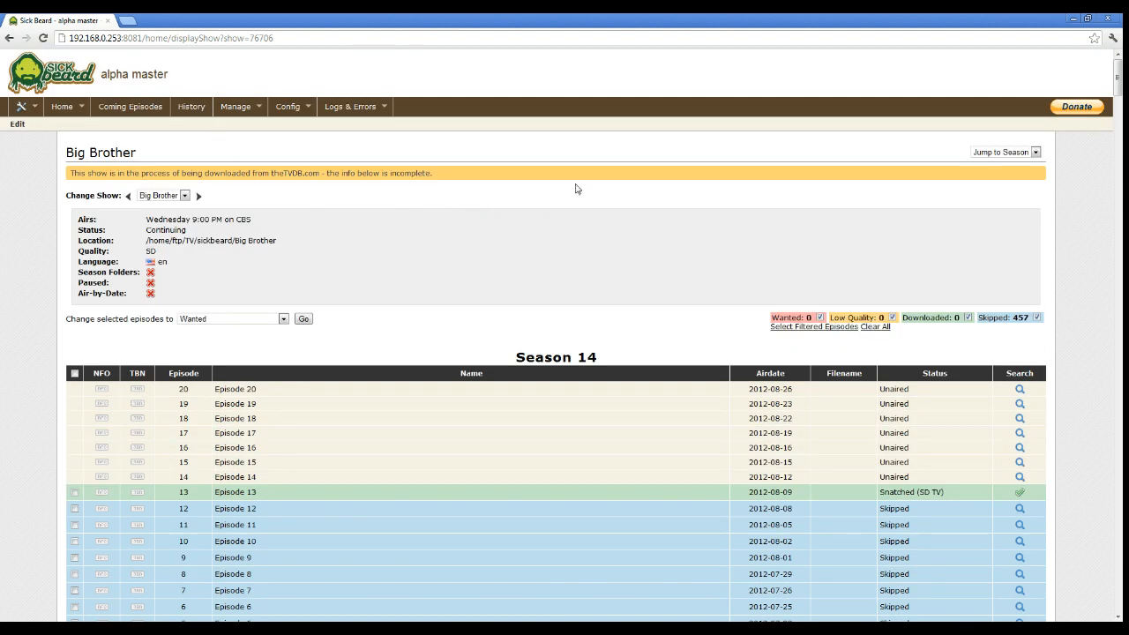
mouse_move(541, 223)
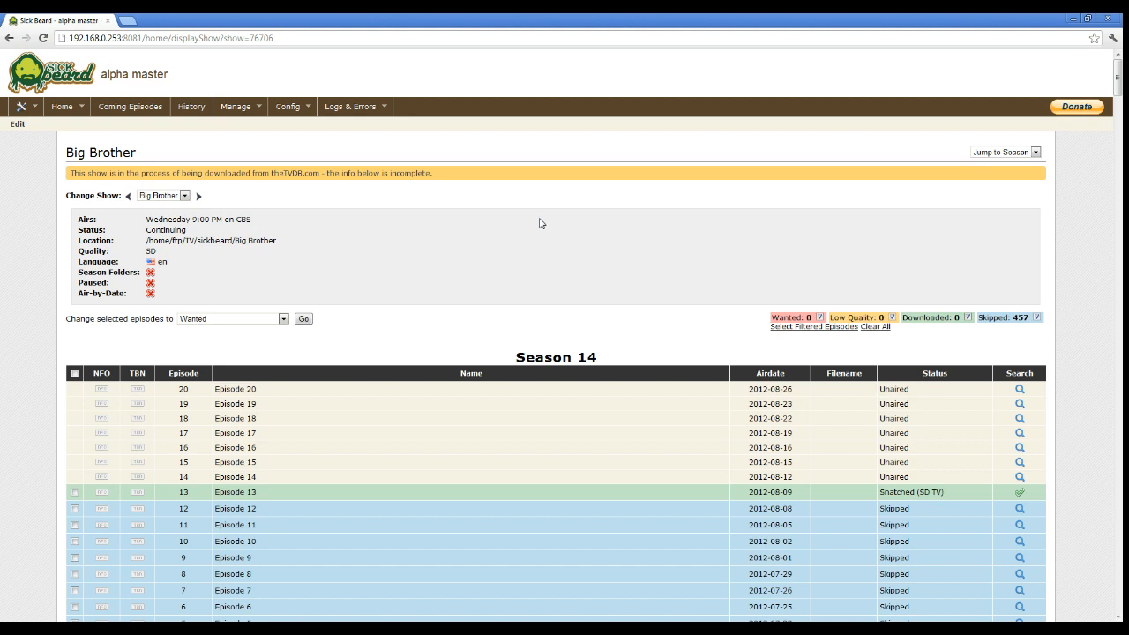